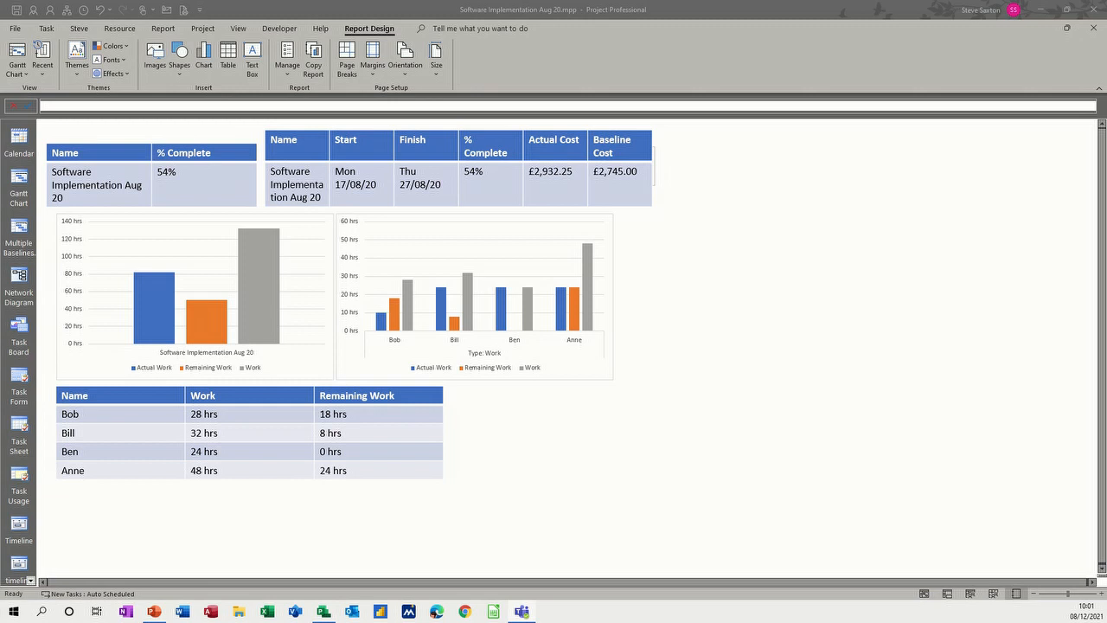
mouse_move(325, 500)
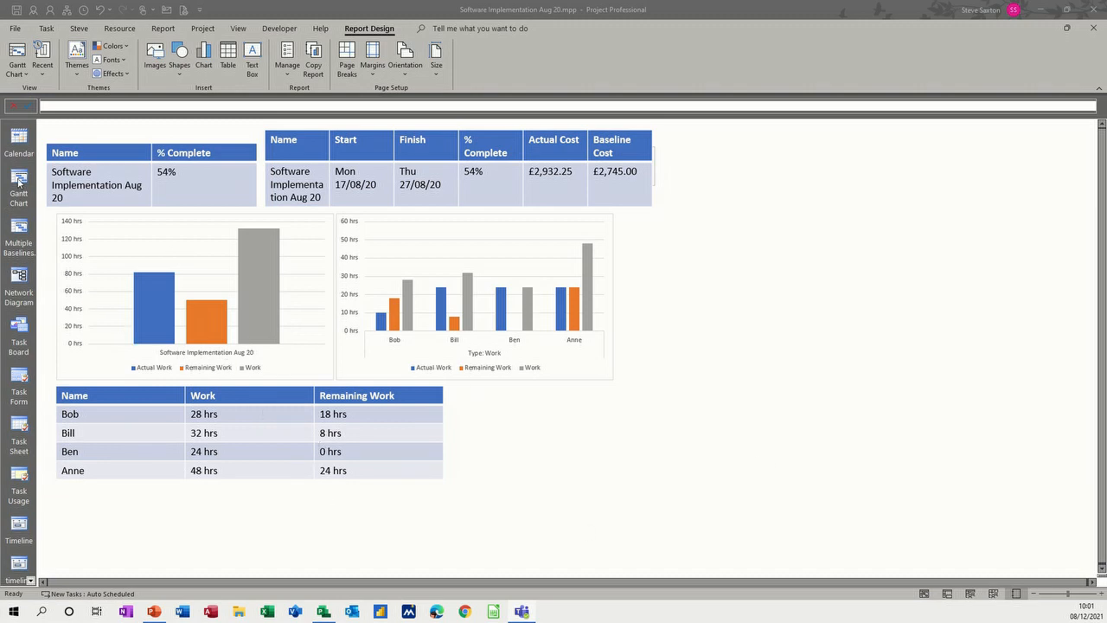
Switch to the Gantt Chart view and open one of the saved custom reports.
click(18, 188)
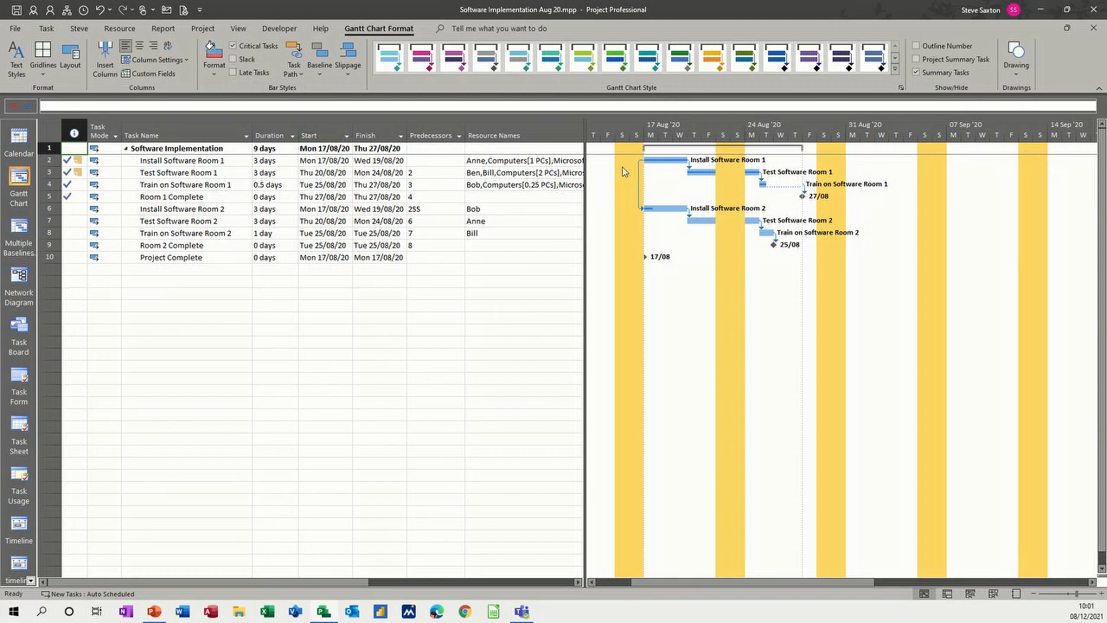
mouse_move(203, 29)
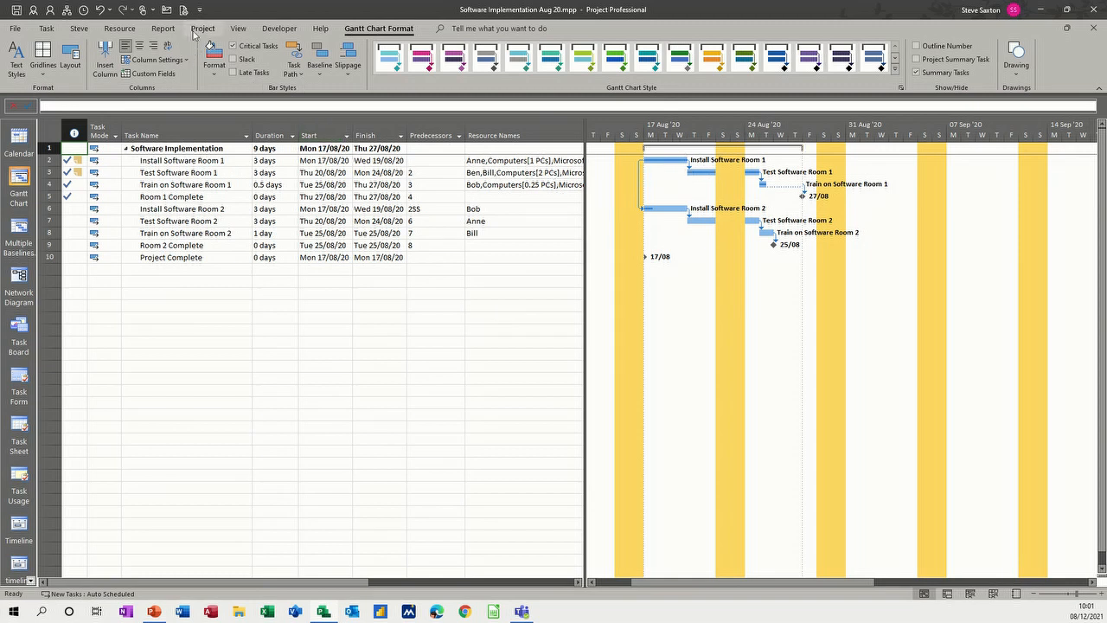
click(162, 29)
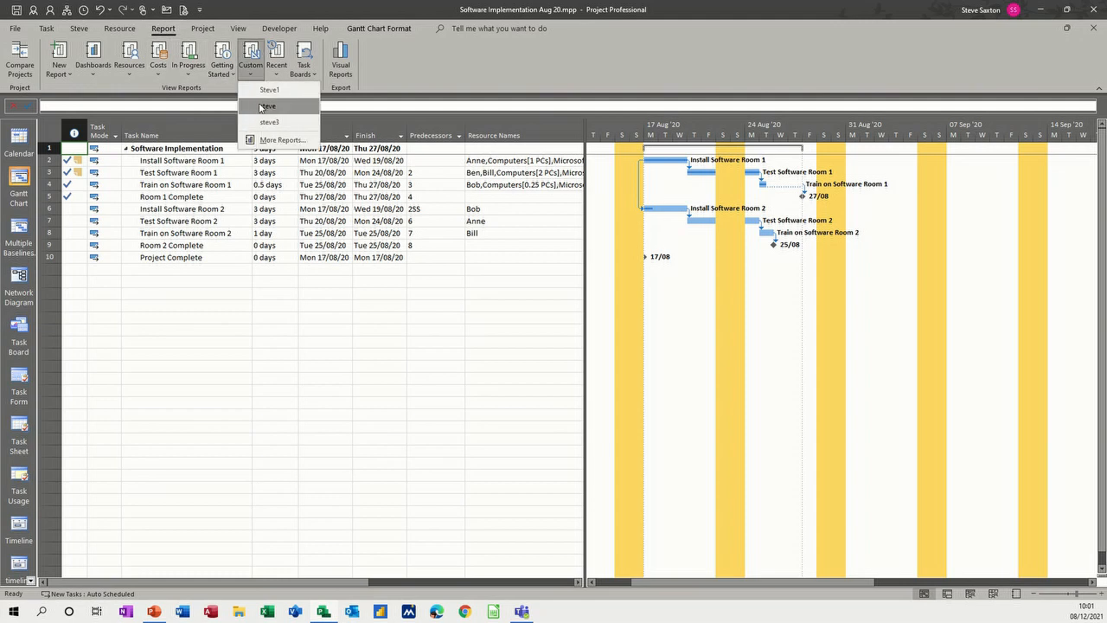
click(269, 89)
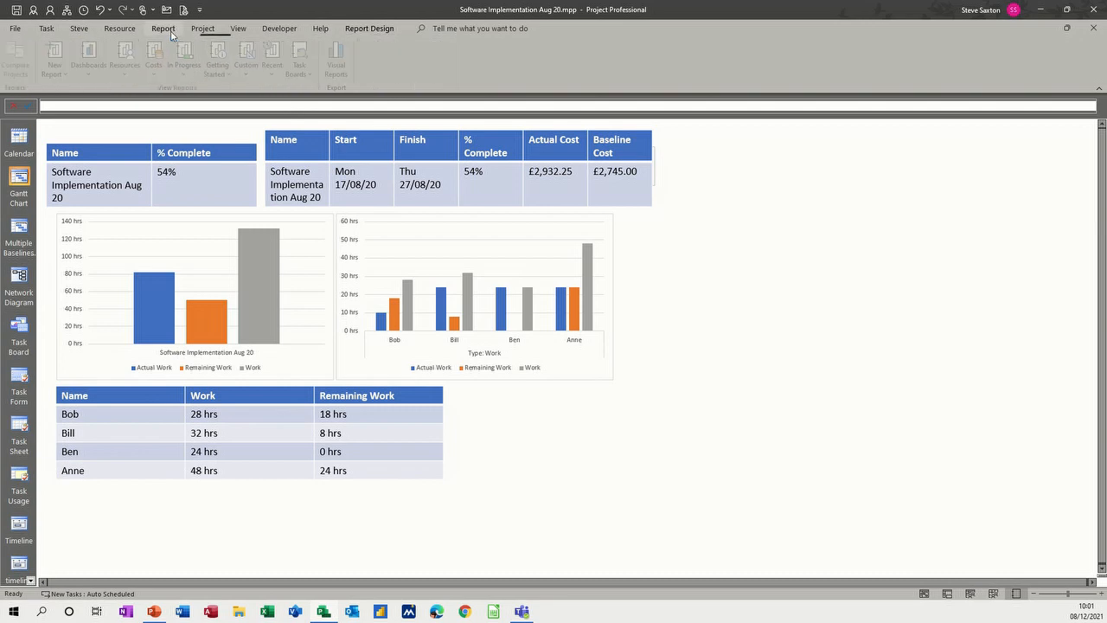
Open the custom report named 'steve' with its work charts.
click(250, 60)
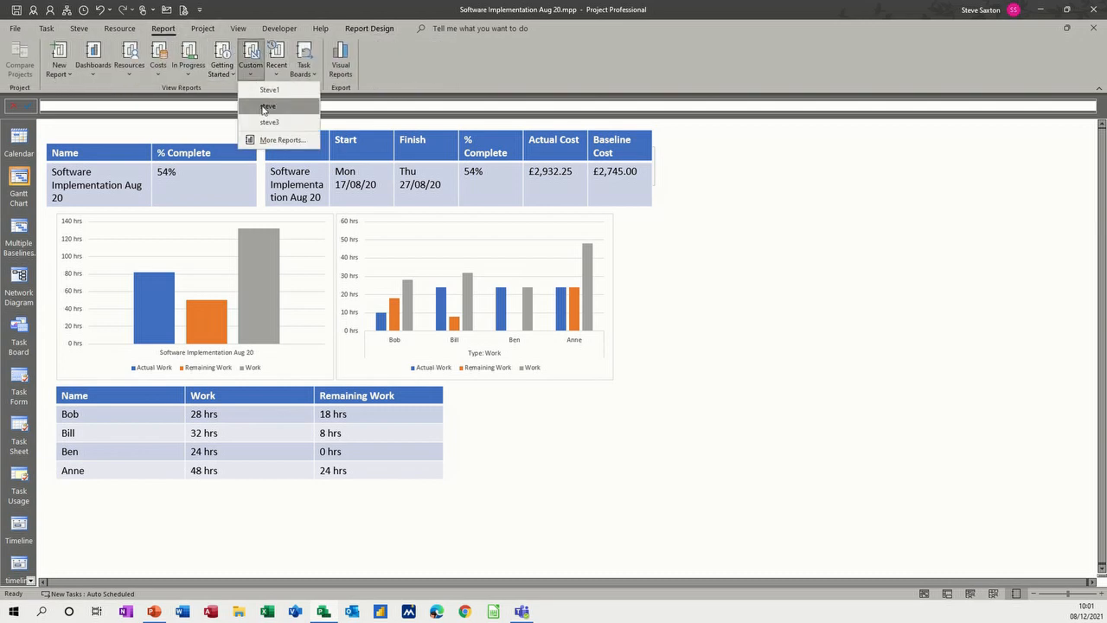
click(268, 107)
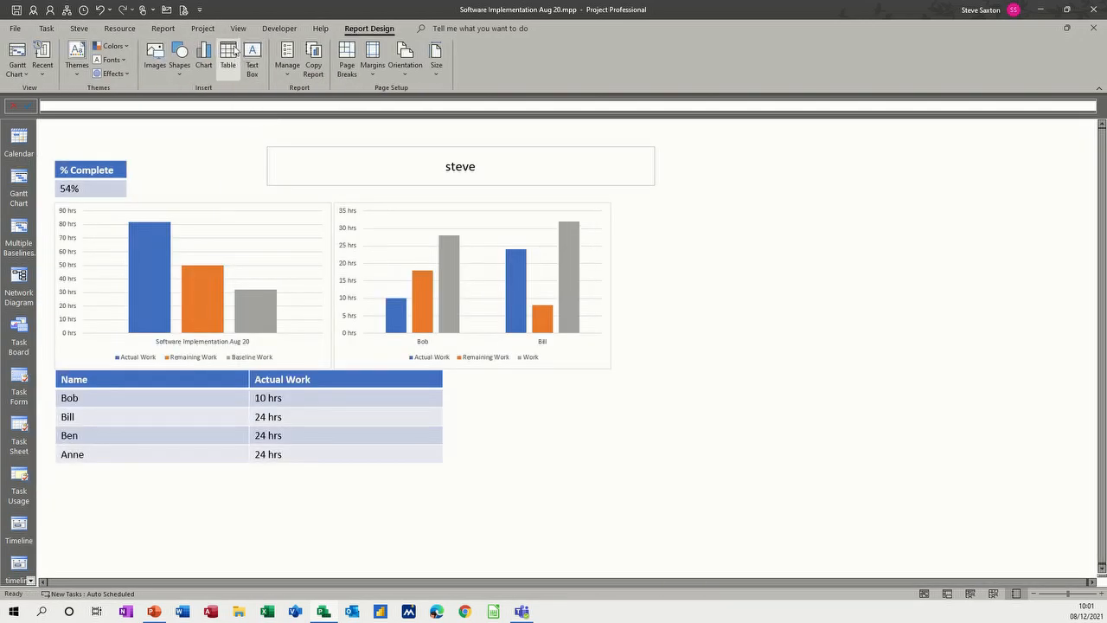
click(163, 28)
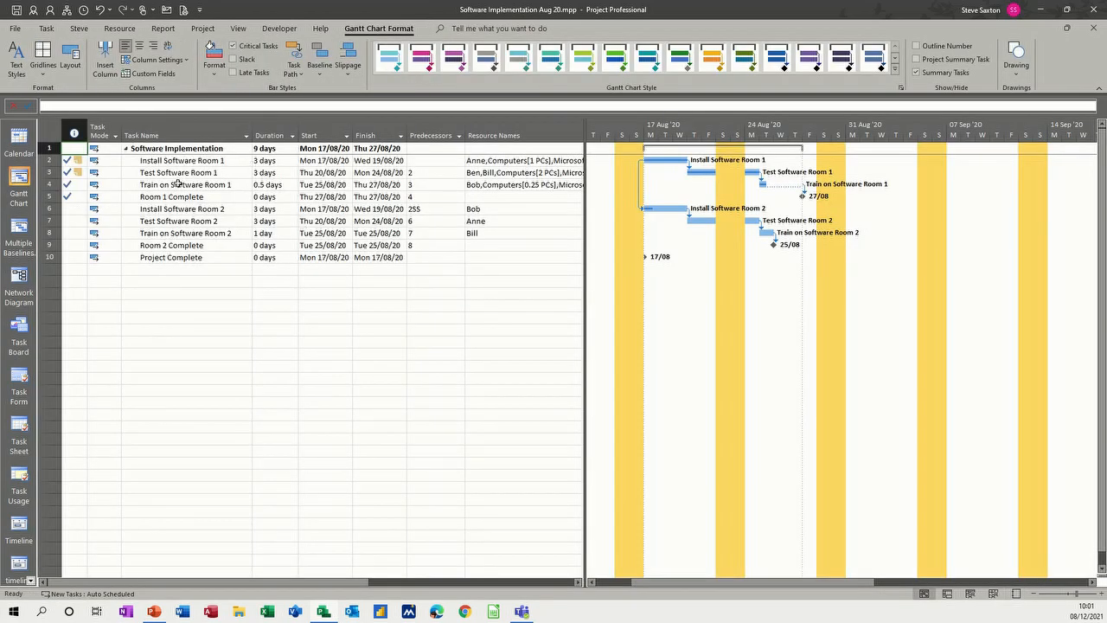
mouse_move(266, 300)
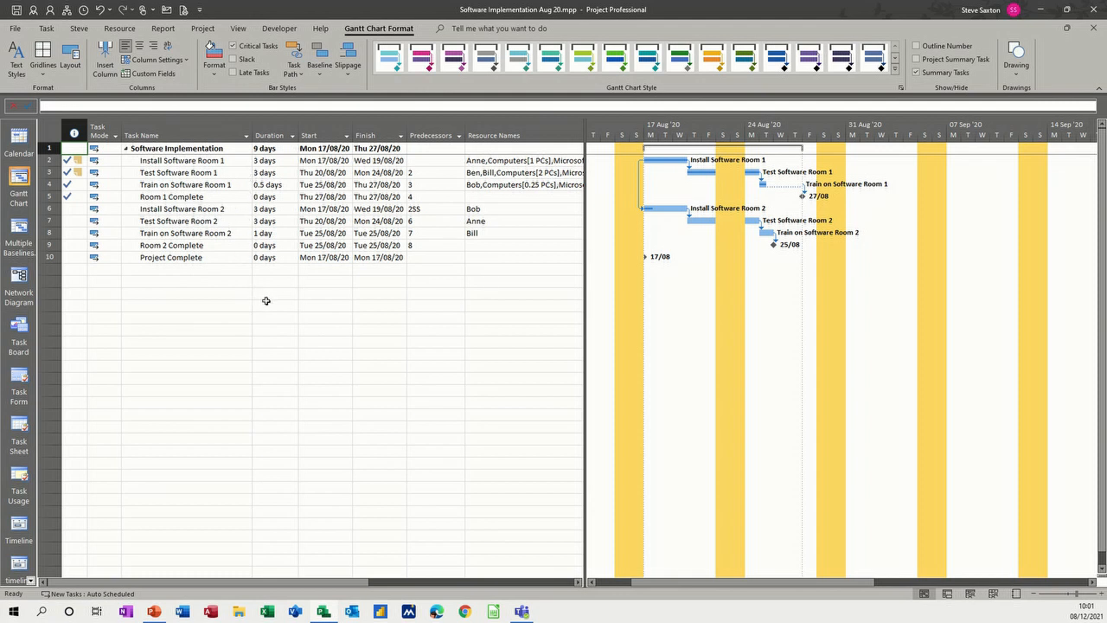
mouse_move(175, 94)
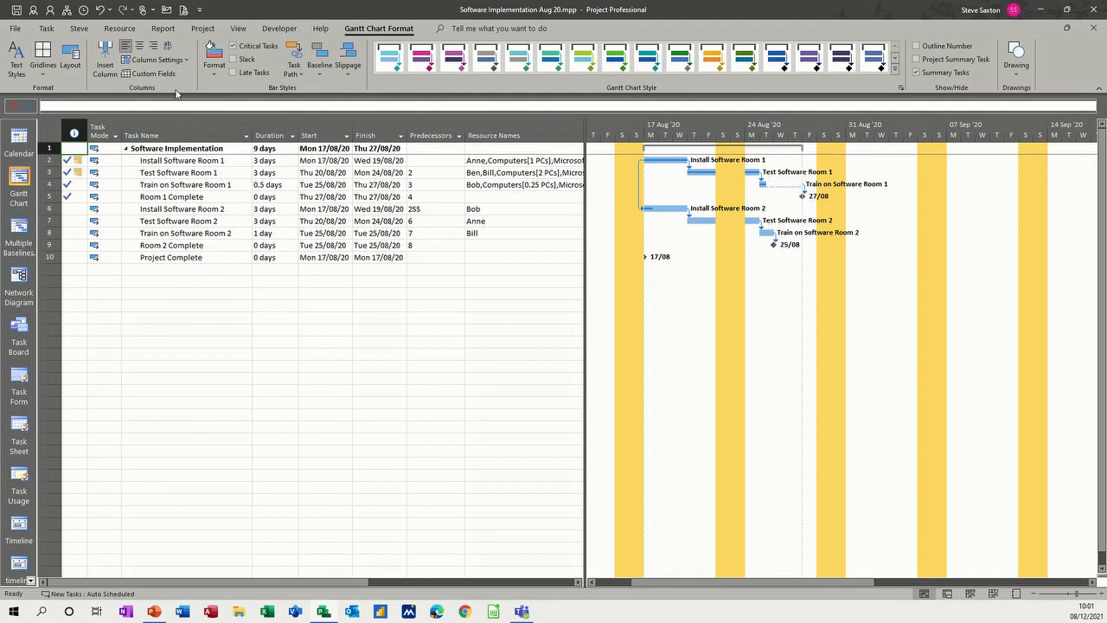
View the Burndown dashboard, then Cost Overview showing £1,000 remaining and 54% complete.
click(163, 29)
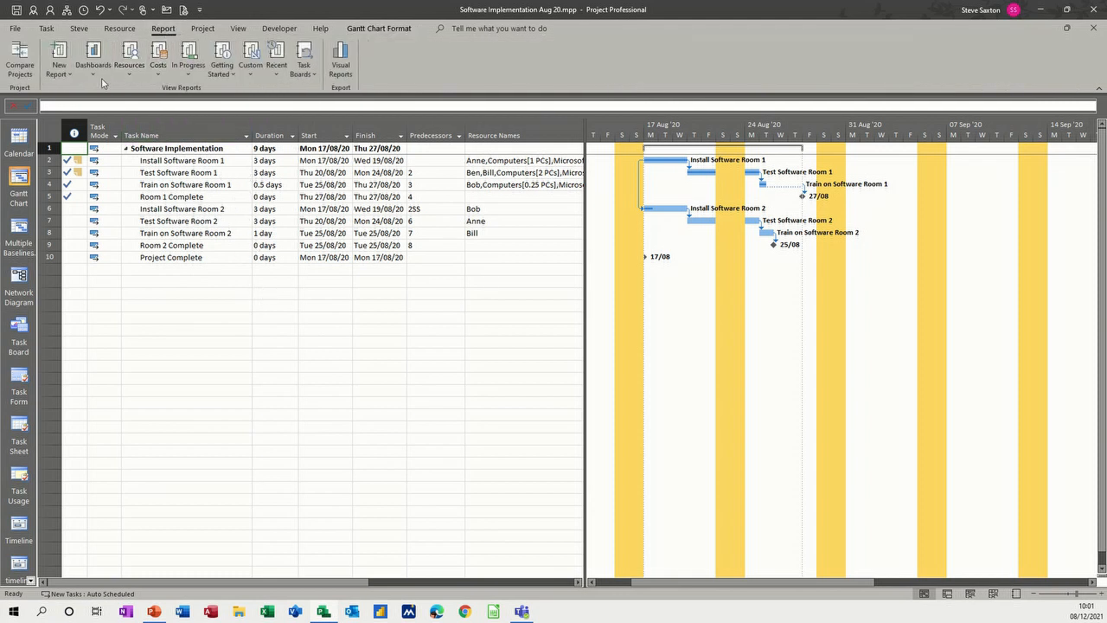
click(93, 56)
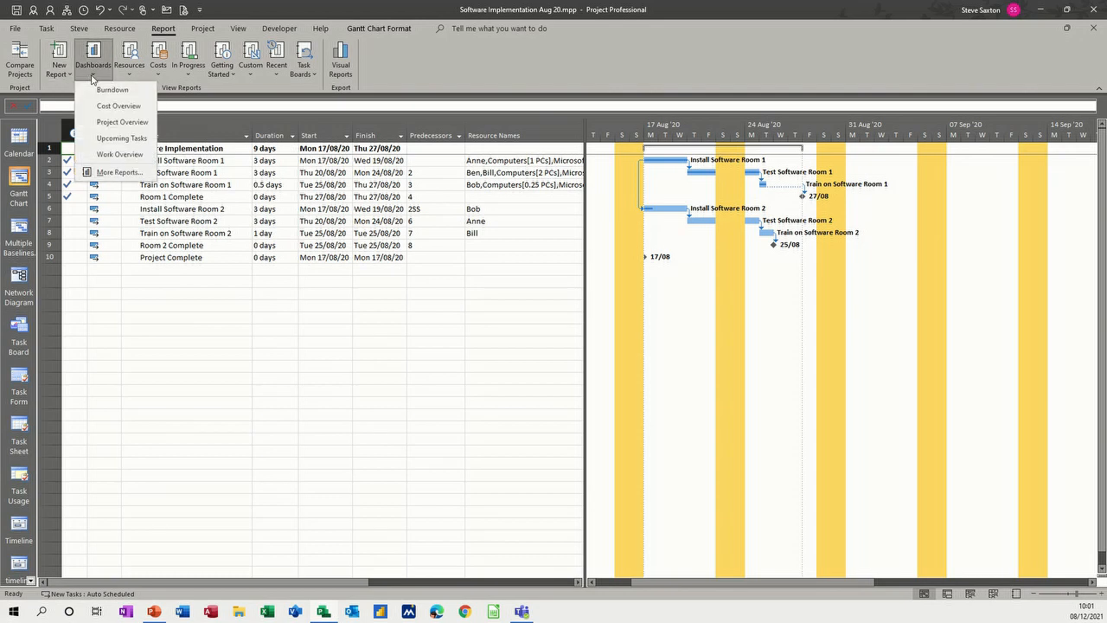
click(112, 90)
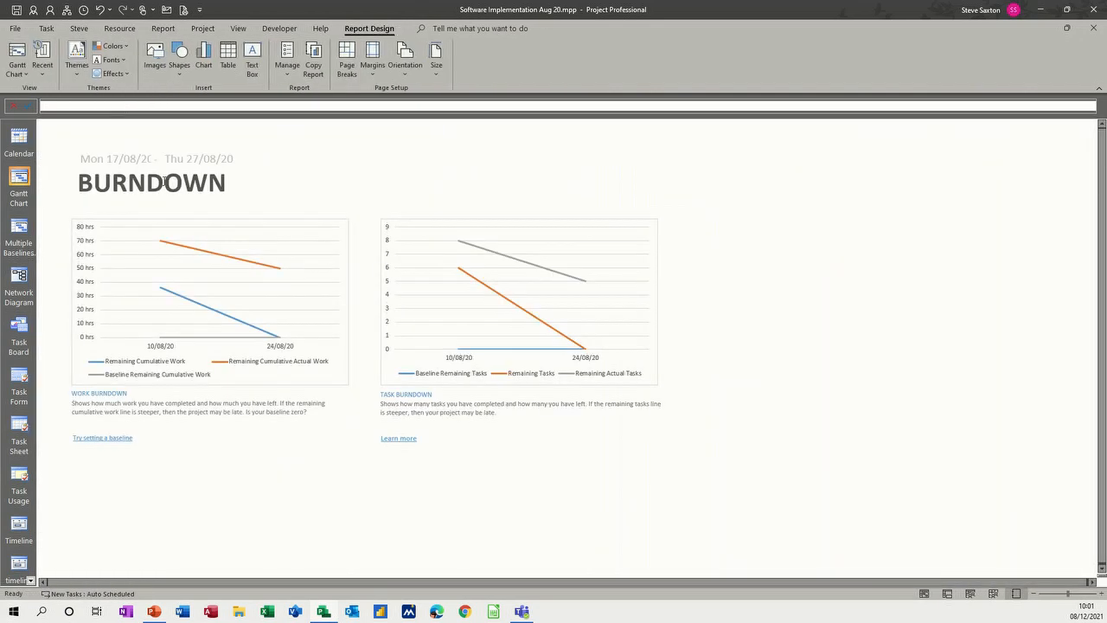
click(163, 28)
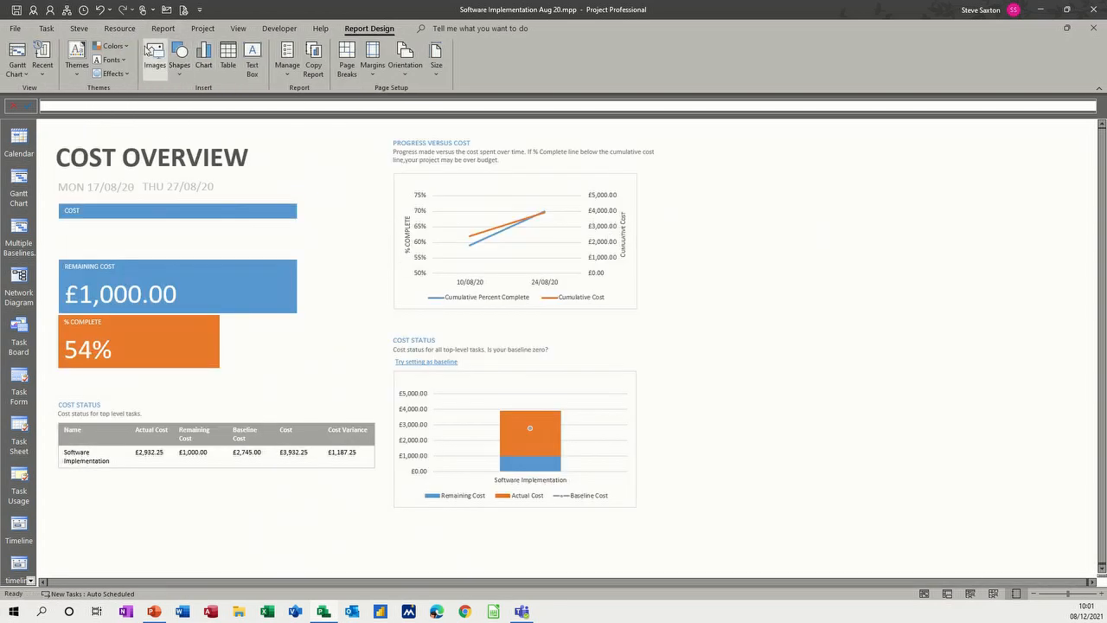
click(164, 29)
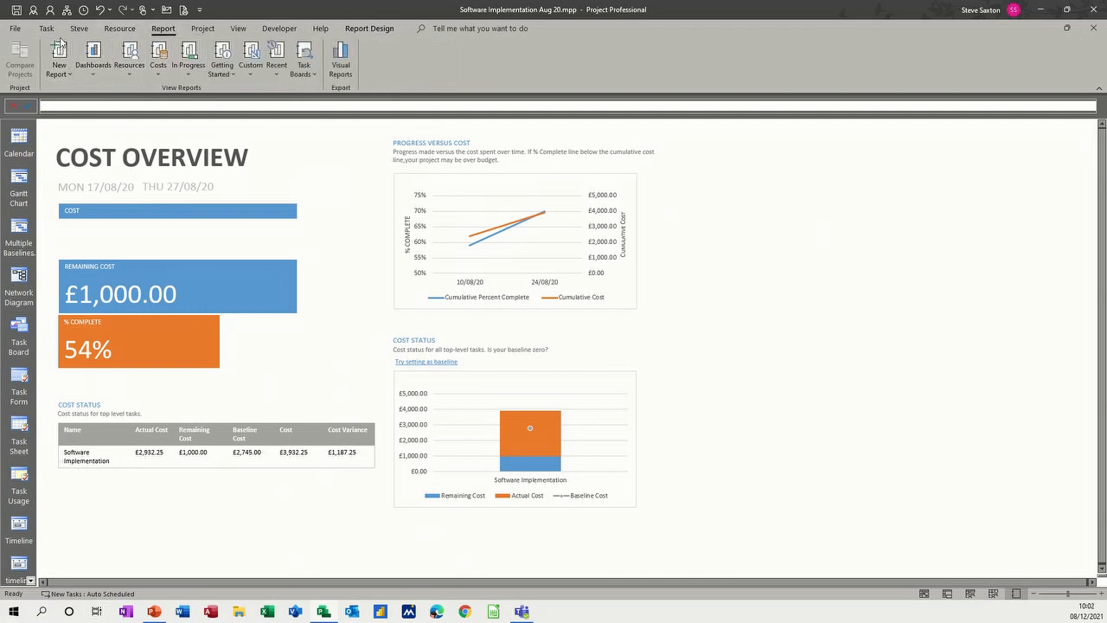
Create a blank report and enter 'Progress Report' as its name.
click(59, 65)
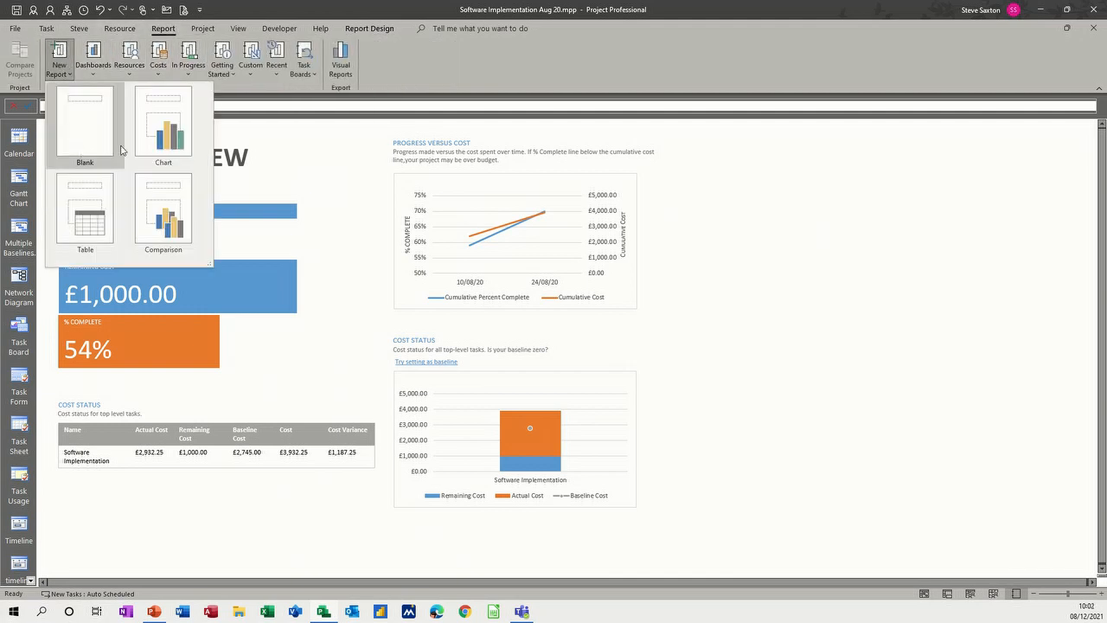
mouse_move(95, 134)
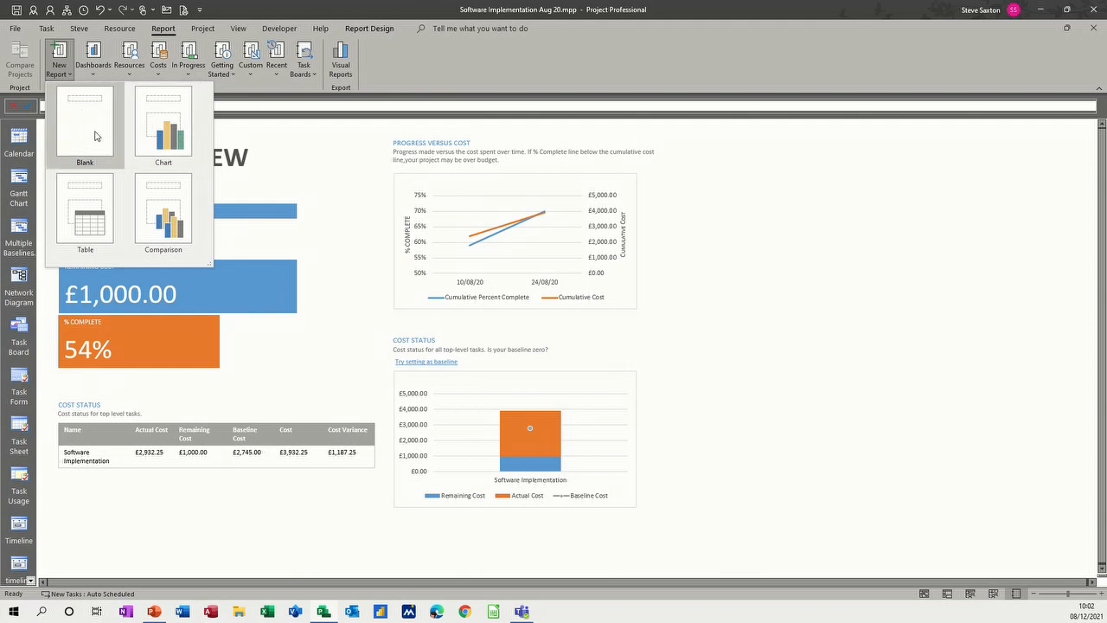
mouse_move(164, 121)
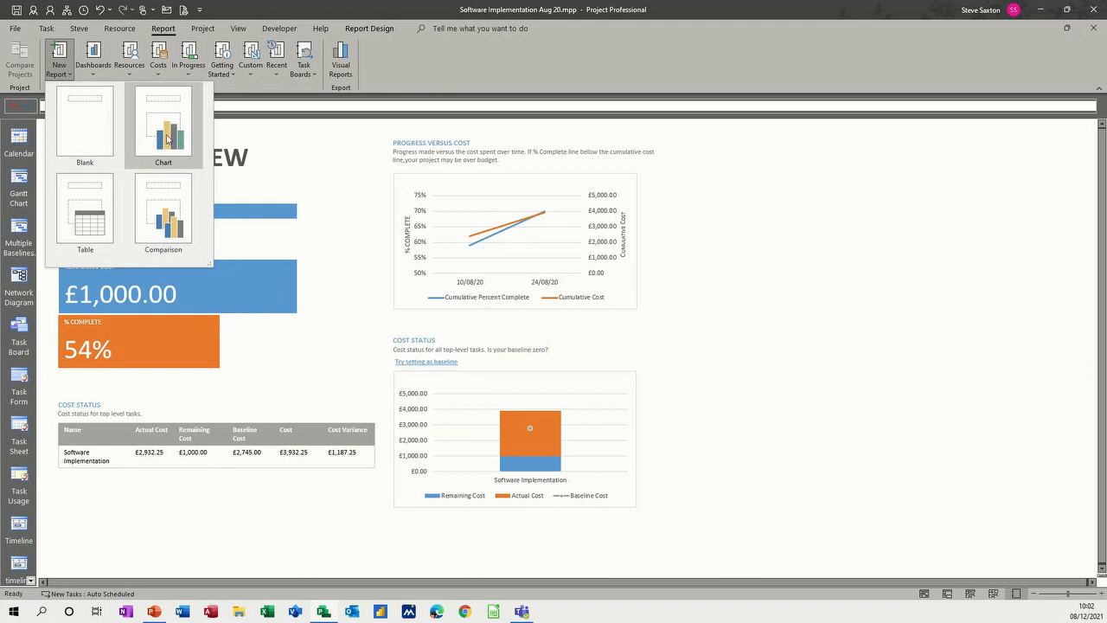
mouse_move(163, 212)
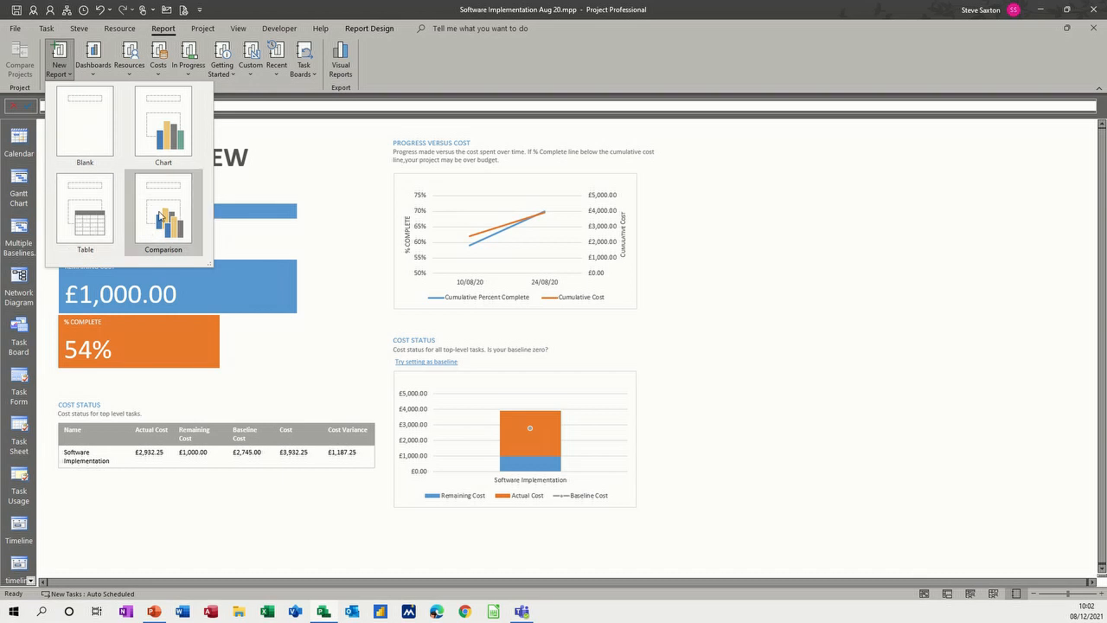
mouse_move(85, 122)
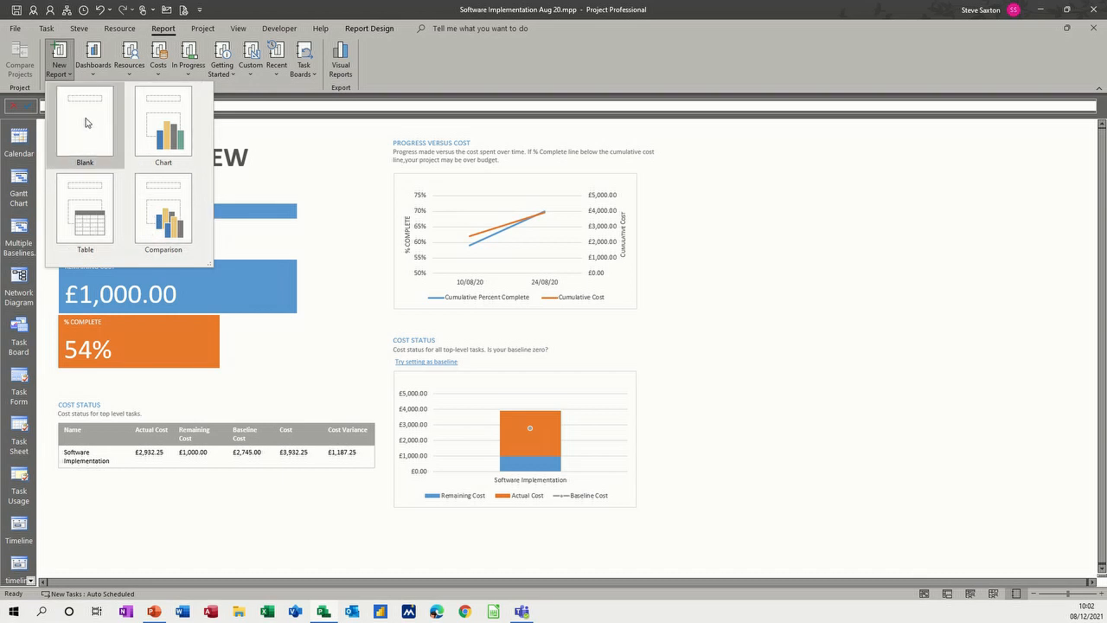
click(84, 122)
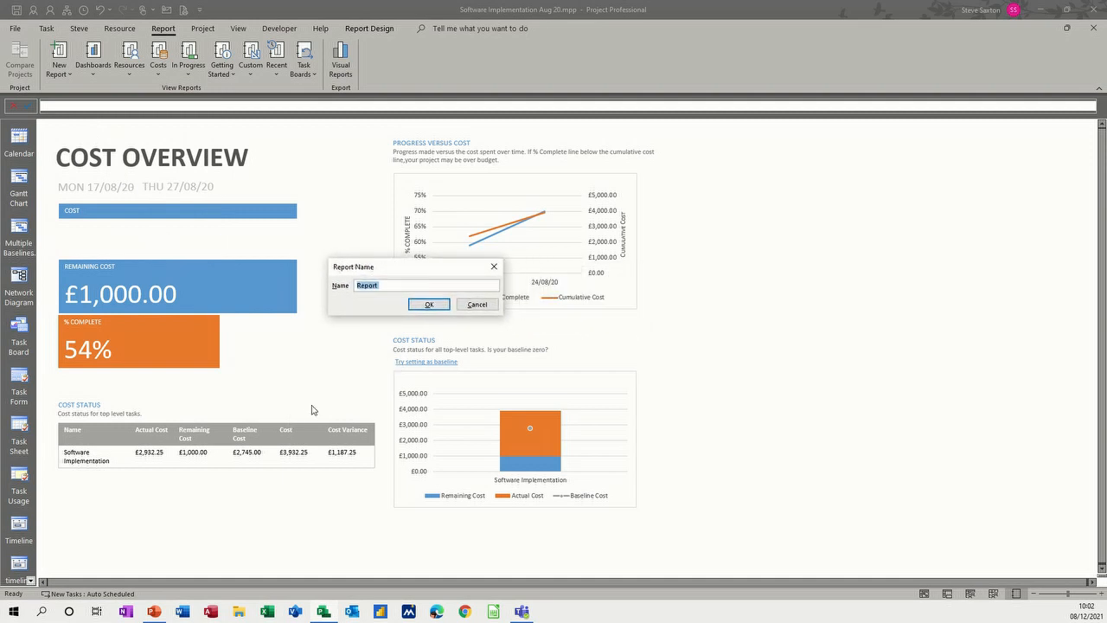
text(Pr)
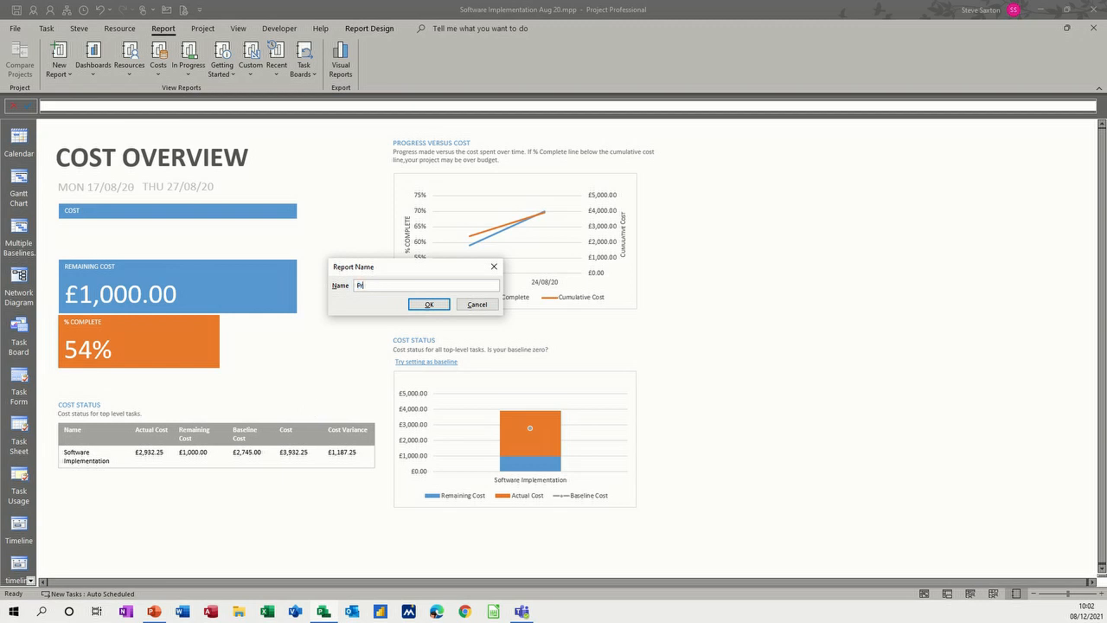
text(og)
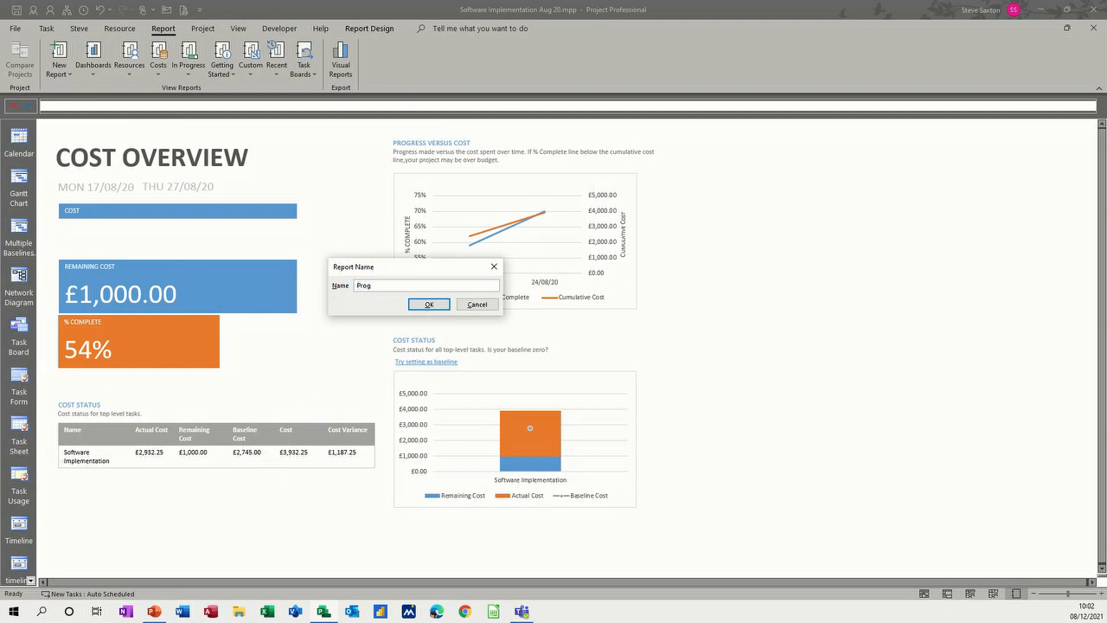
text(ress Report)
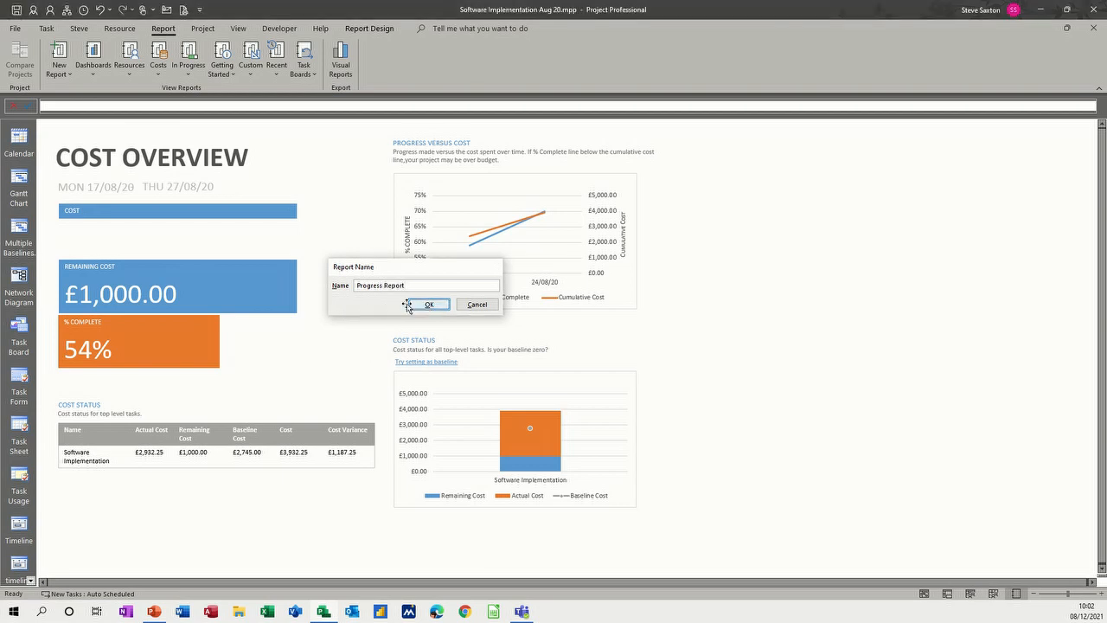
Confirm the 'Progress Report' name and insert a table showing Name, Start, Finish and % Complete.
click(428, 304)
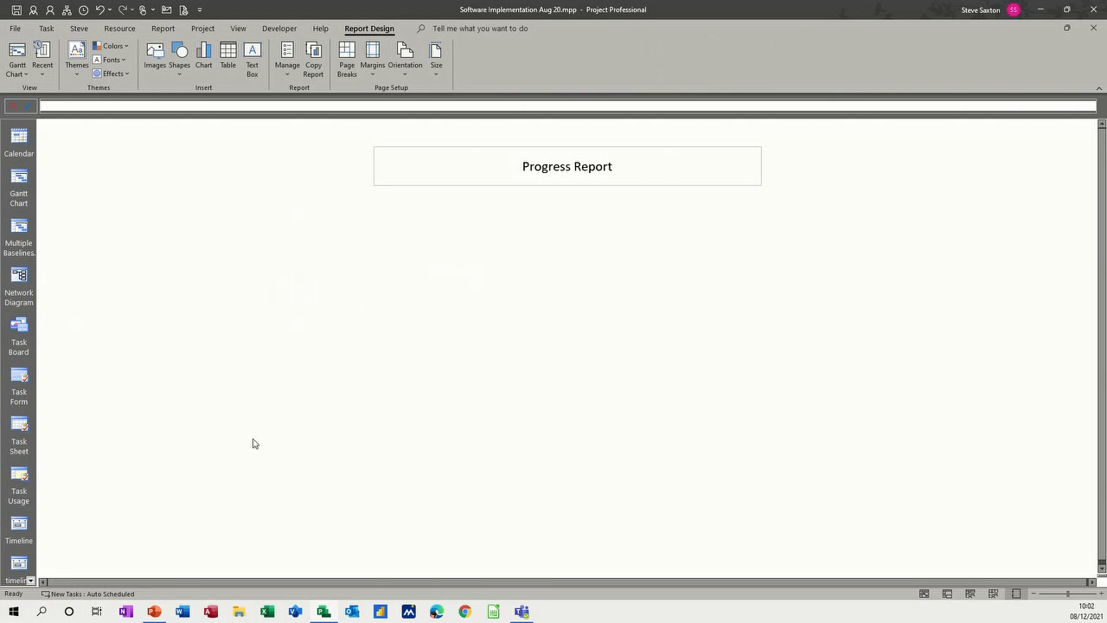
mouse_move(317, 286)
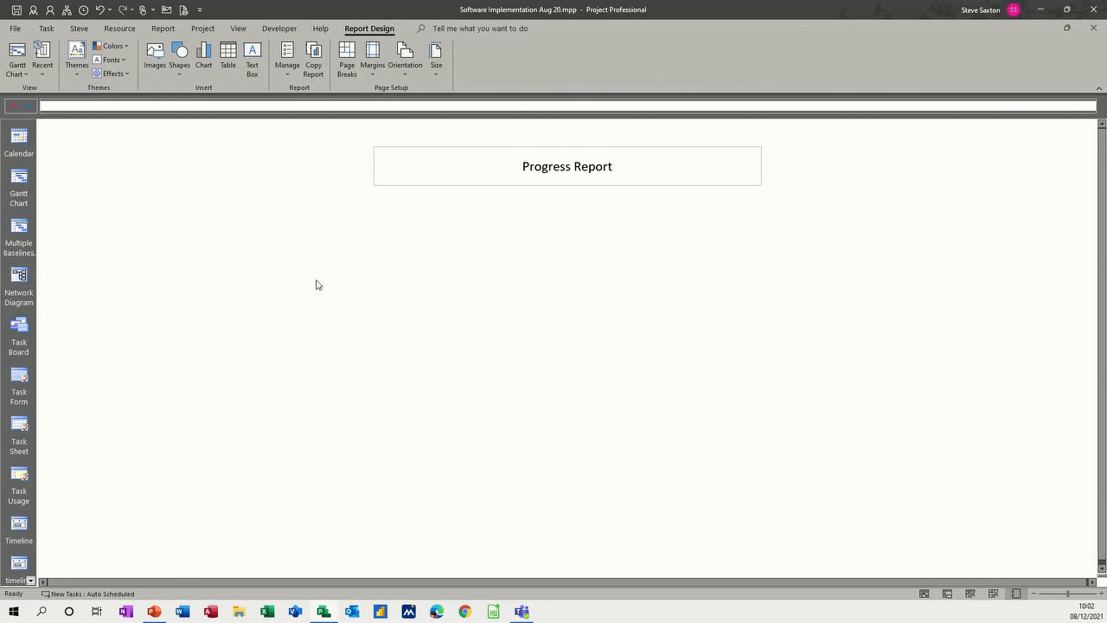
mouse_move(238, 121)
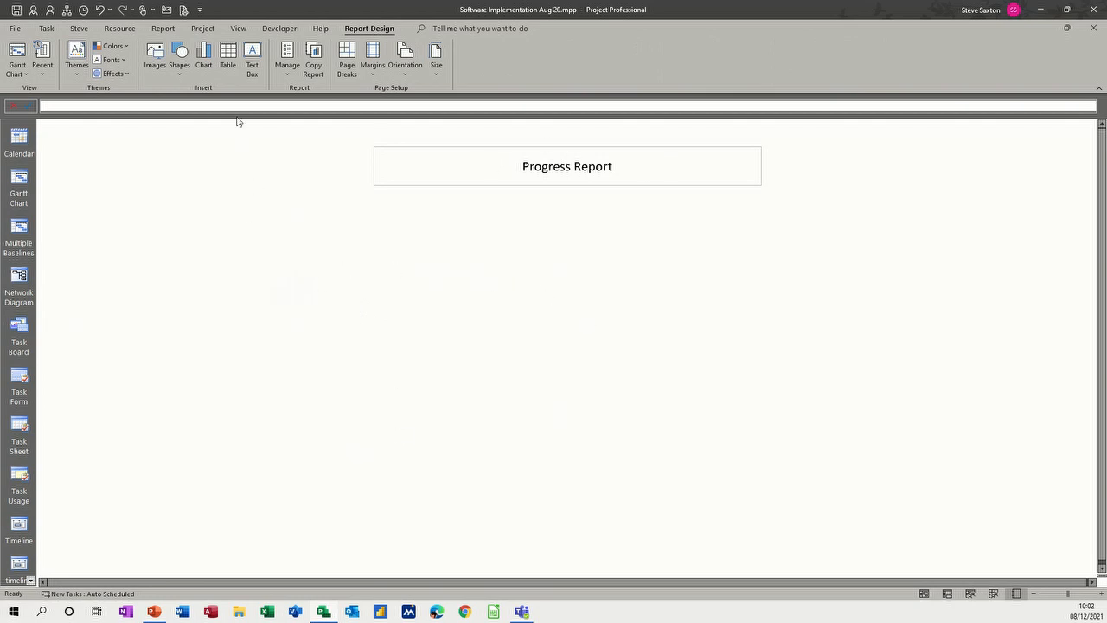
mouse_move(227, 54)
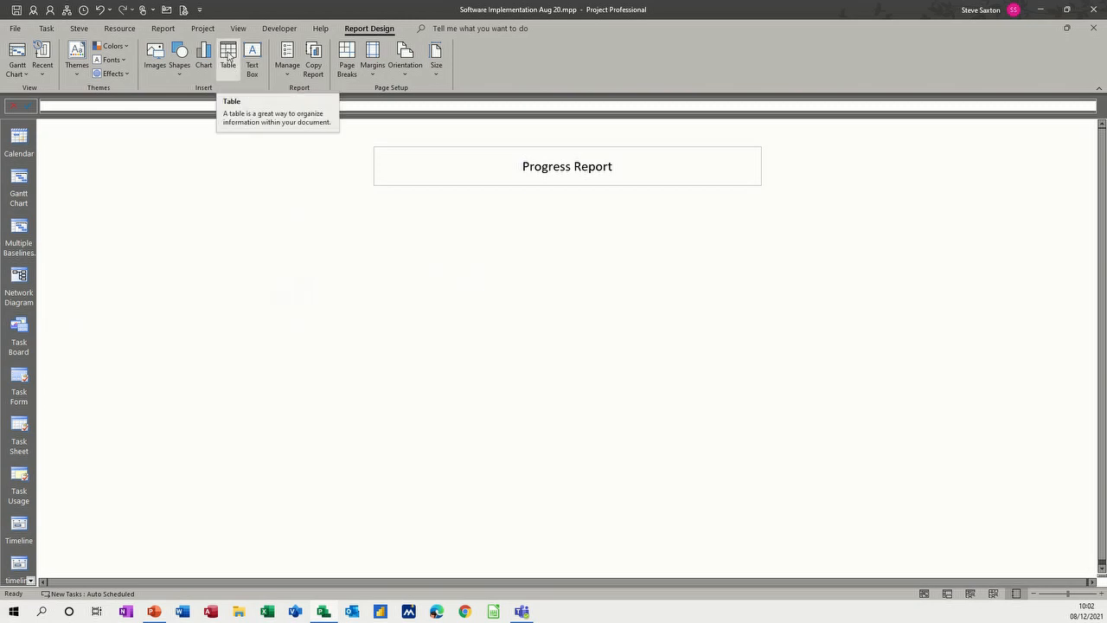
click(228, 56)
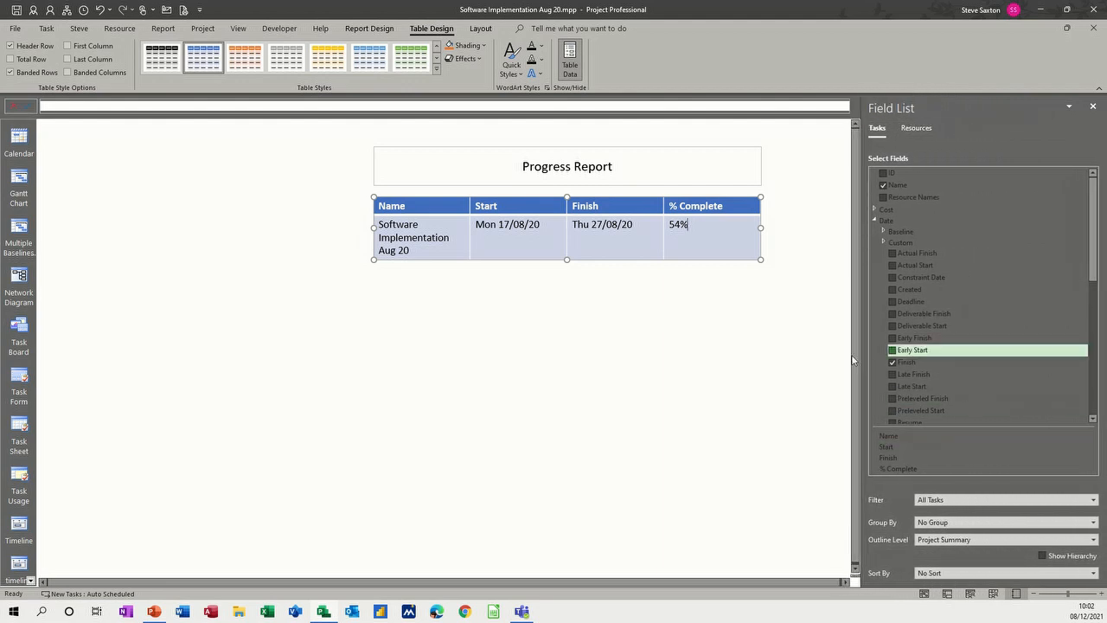
mouse_move(787, 323)
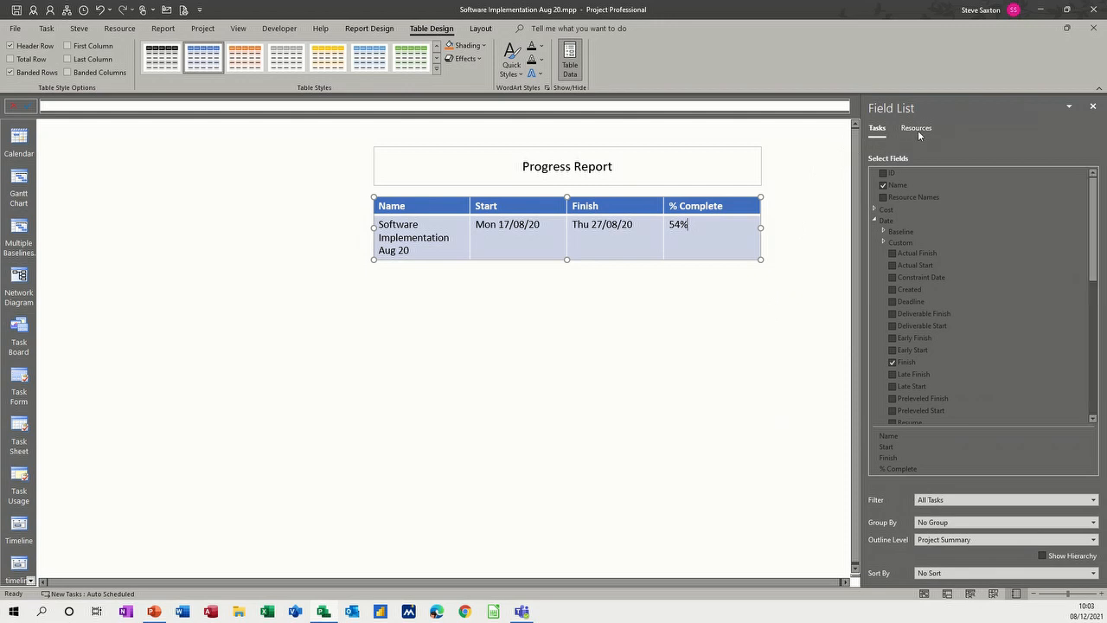
click(916, 127)
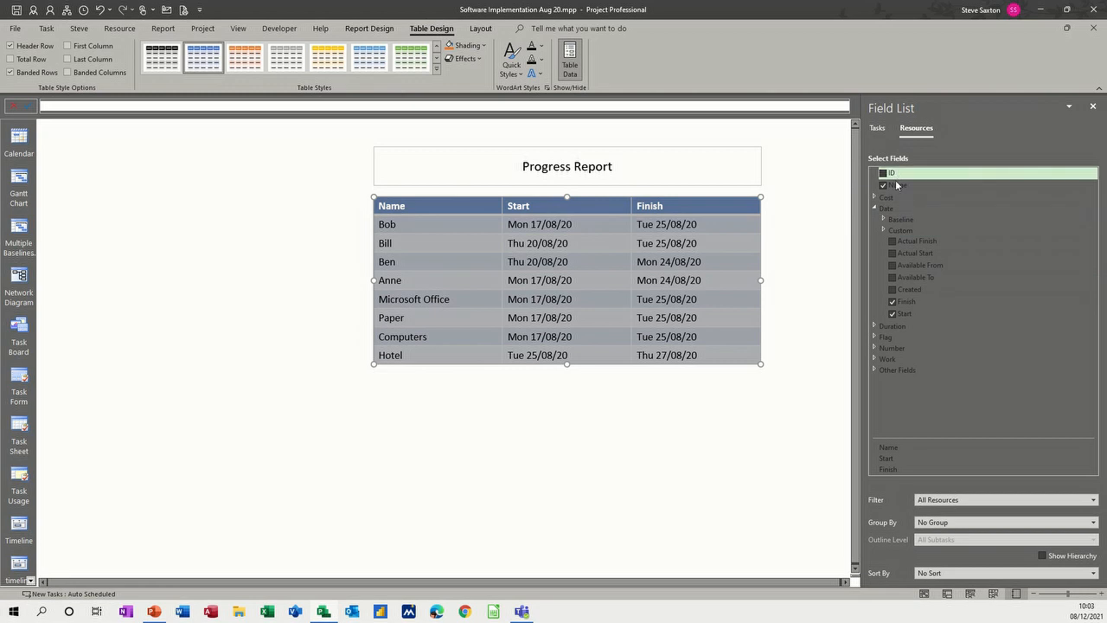
mouse_move(899, 325)
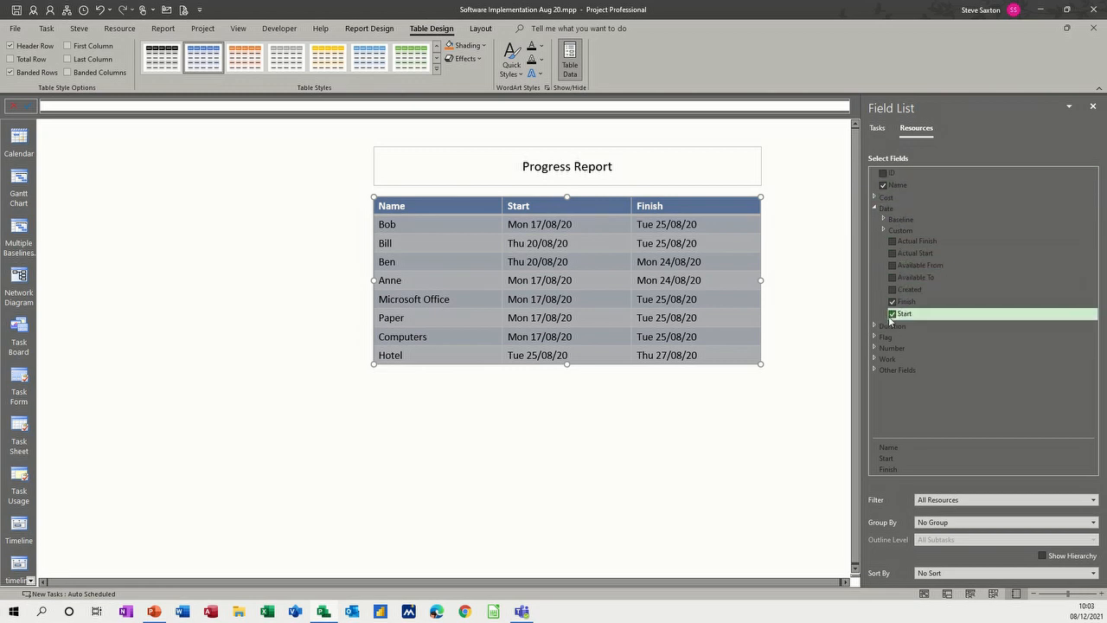
click(874, 218)
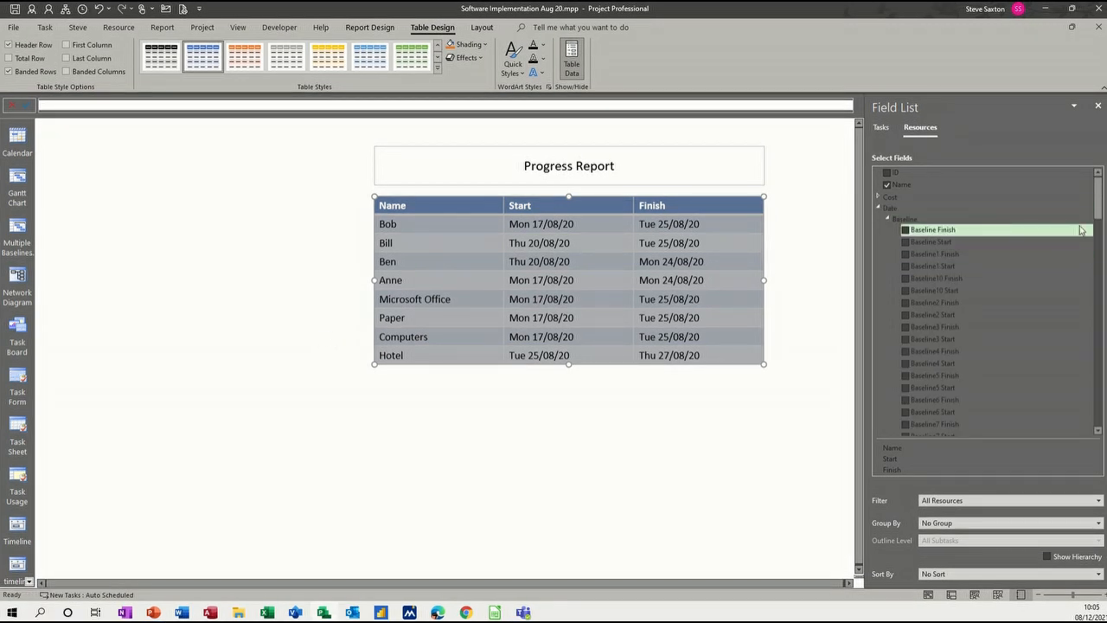
scroll(down, 3)
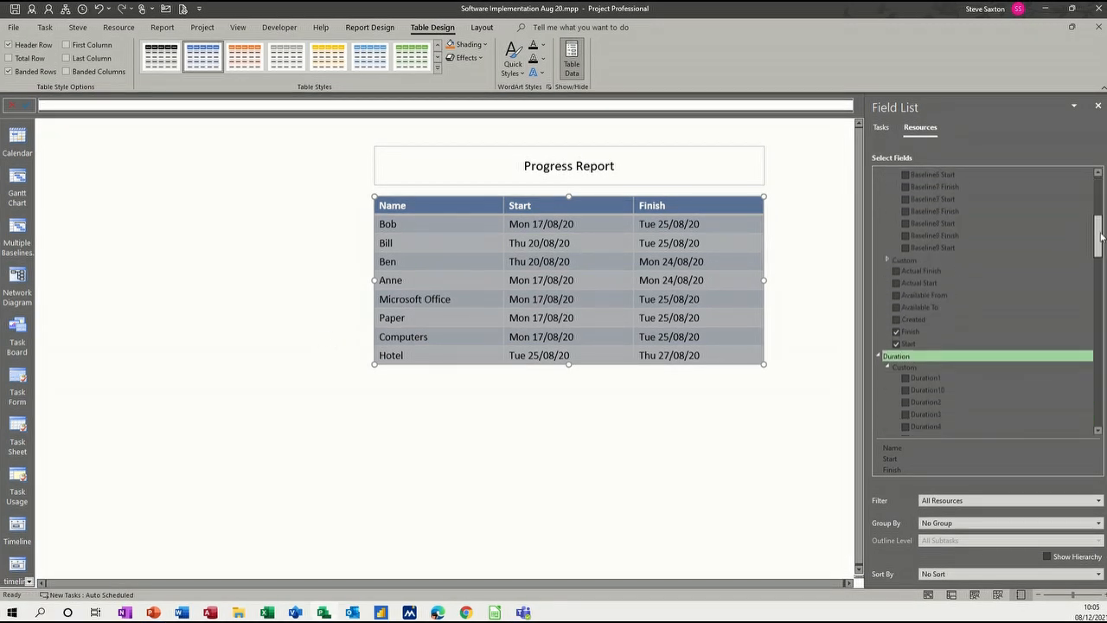
scroll(down, 3)
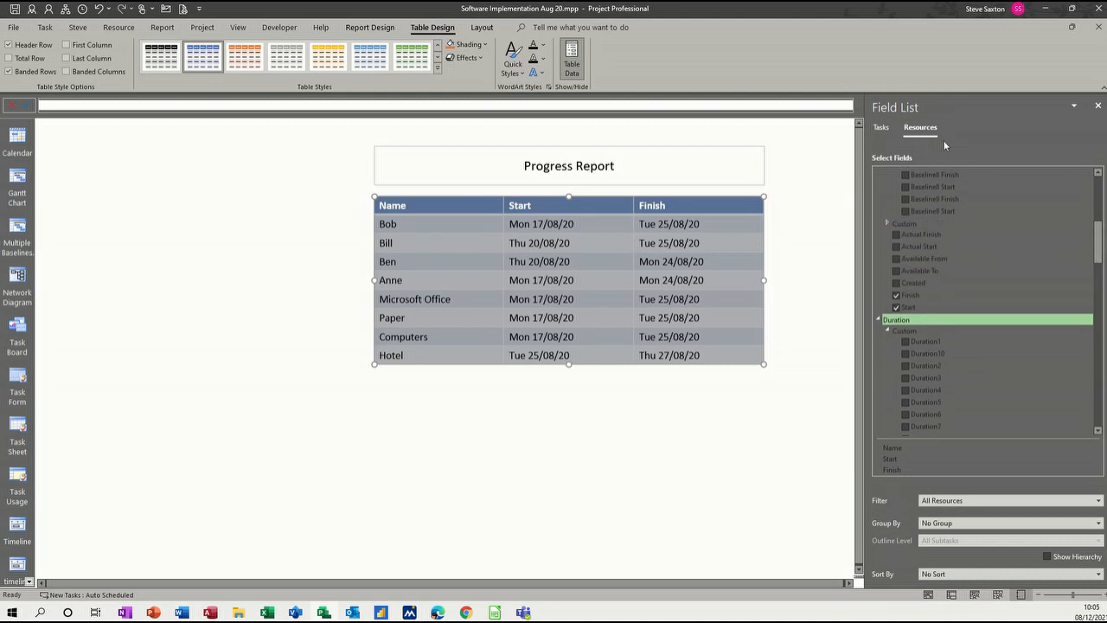
scroll(down, 3)
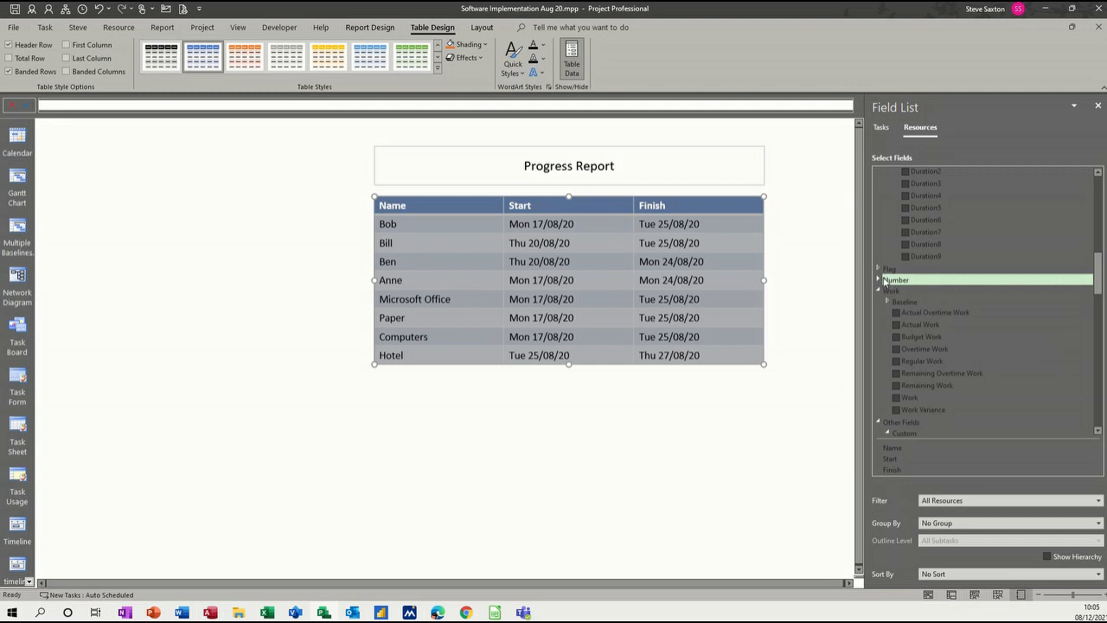
click(878, 279)
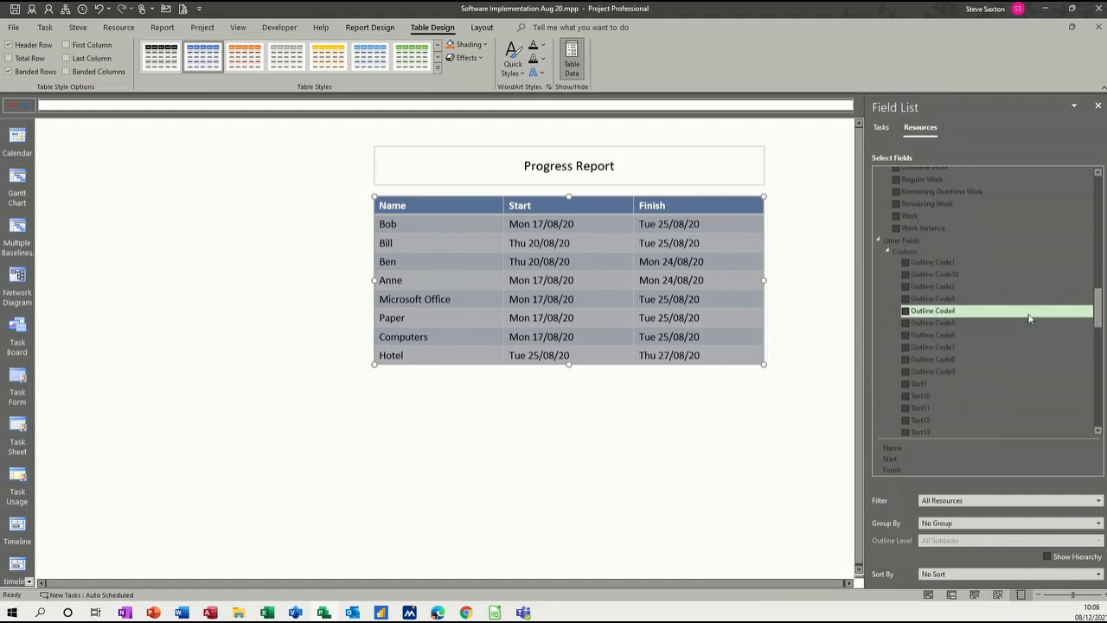
scroll(down, 3)
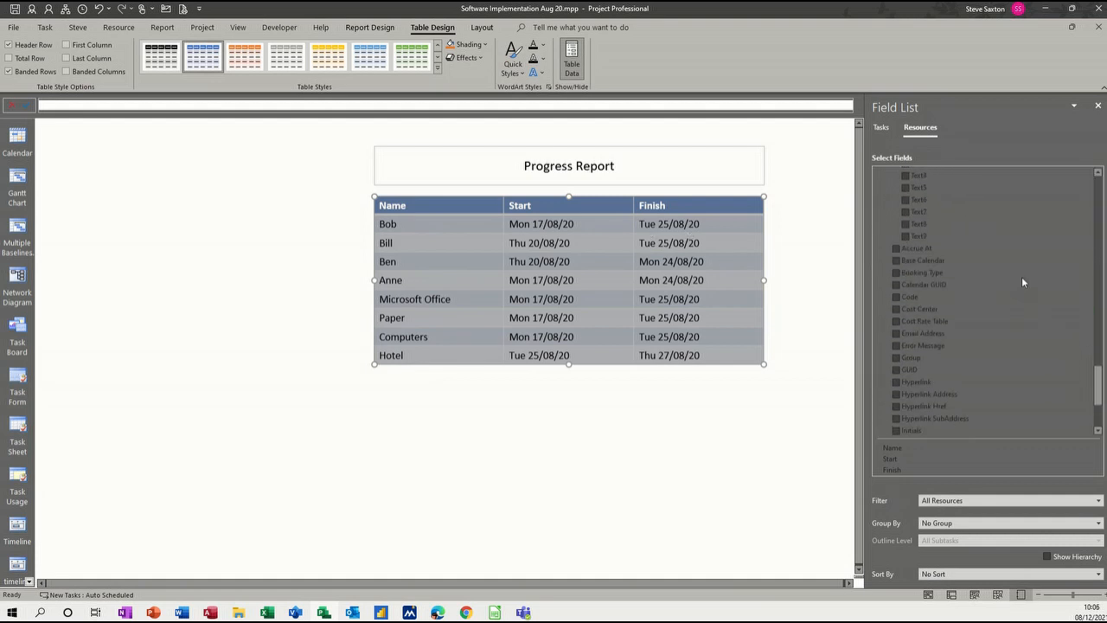
scroll(down, 3)
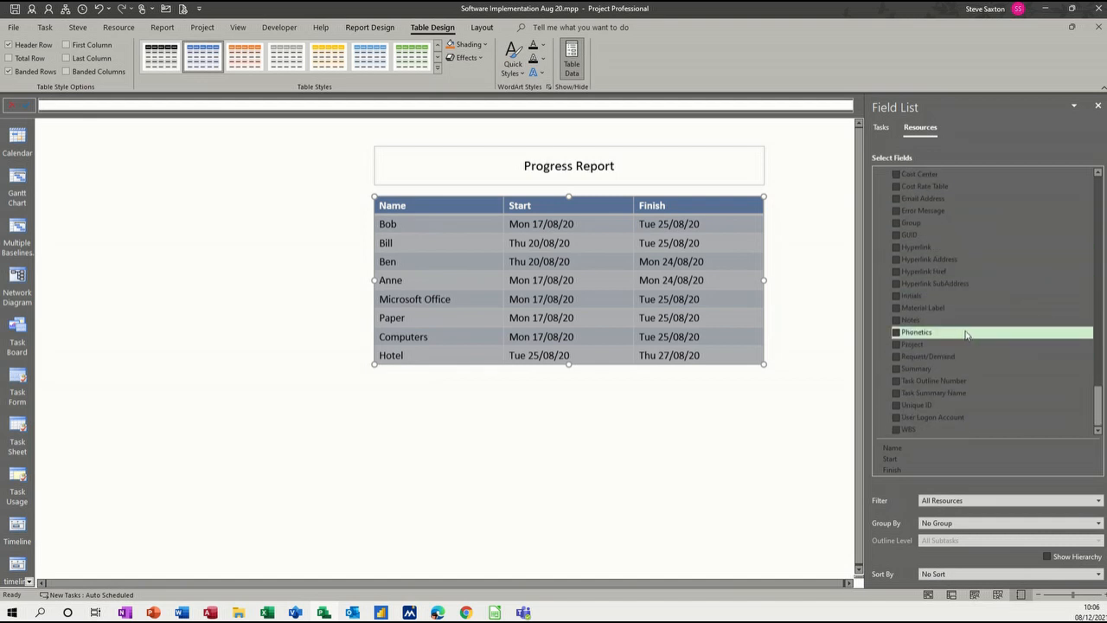
mouse_move(929, 492)
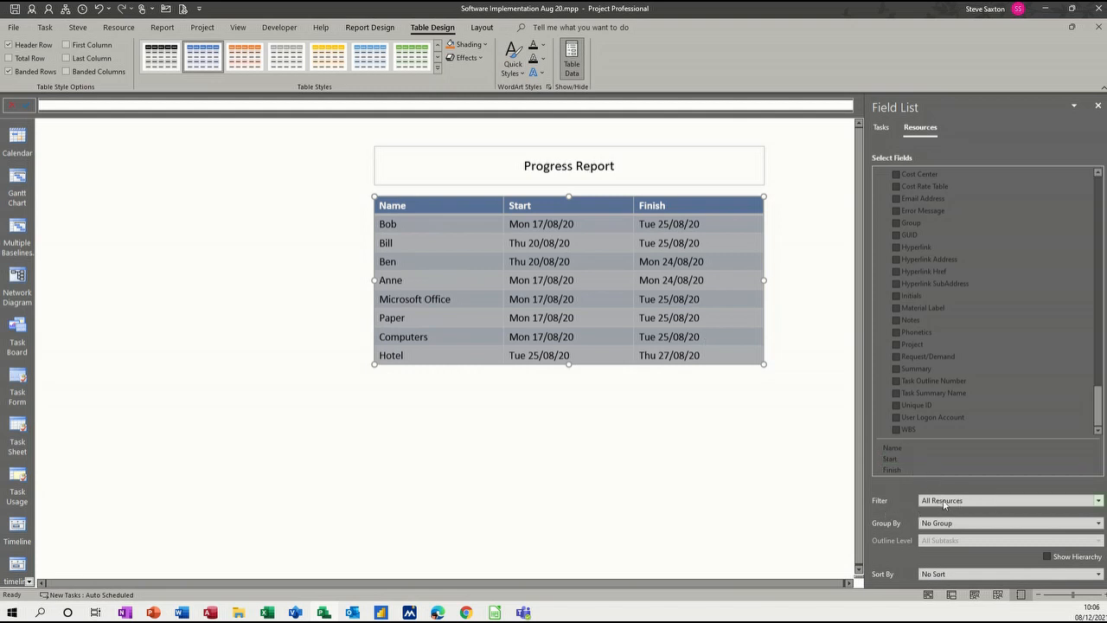
mouse_move(441, 305)
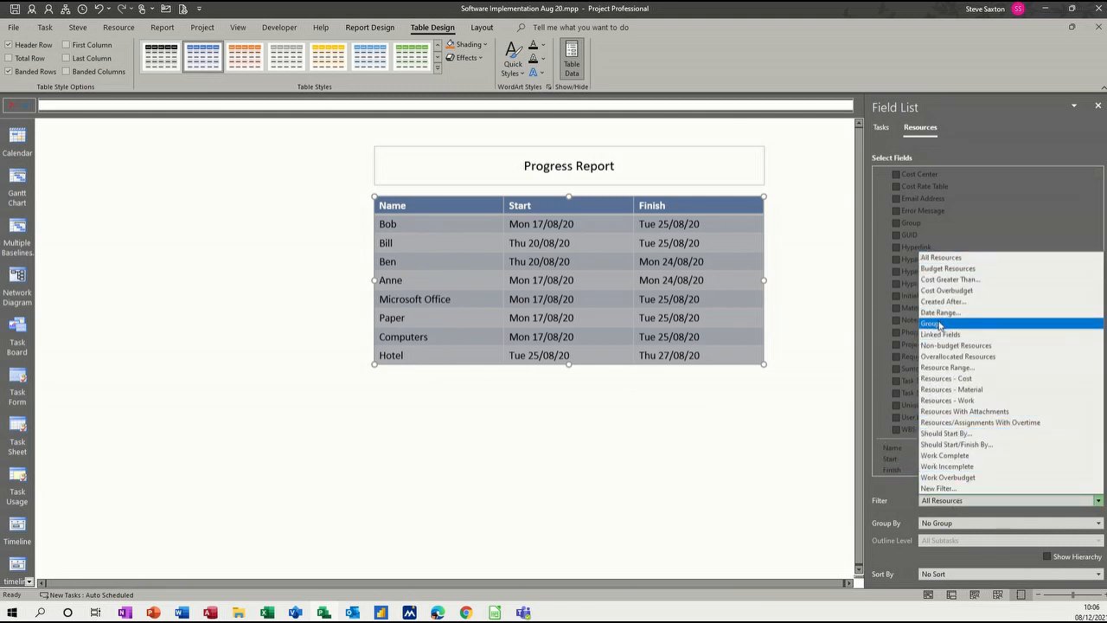
Filter the report table to the 'Admin' resource group.
click(933, 323)
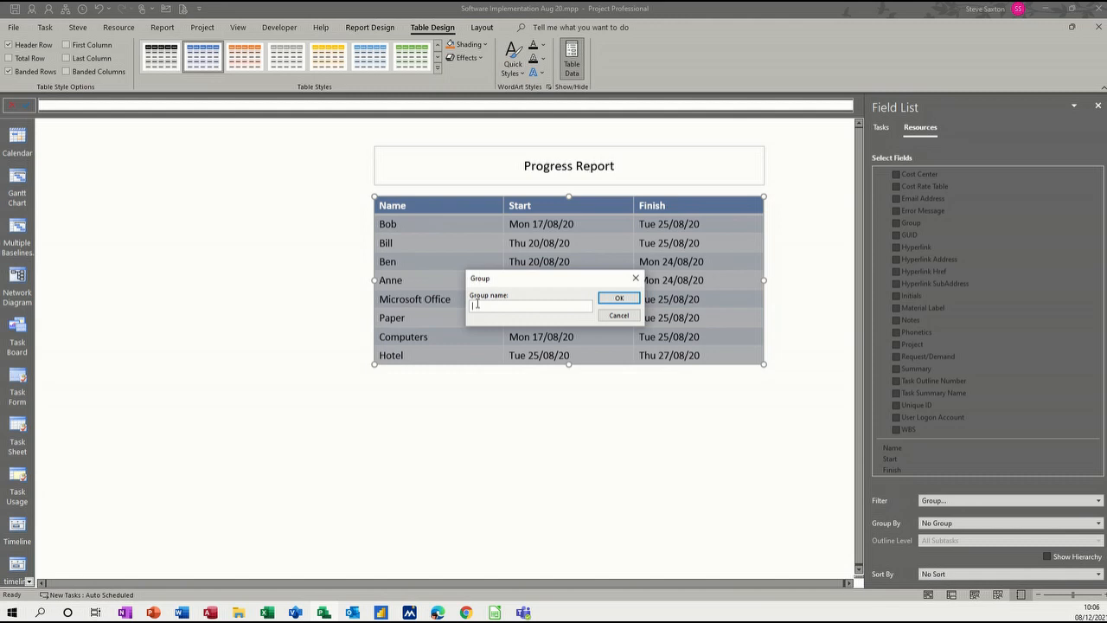
text(Ad)
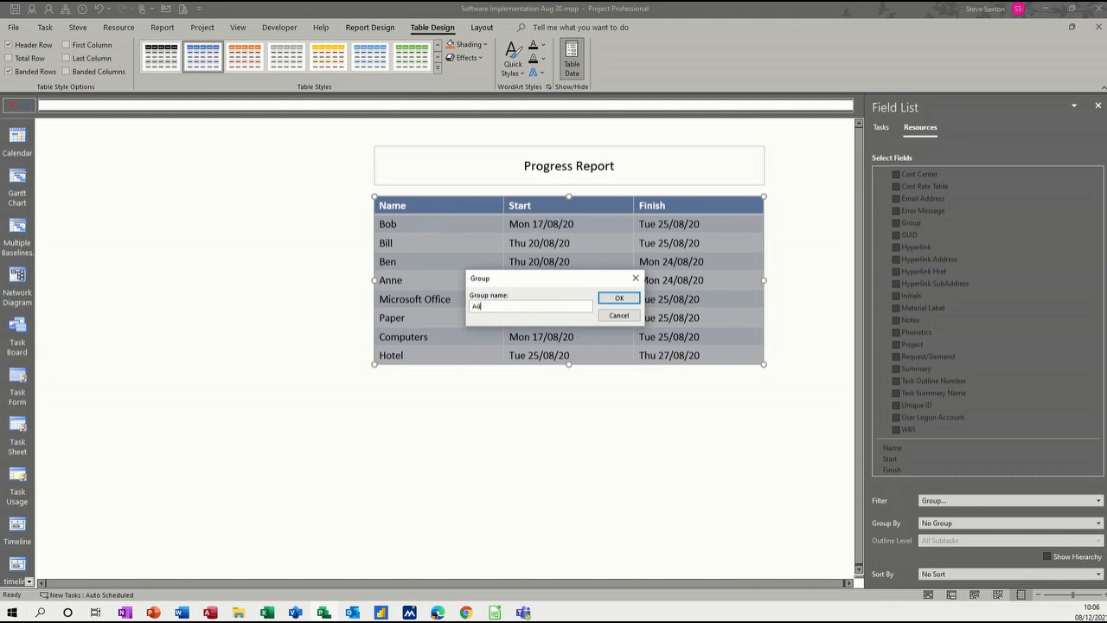
click(620, 297)
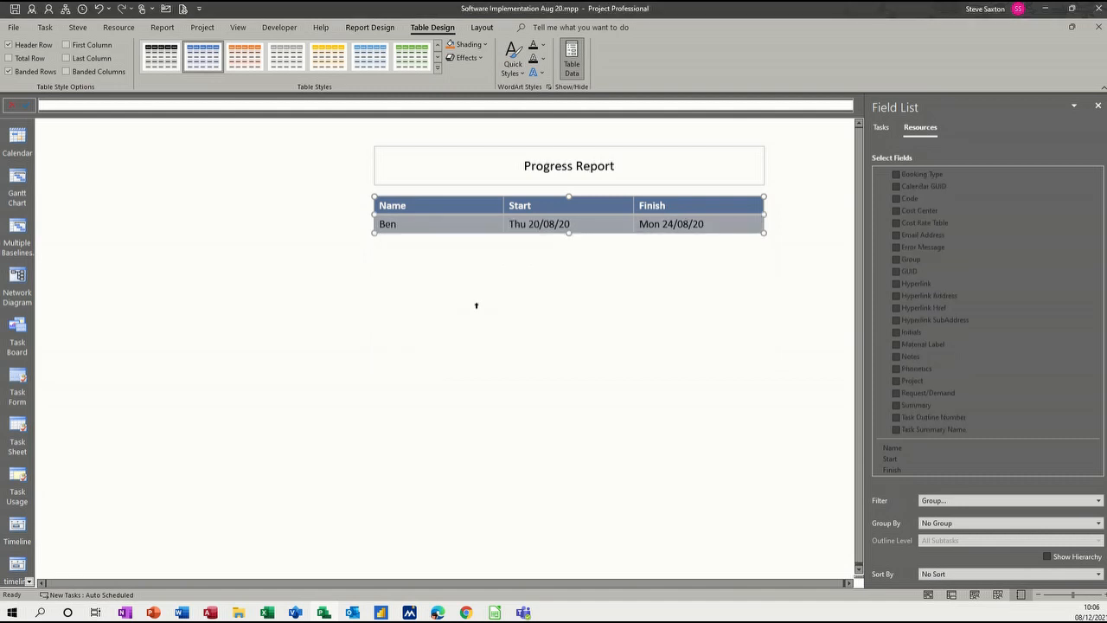
mouse_move(393, 238)
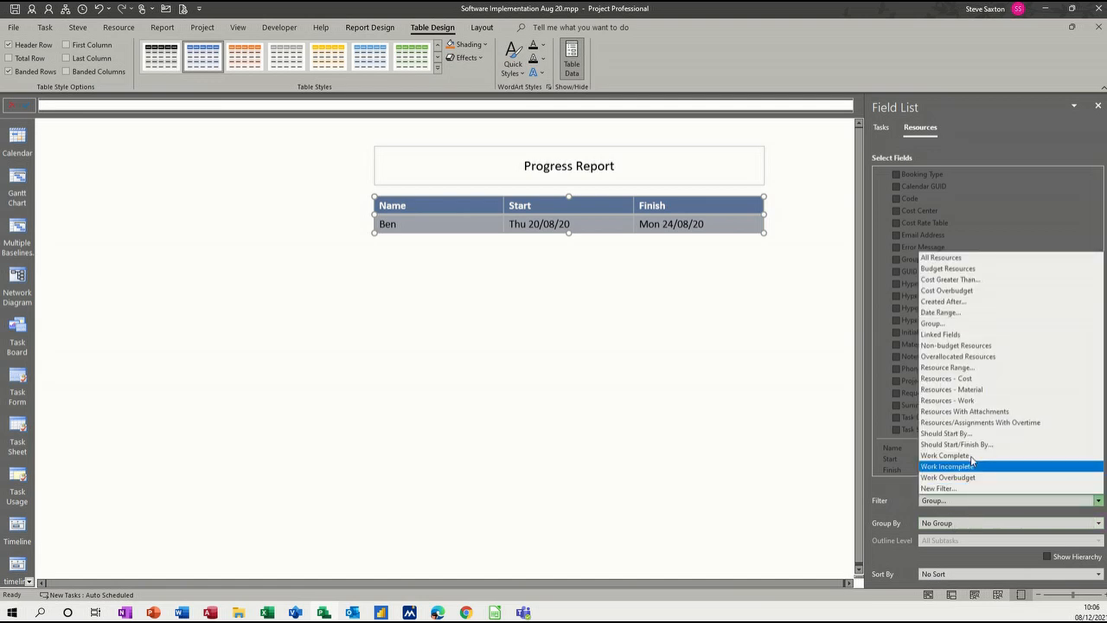
Reset to All Resources and filter by the trainer group instead.
click(941, 257)
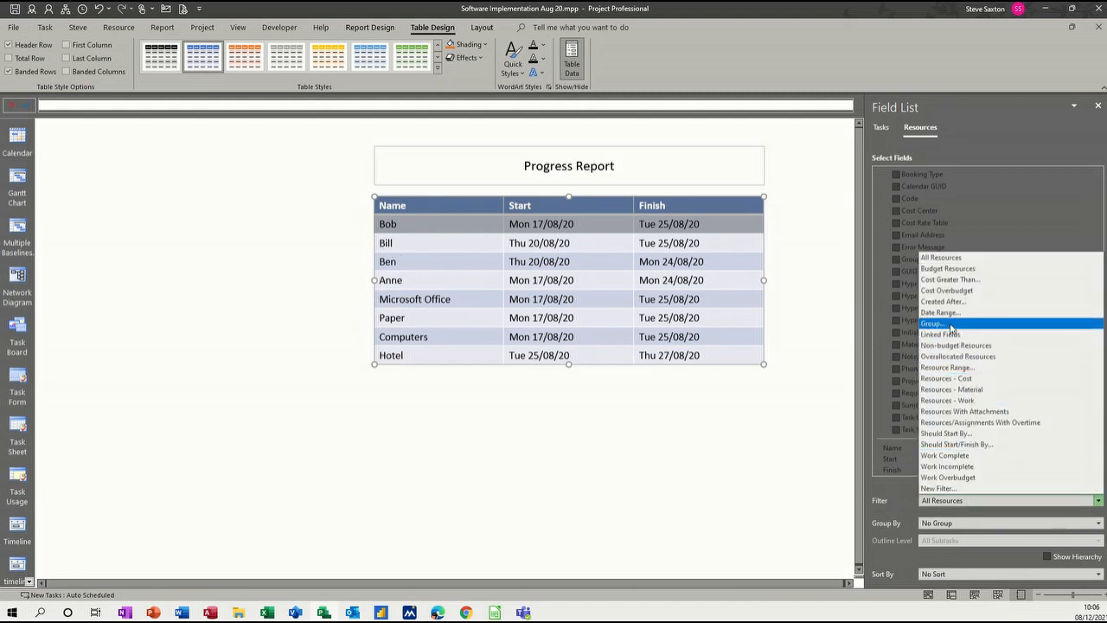
click(932, 322)
text(traine)
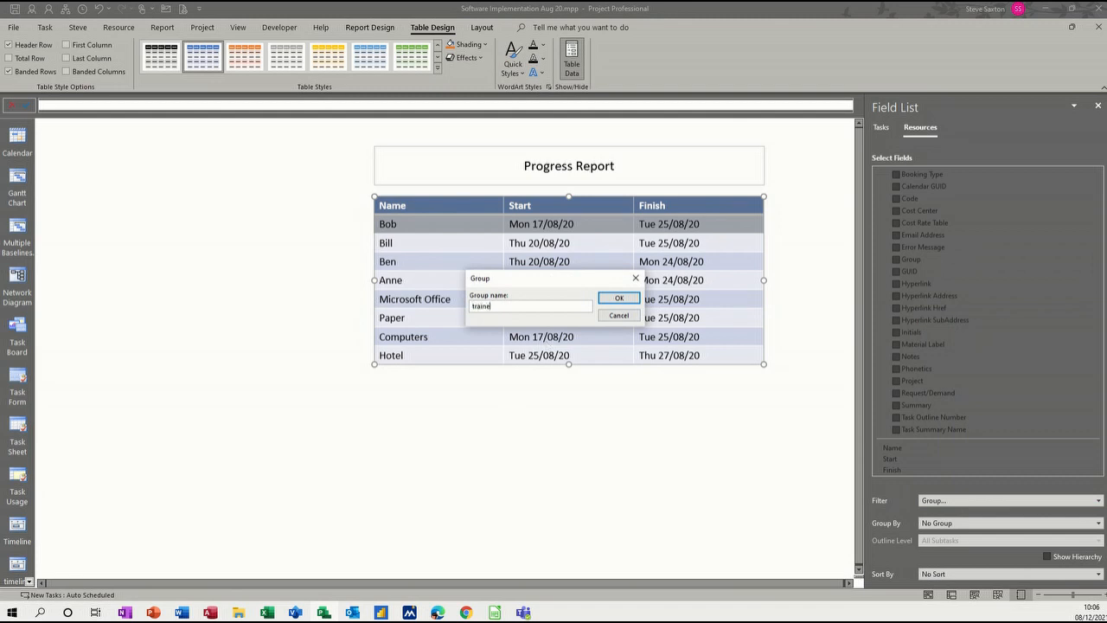
click(619, 297)
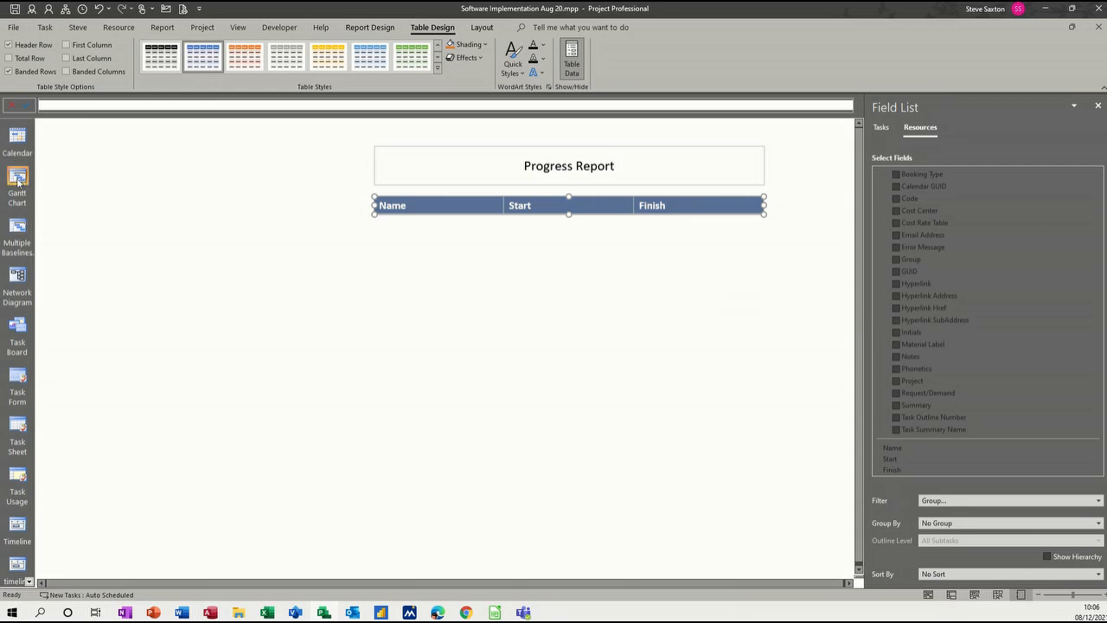
Check resource groups (Trainer, Admin, Manager) on the Resource Sheet, then return to reports.
click(17, 189)
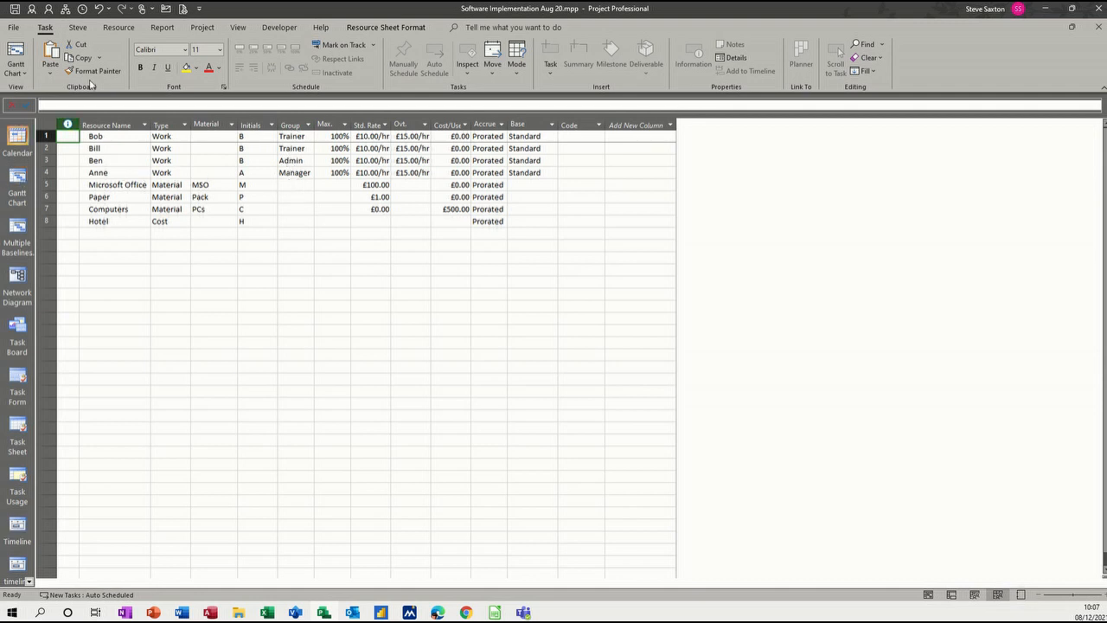
click(162, 27)
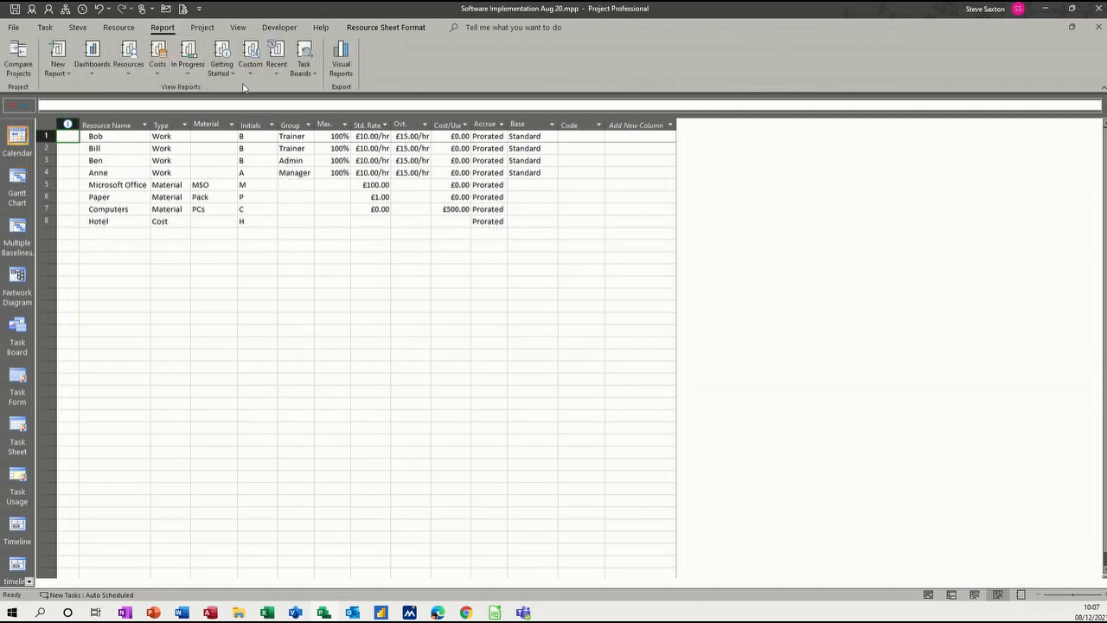
mouse_move(250, 87)
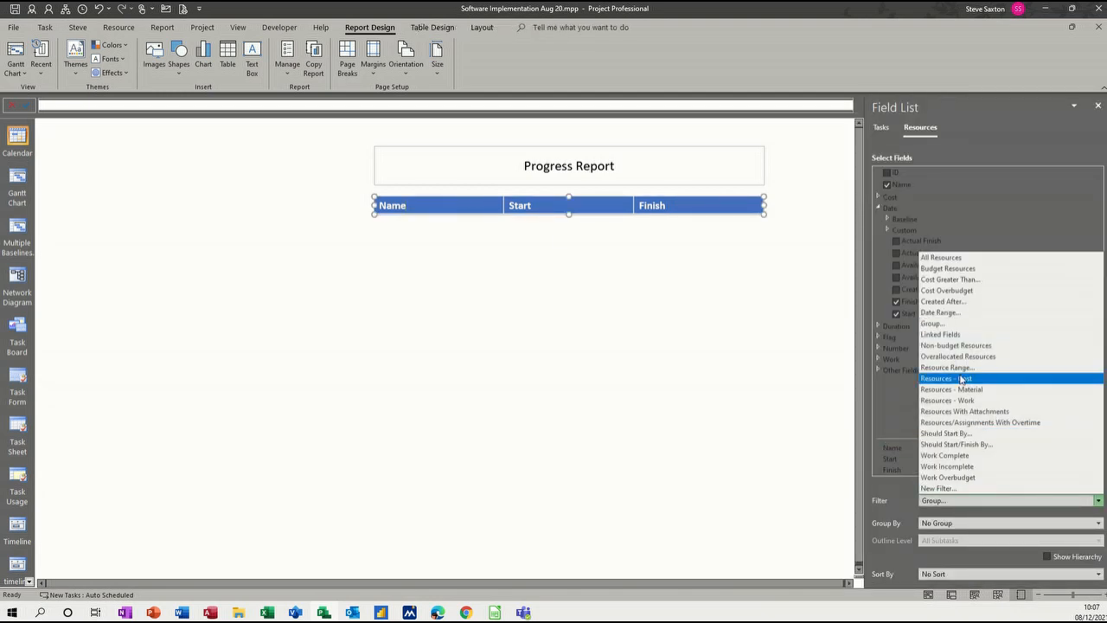
Reset the filter and apply a Group filter of 'Trai', leaving only Bob and Bill.
click(941, 256)
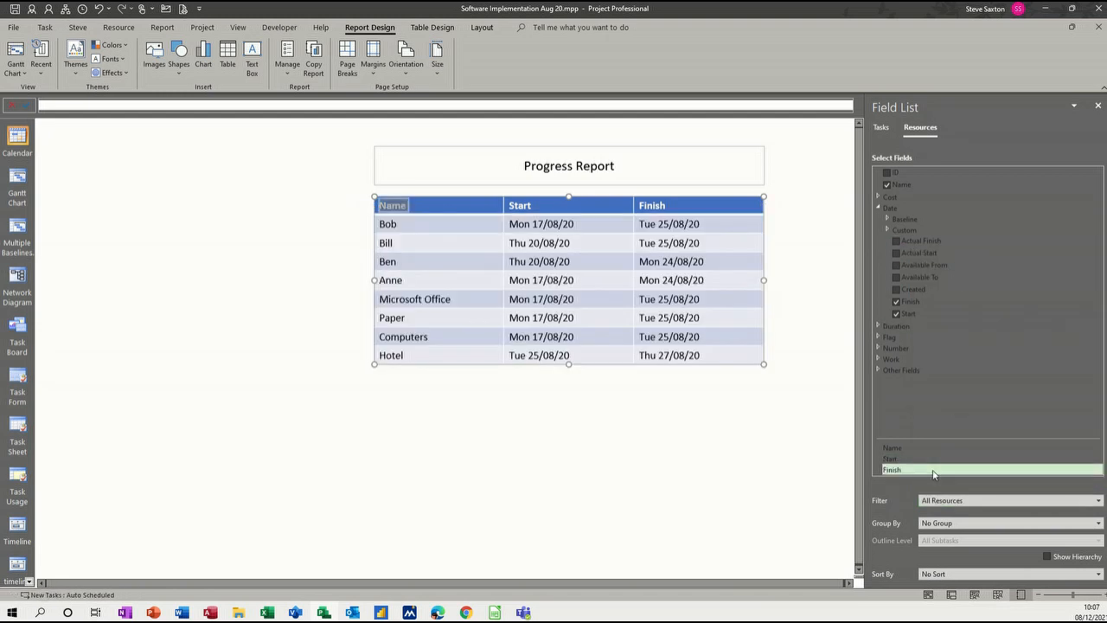
click(1098, 500)
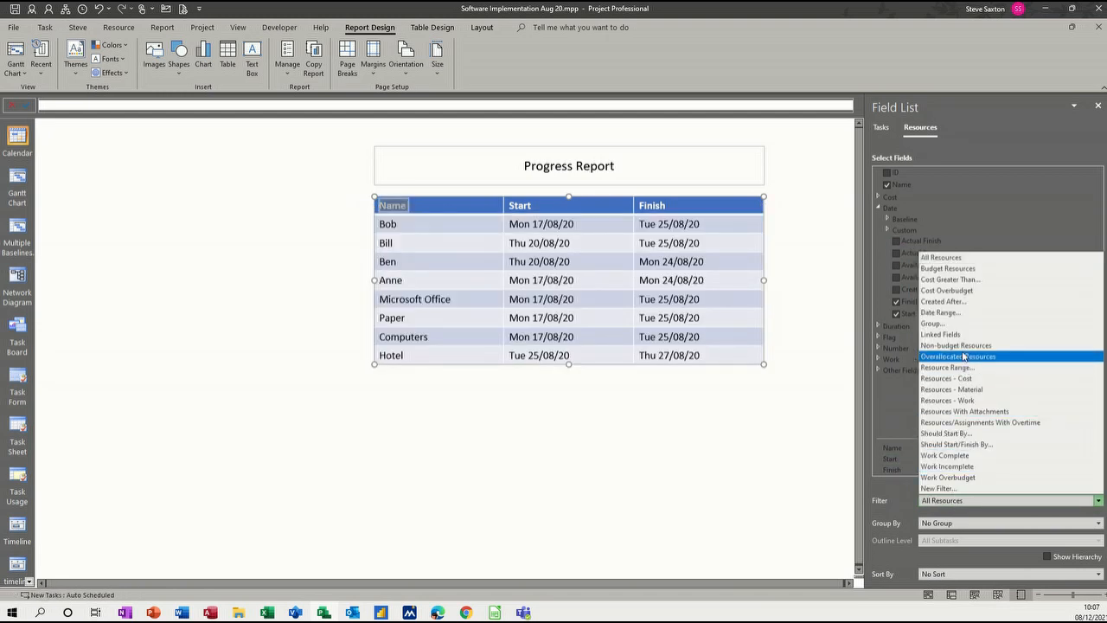
click(932, 323)
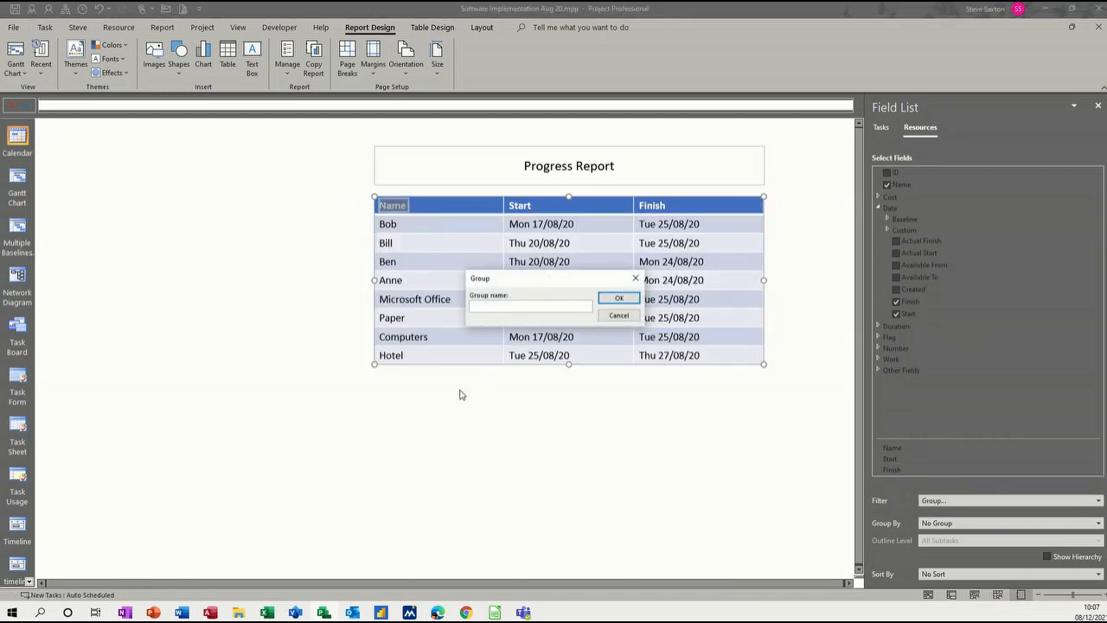
text(Trai)
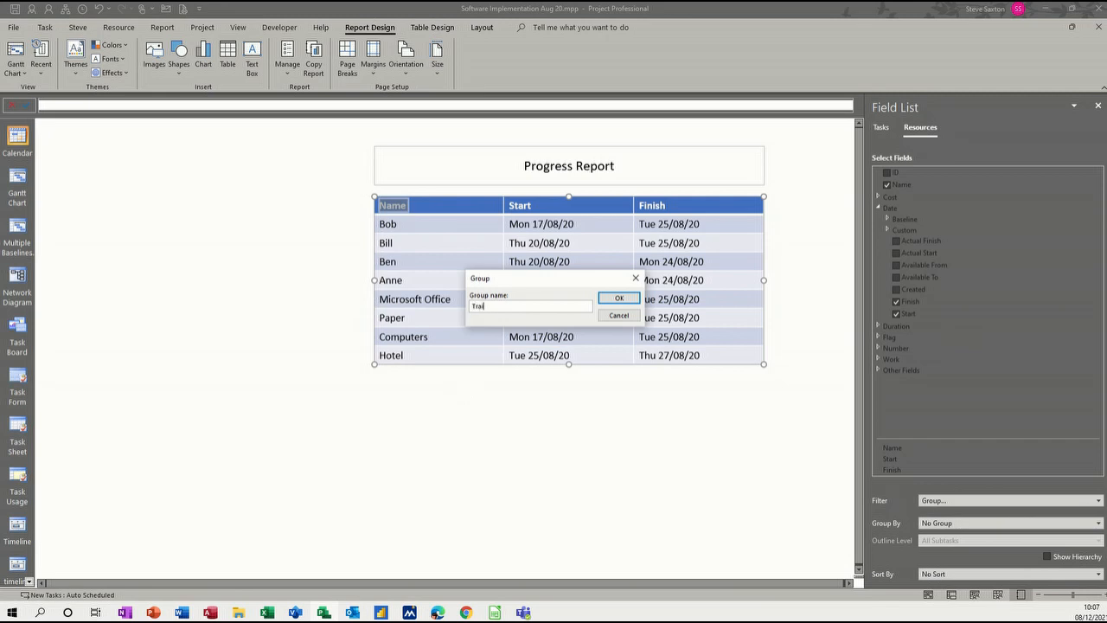
click(619, 298)
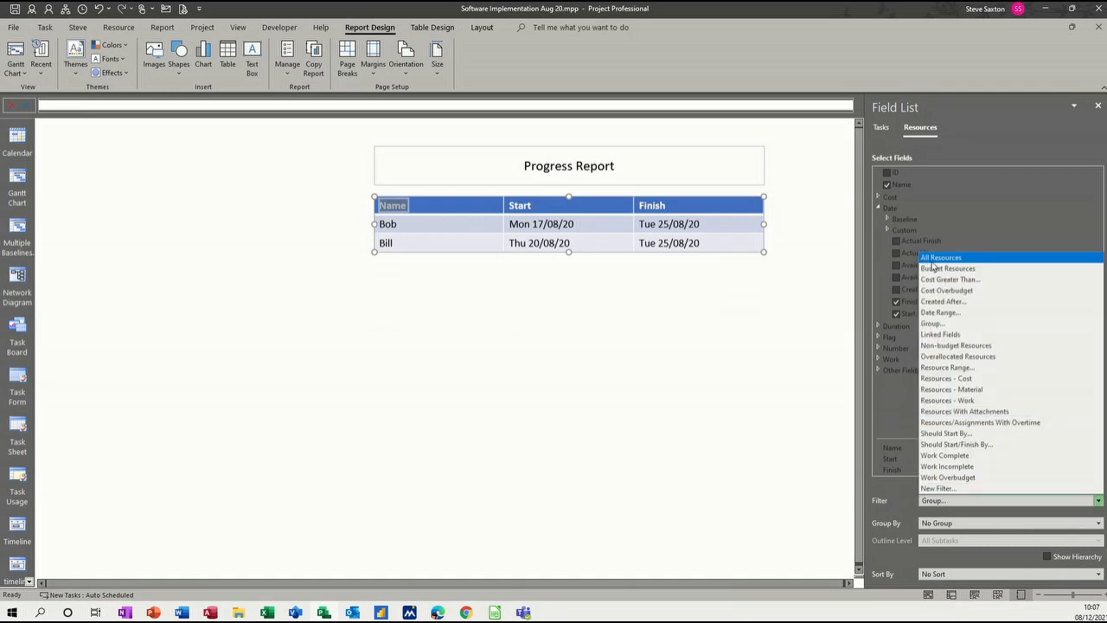
Clear the filter and group the table by Resource Type: Work, Material and Cost.
click(940, 257)
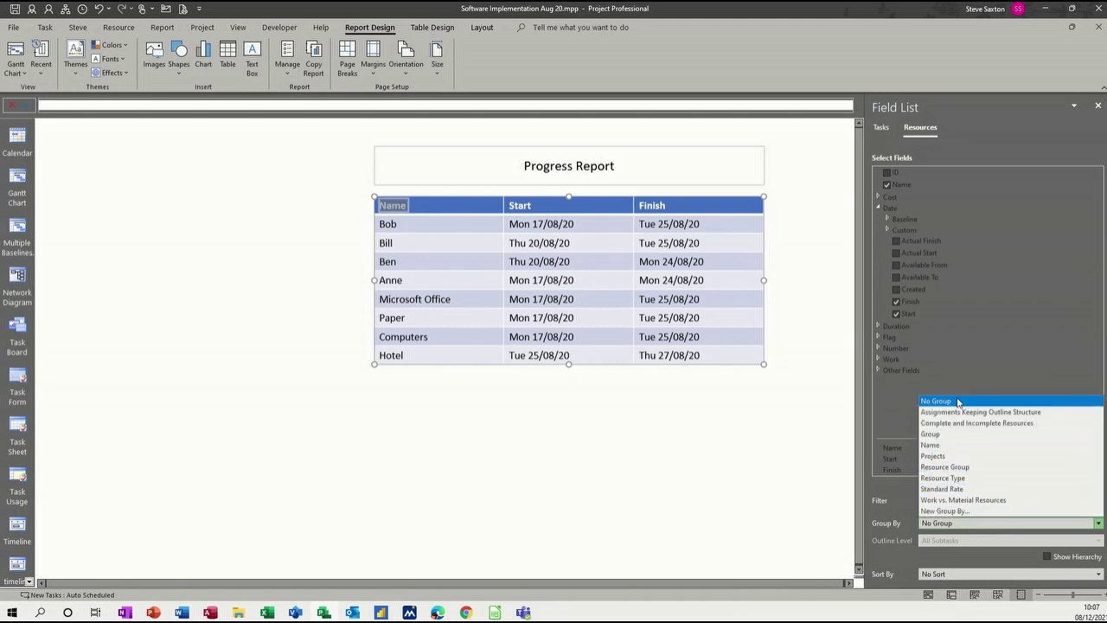
mouse_move(947, 433)
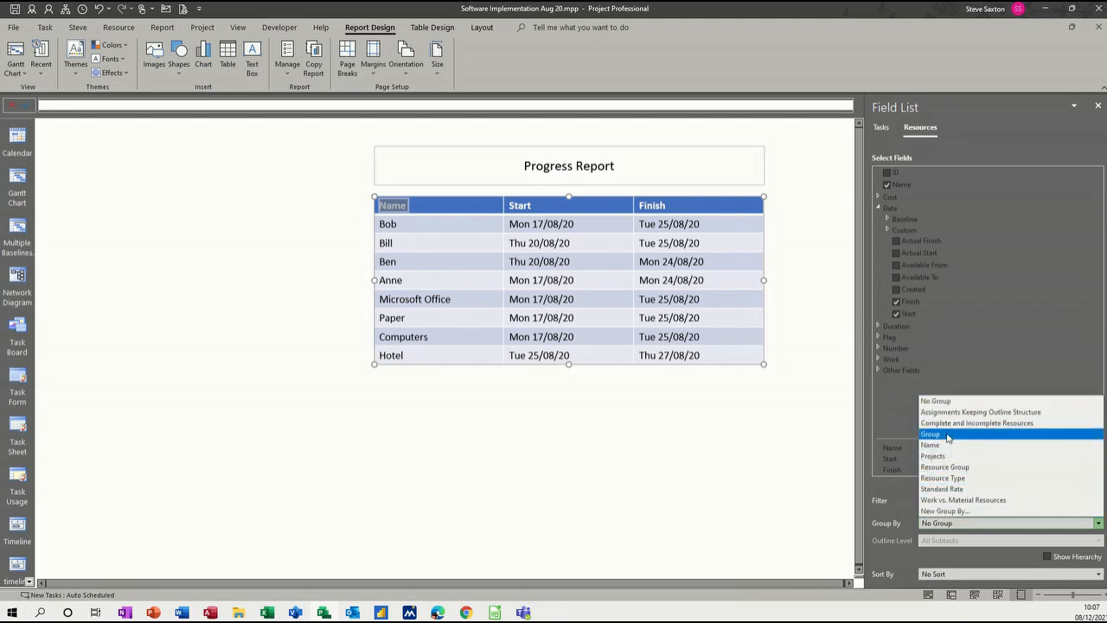
click(931, 433)
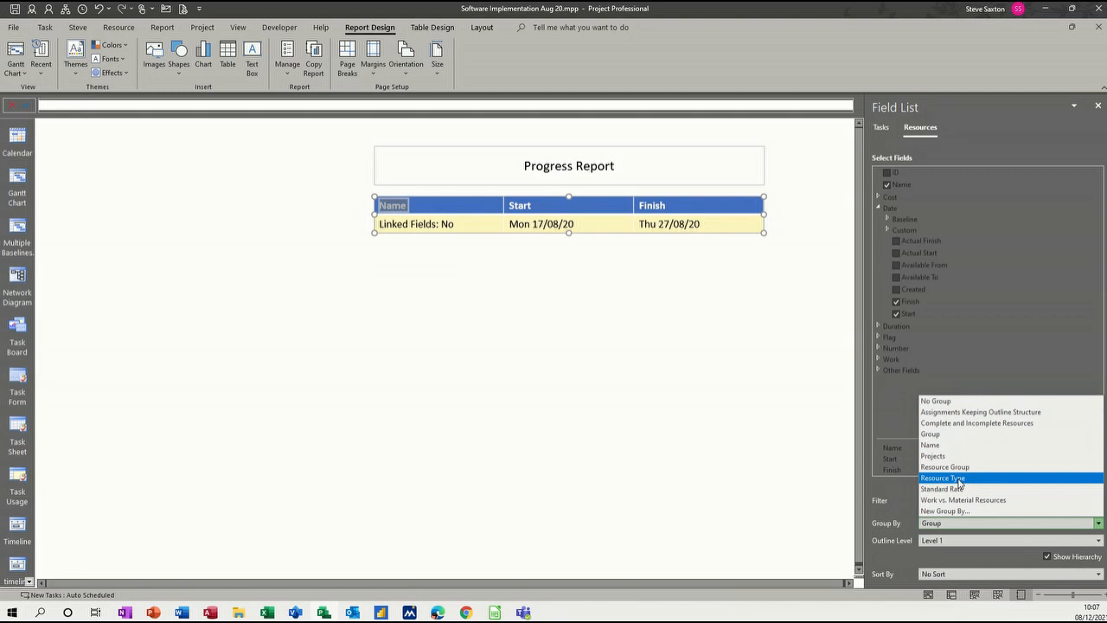
click(942, 478)
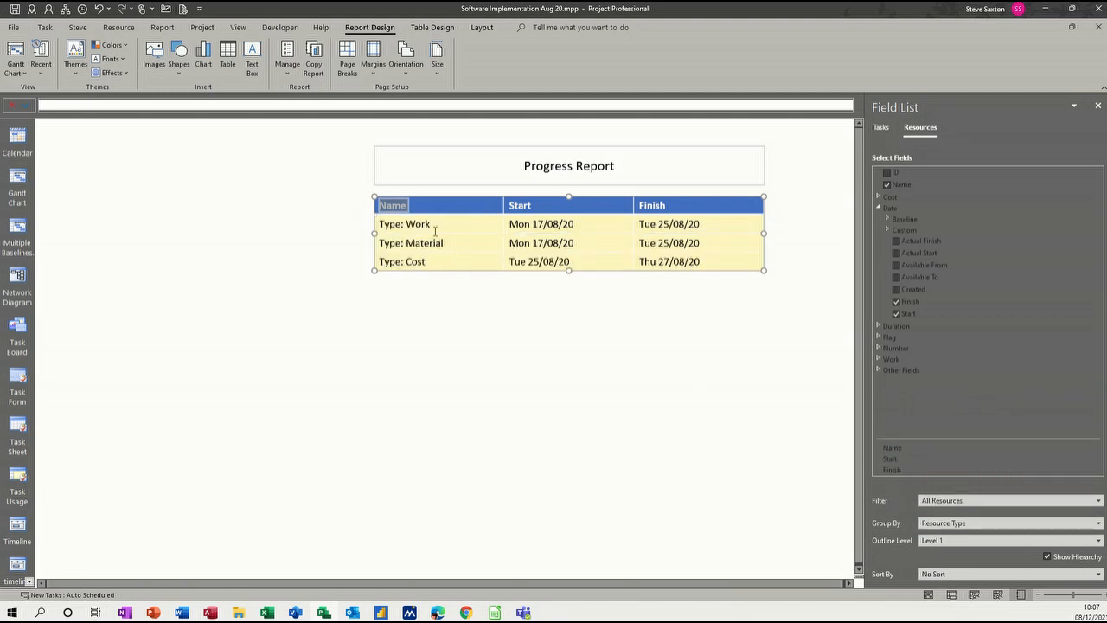
mouse_move(452, 249)
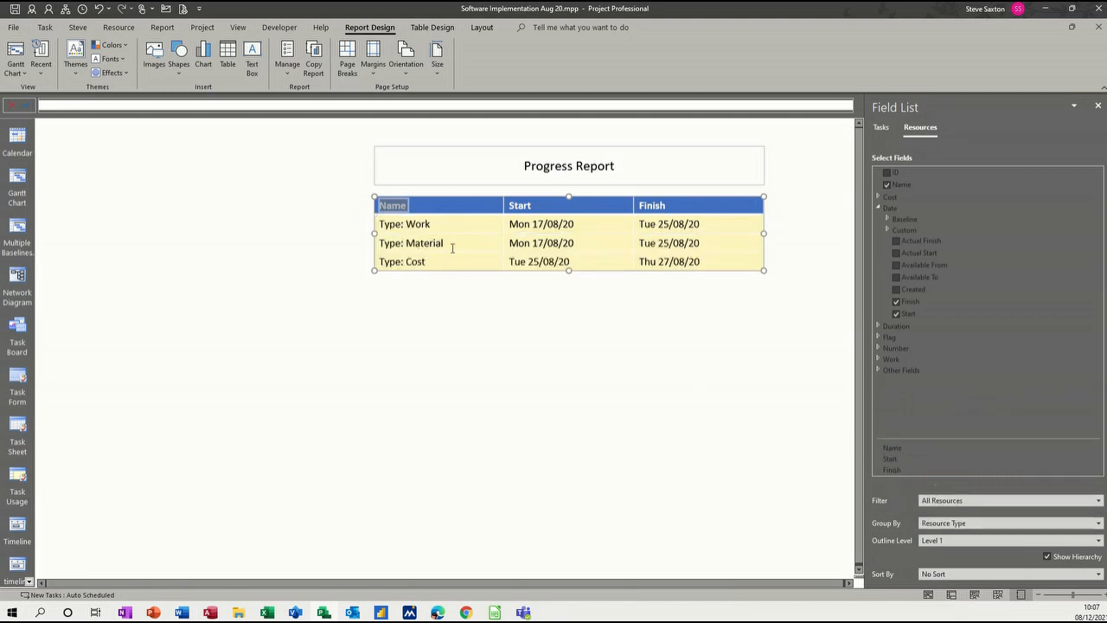
mouse_move(532, 274)
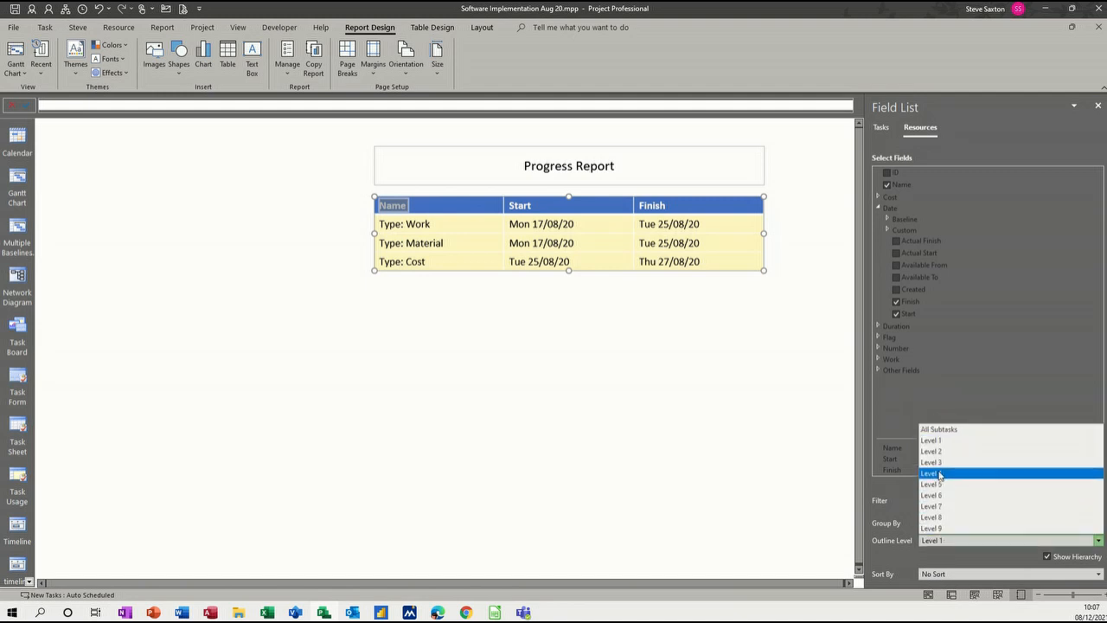
click(938, 429)
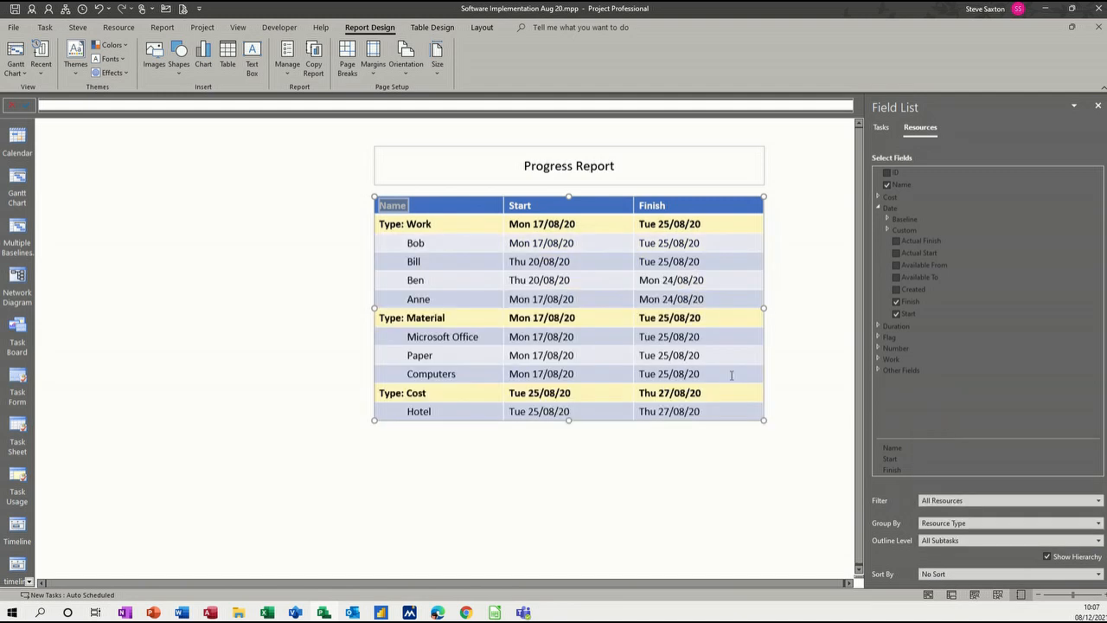
mouse_move(493, 371)
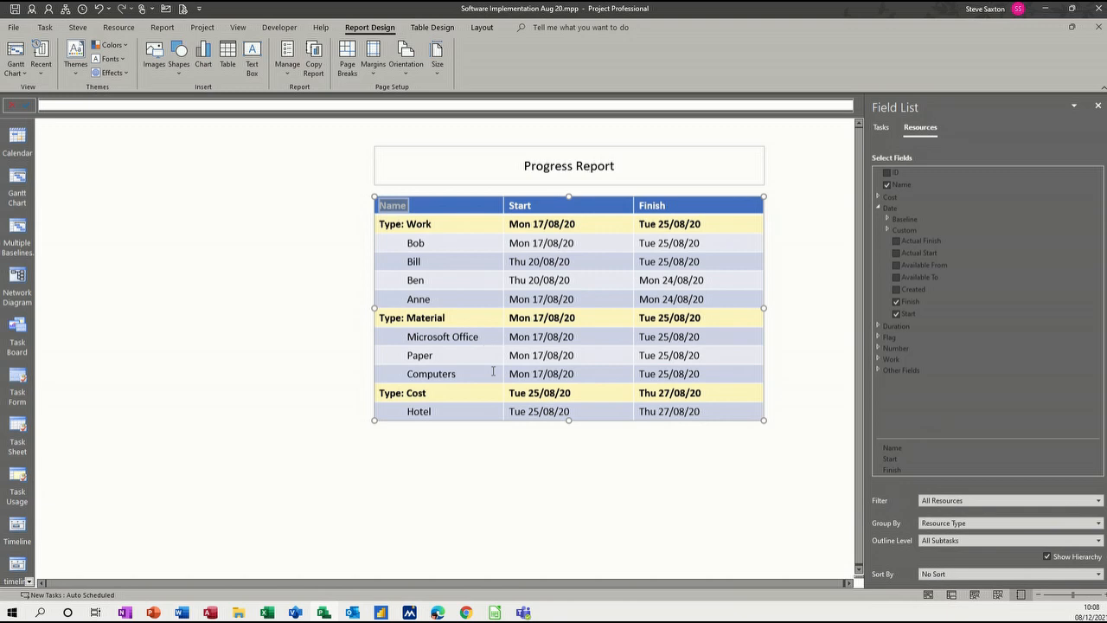
mouse_move(971, 519)
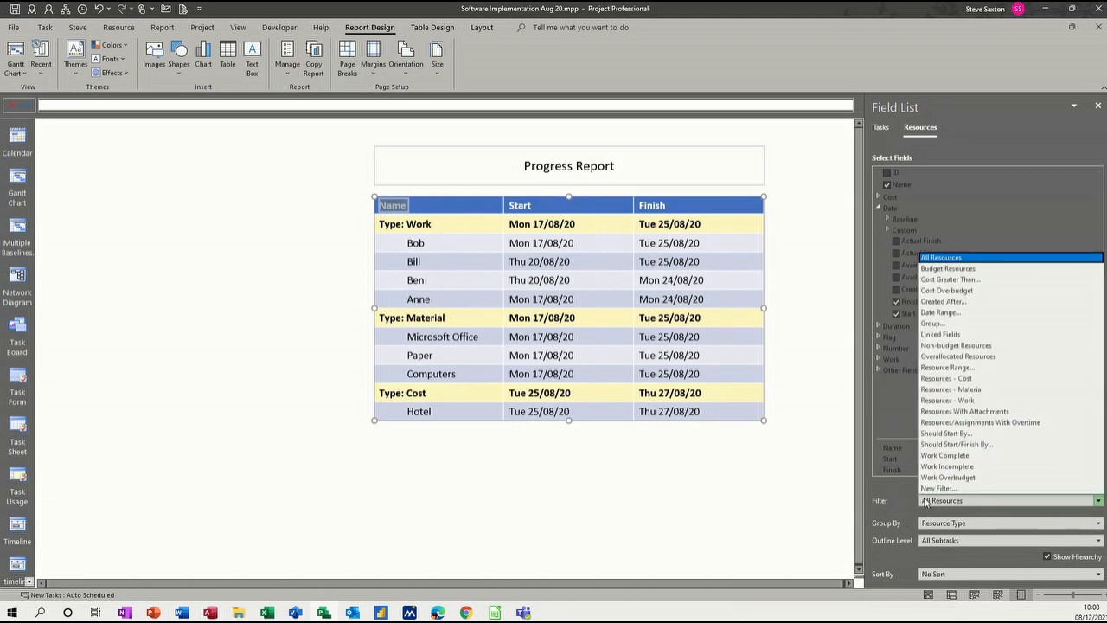
mouse_move(932, 323)
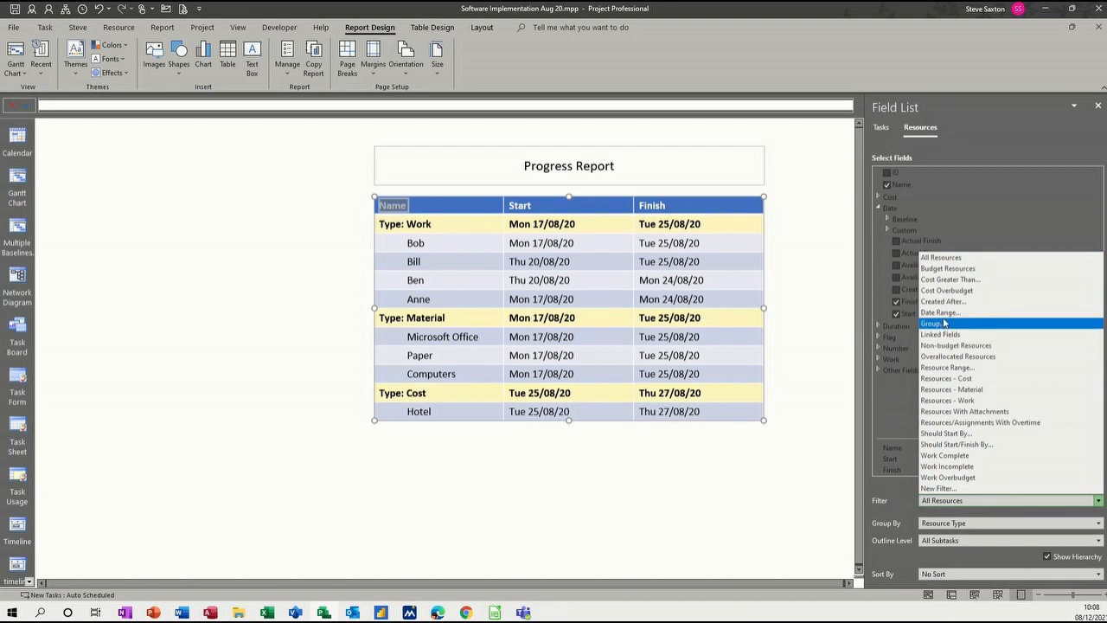
mouse_move(969, 476)
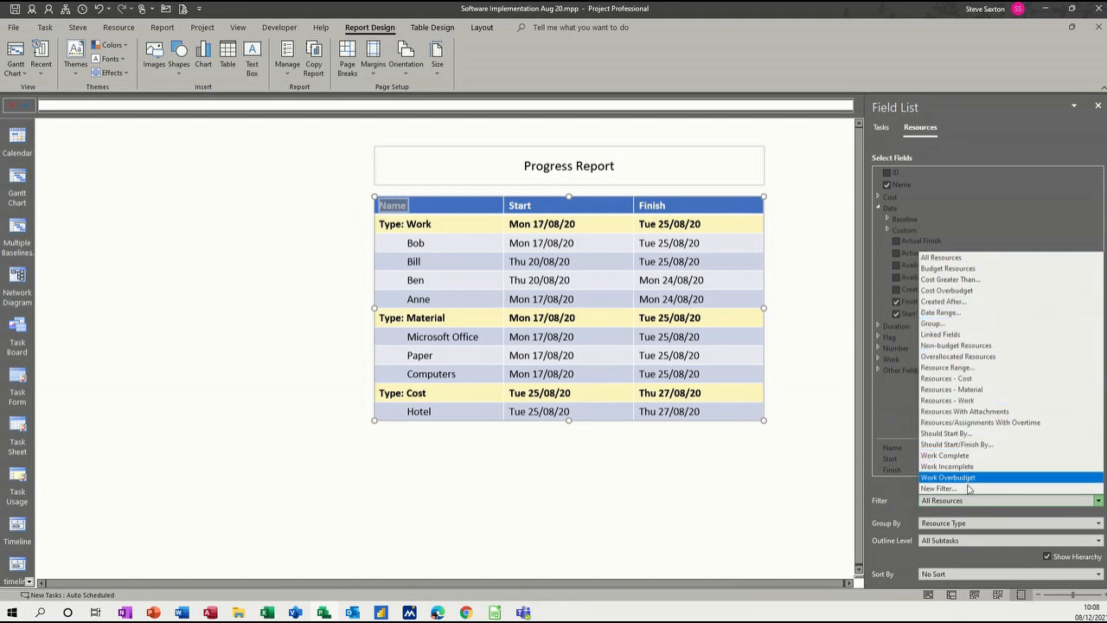
mouse_move(971, 400)
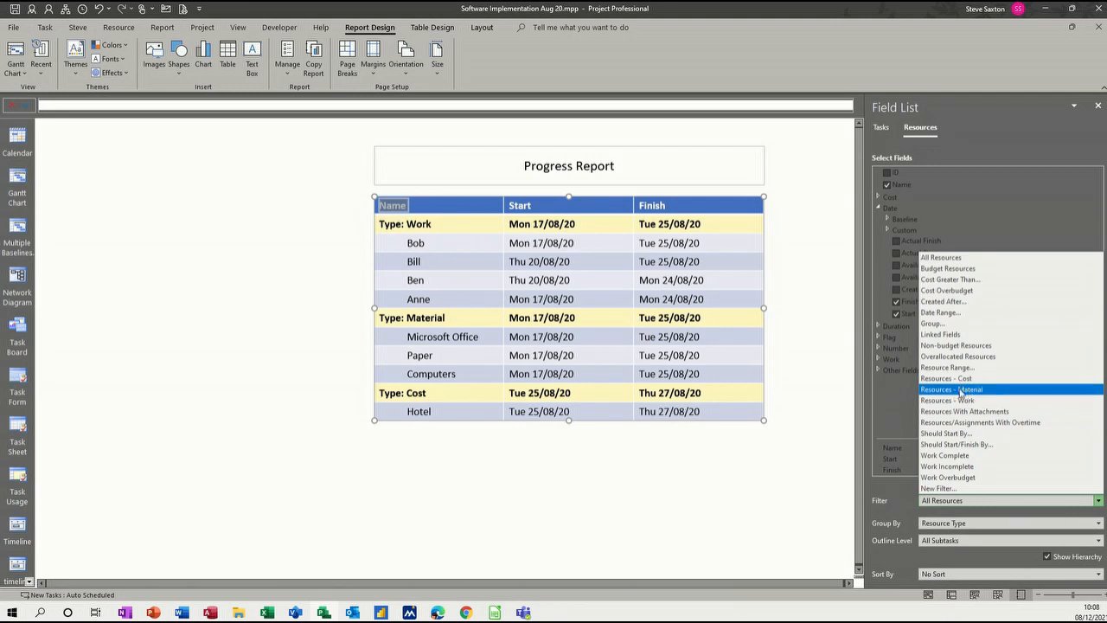
mouse_move(947, 400)
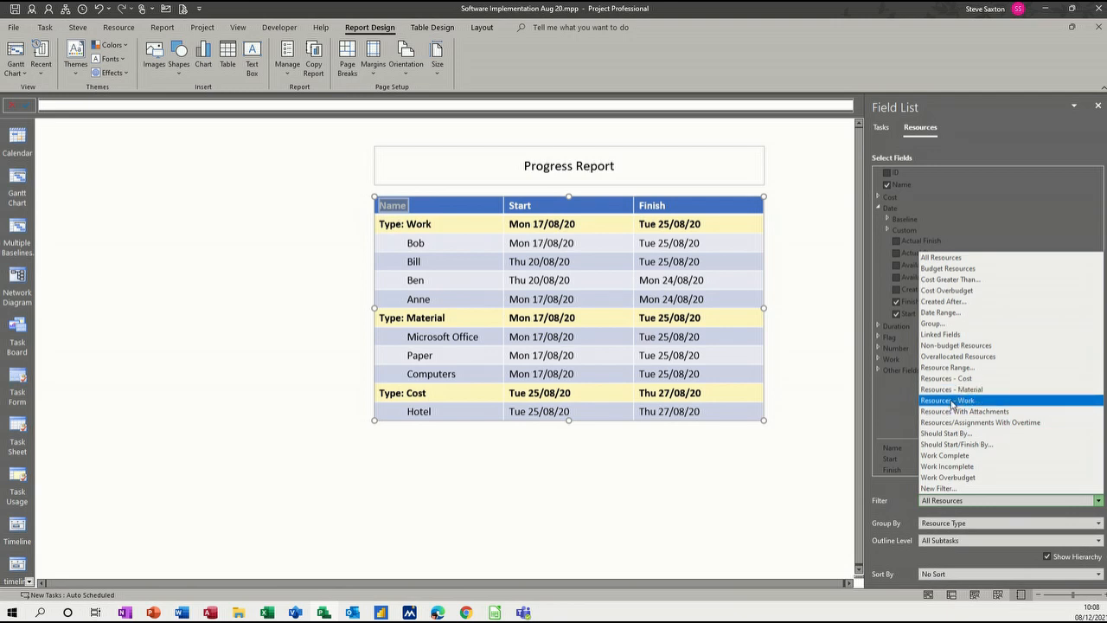
Set Filter to Resources - Work and Group By to No Group, listing Bob, Bill, Ben, Anne.
click(948, 399)
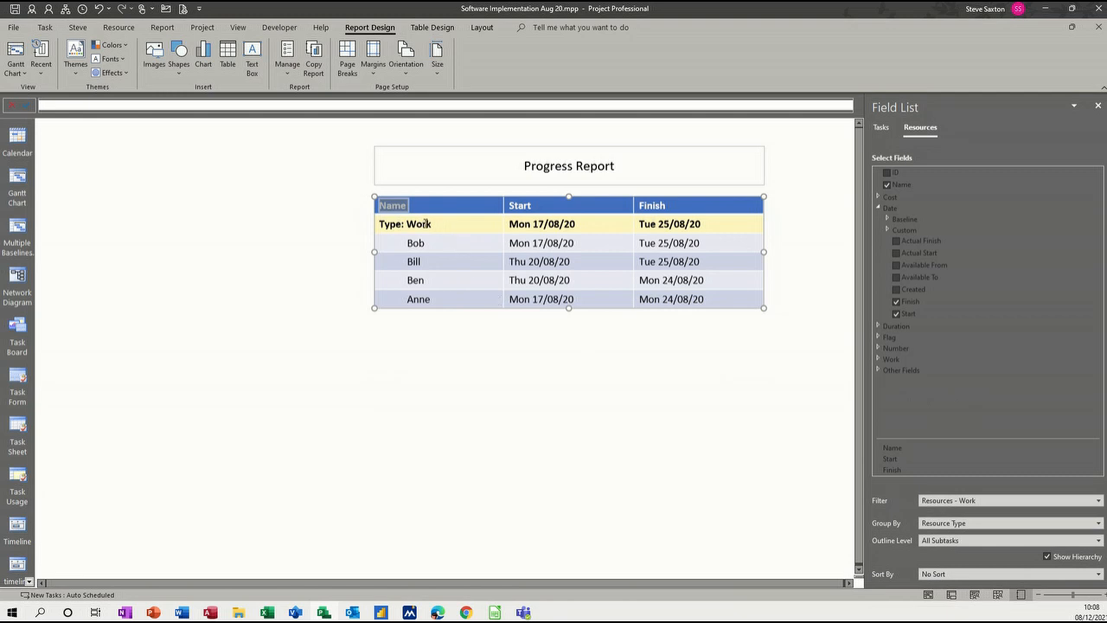
mouse_move(963, 525)
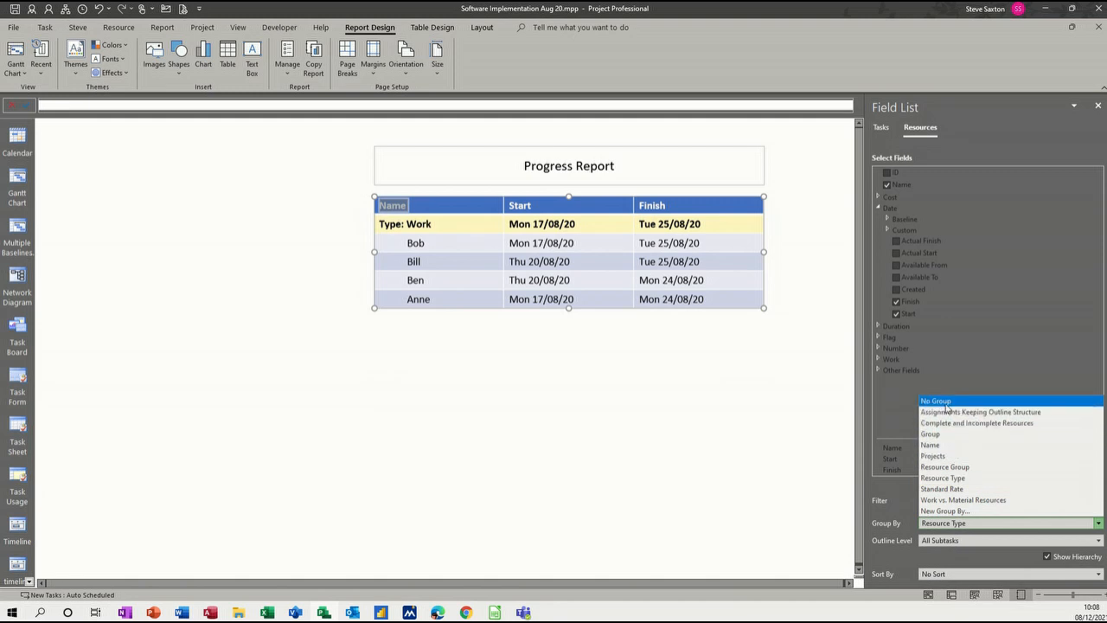
click(936, 401)
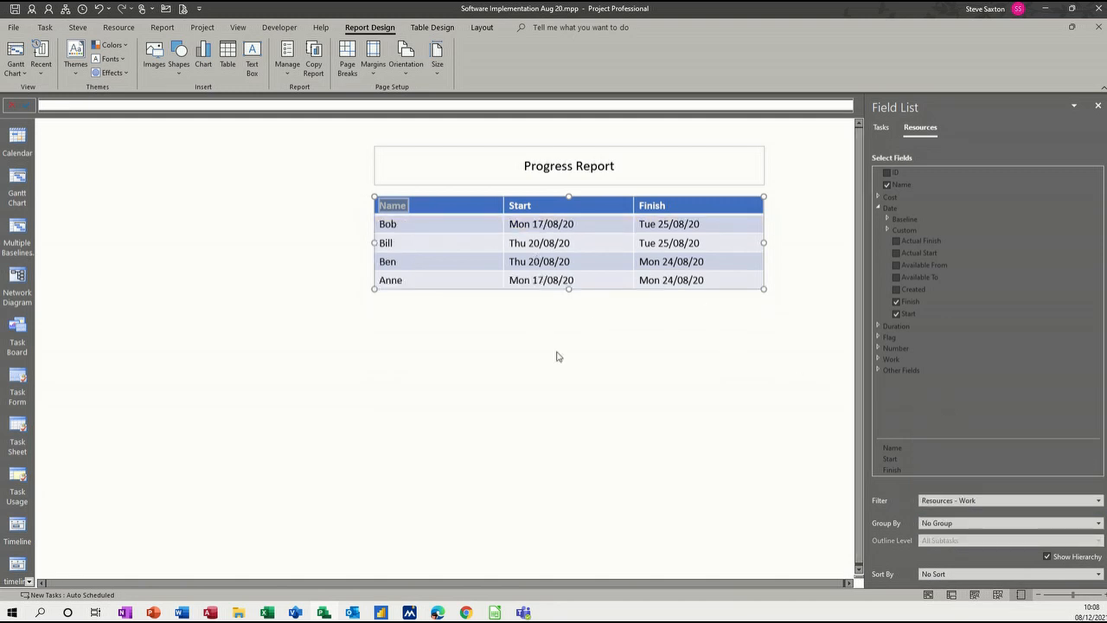
mouse_move(302, 230)
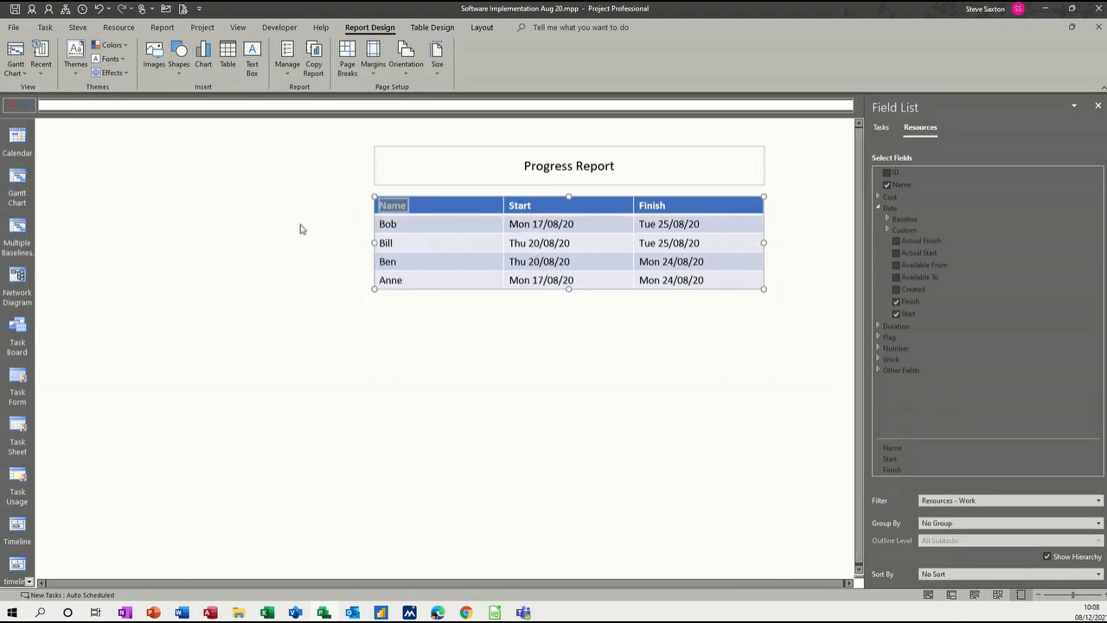
click(1098, 107)
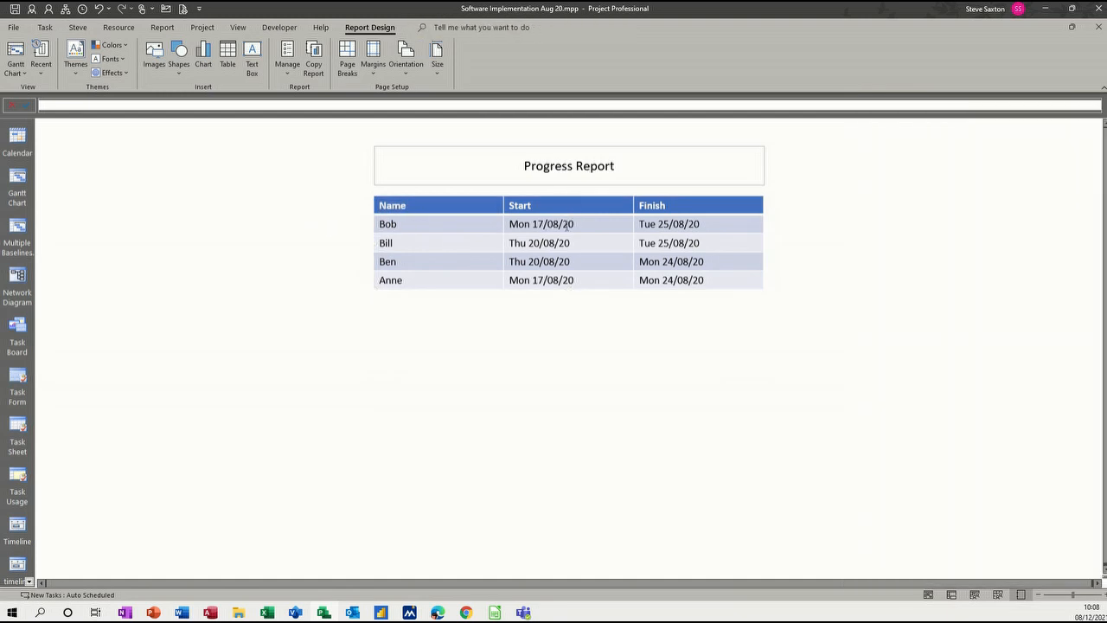
Tick the Work and Remaining Work fields for the selected resource table.
click(570, 243)
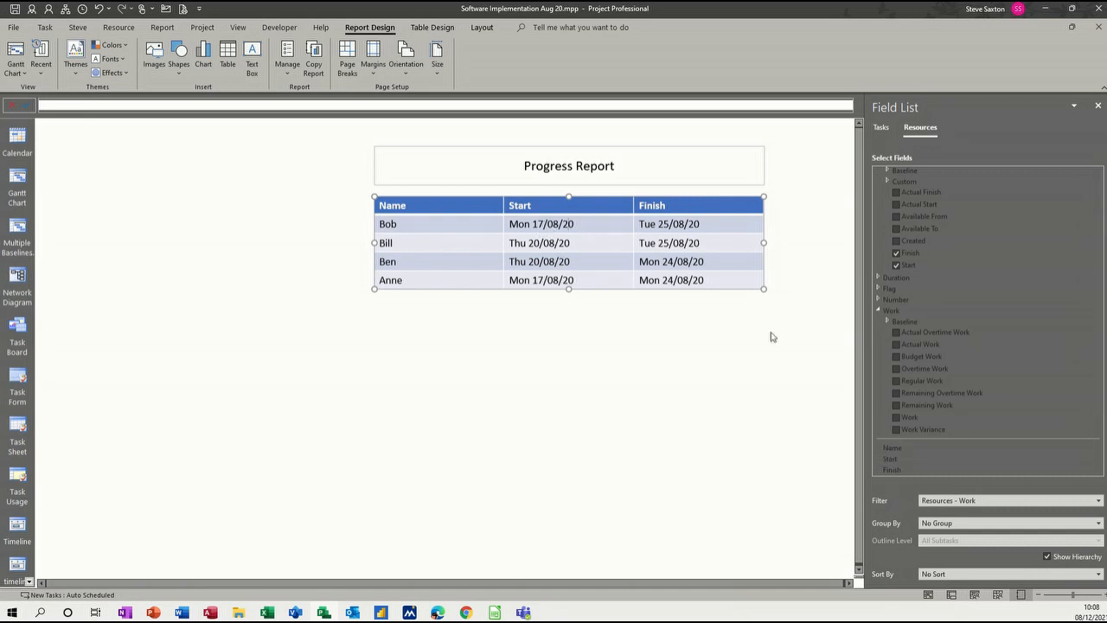
click(896, 417)
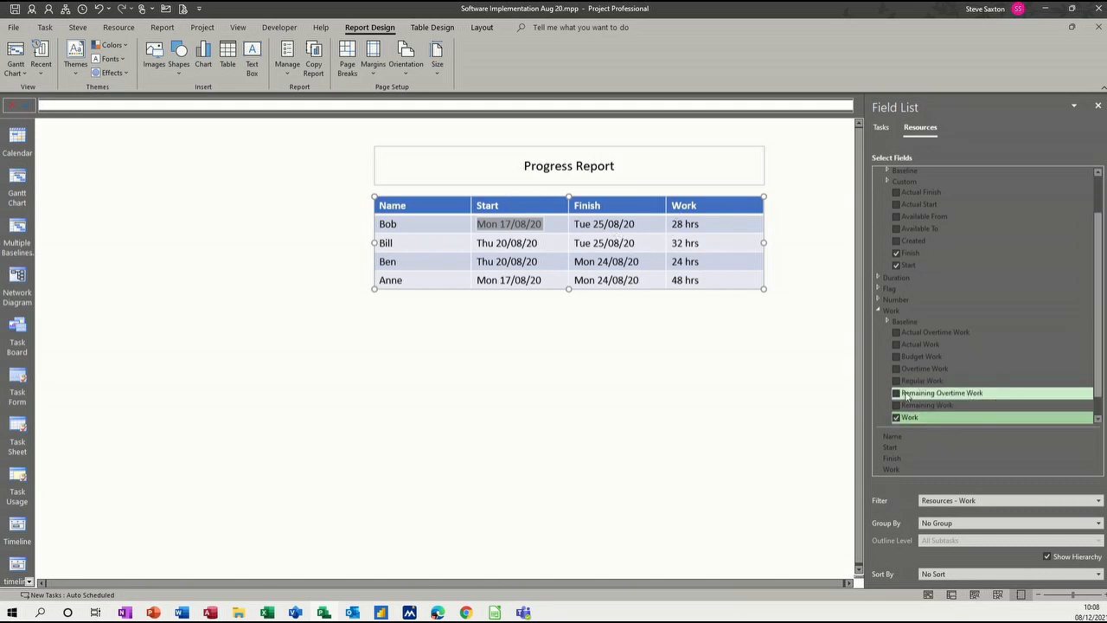
click(897, 405)
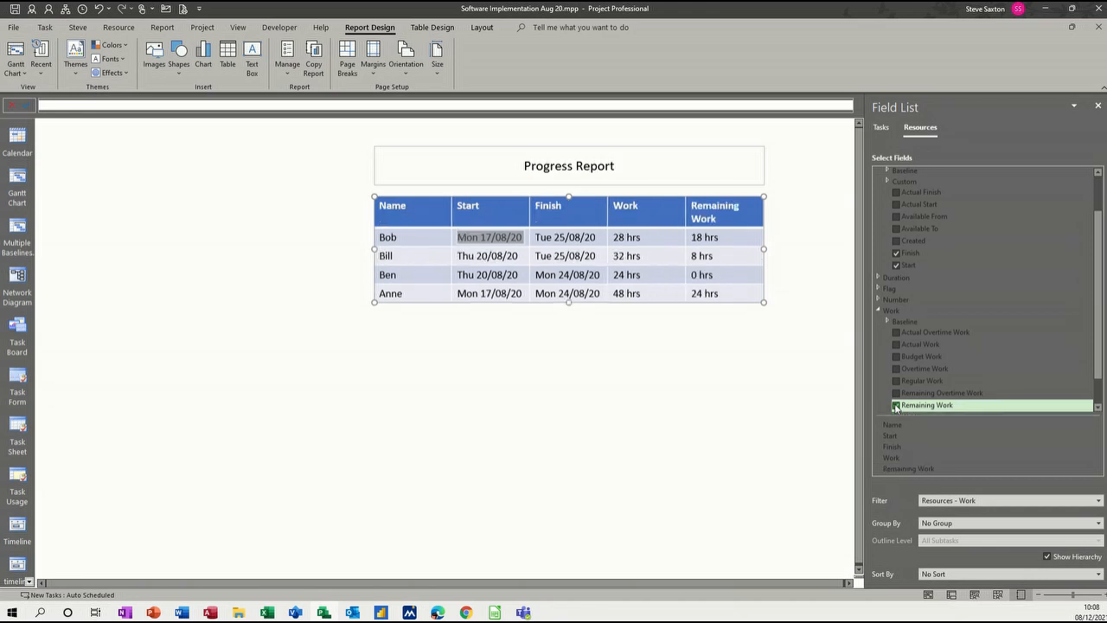
click(896, 405)
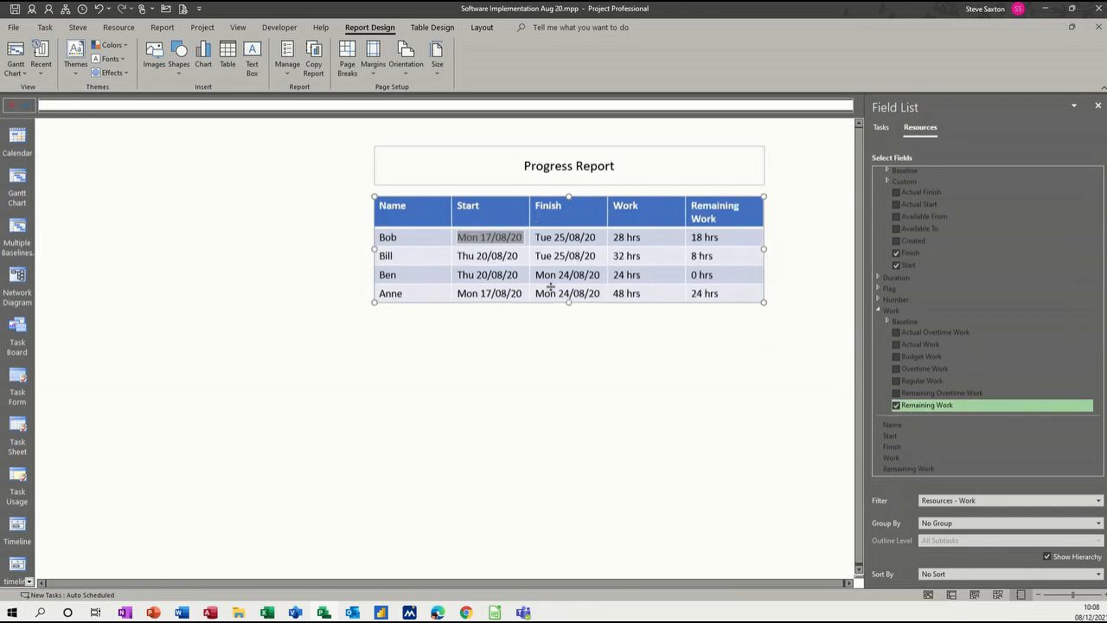
mouse_move(530, 334)
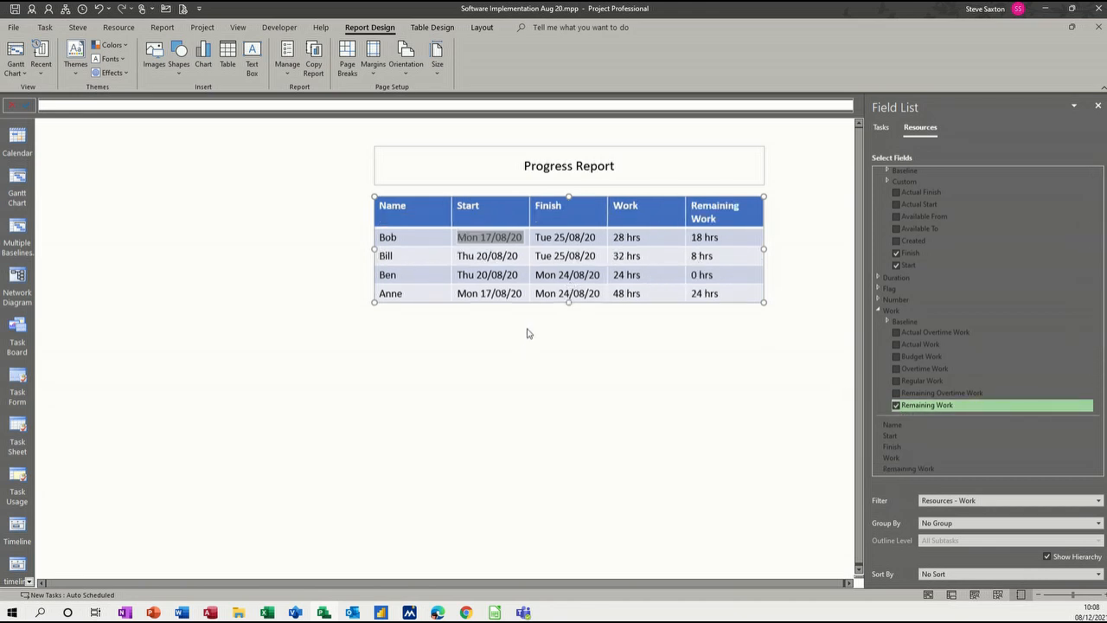
click(530, 334)
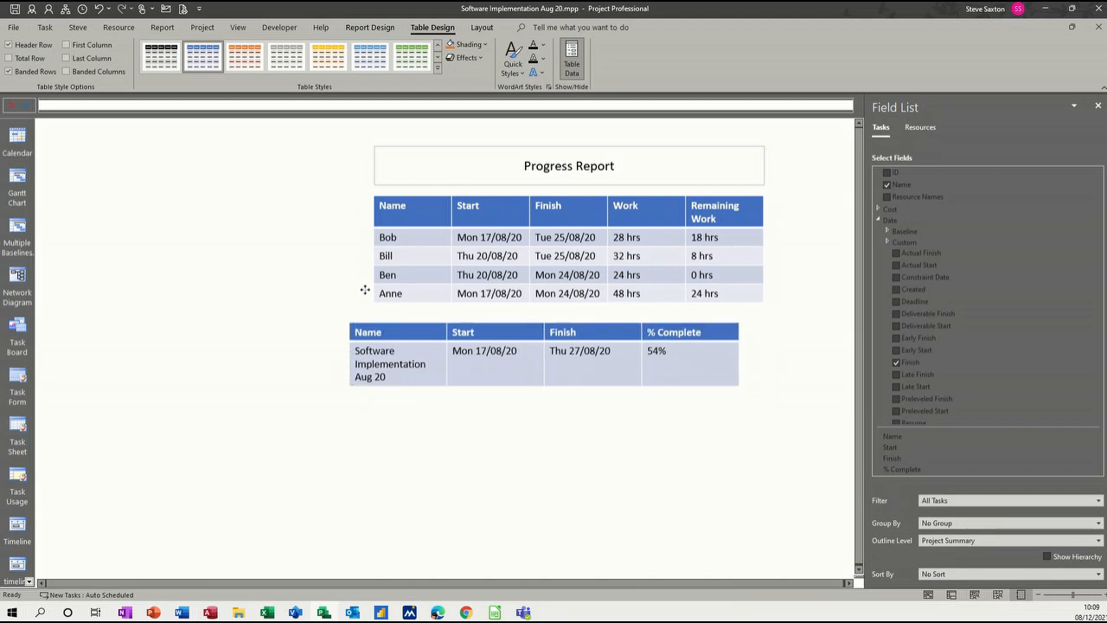
Move the project summary table below the title, above the resource table.
drag(545, 355, 268, 179)
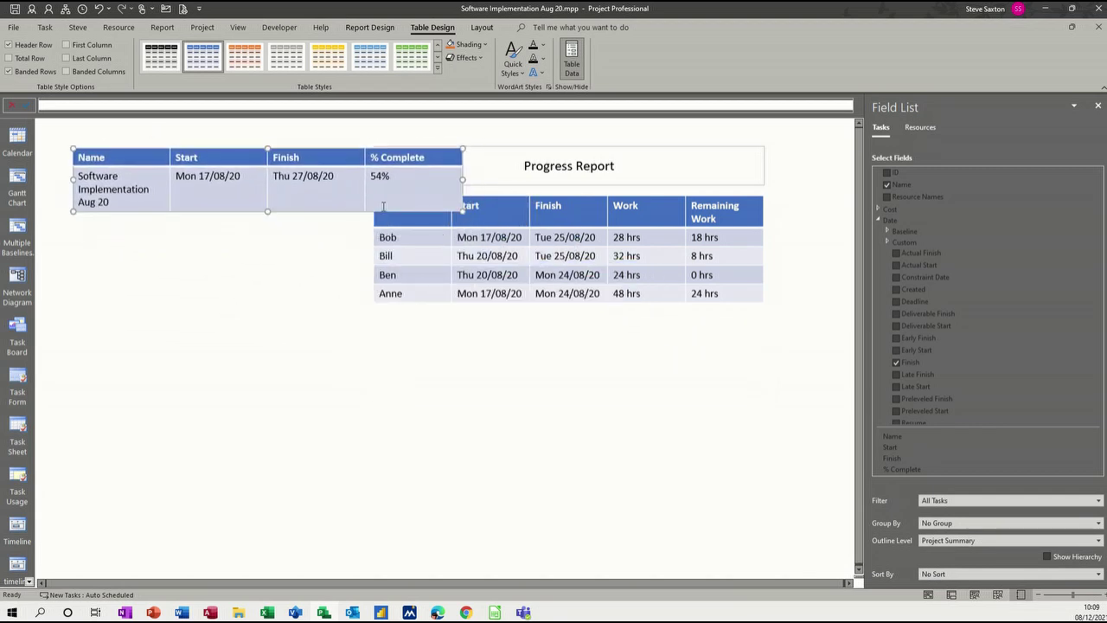
click(919, 127)
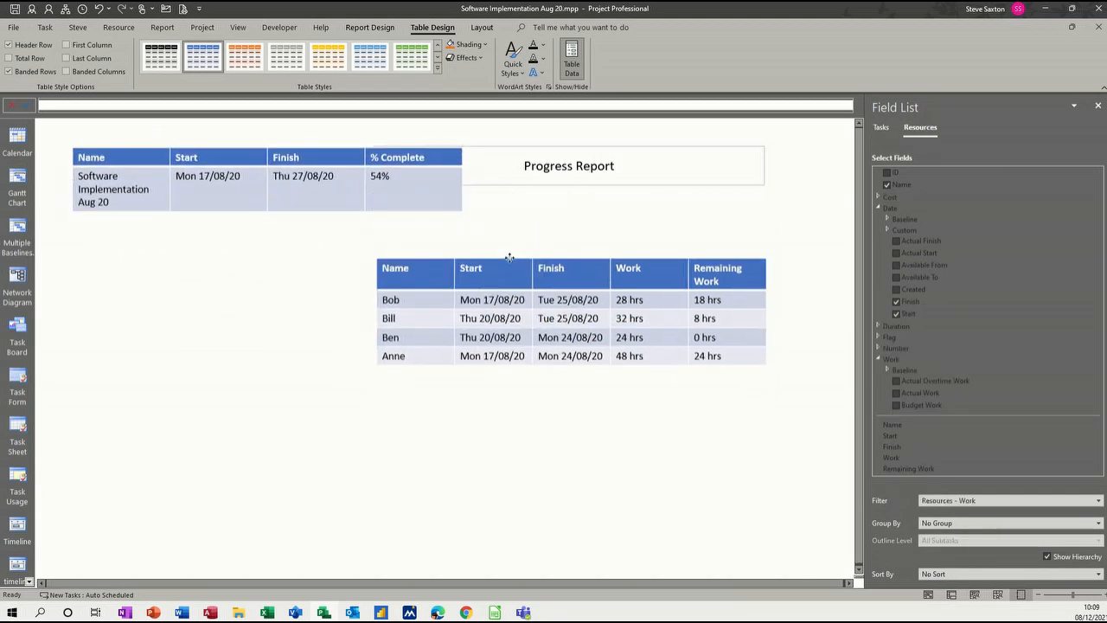
click(259, 182)
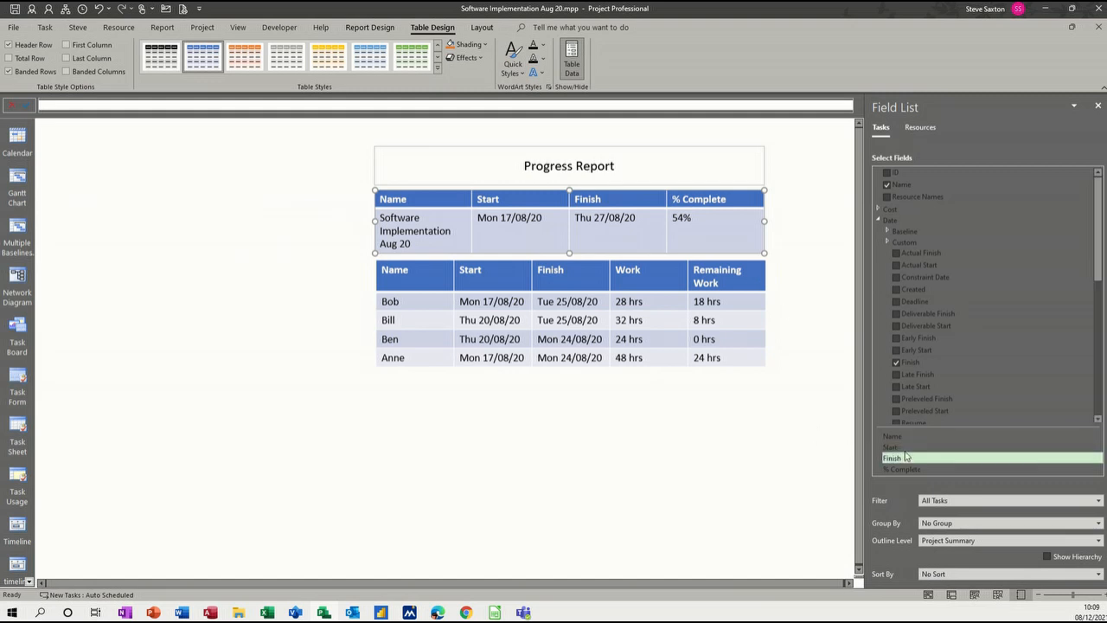
Remove Start and Finish, leaving a narrower table of Name and % Complete.
right_click(899, 458)
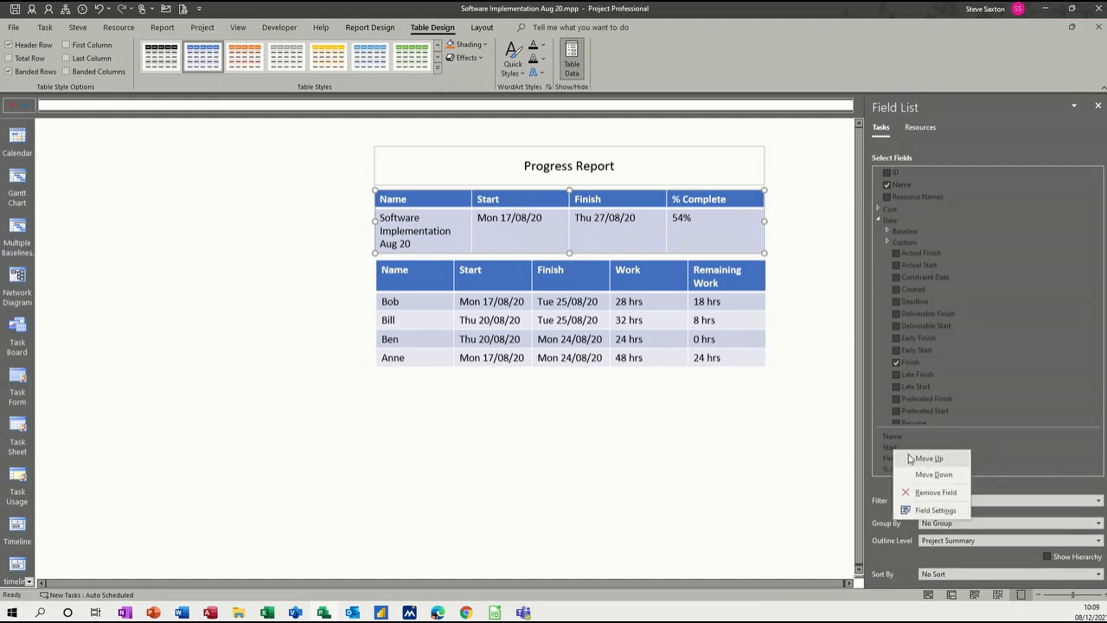
click(936, 491)
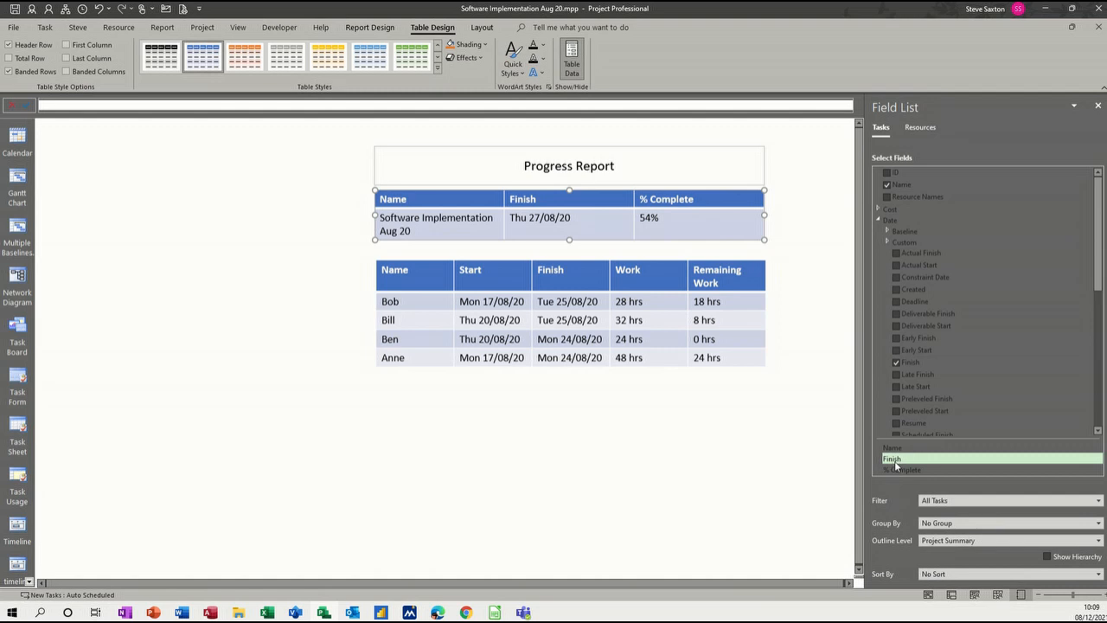
right_click(893, 458)
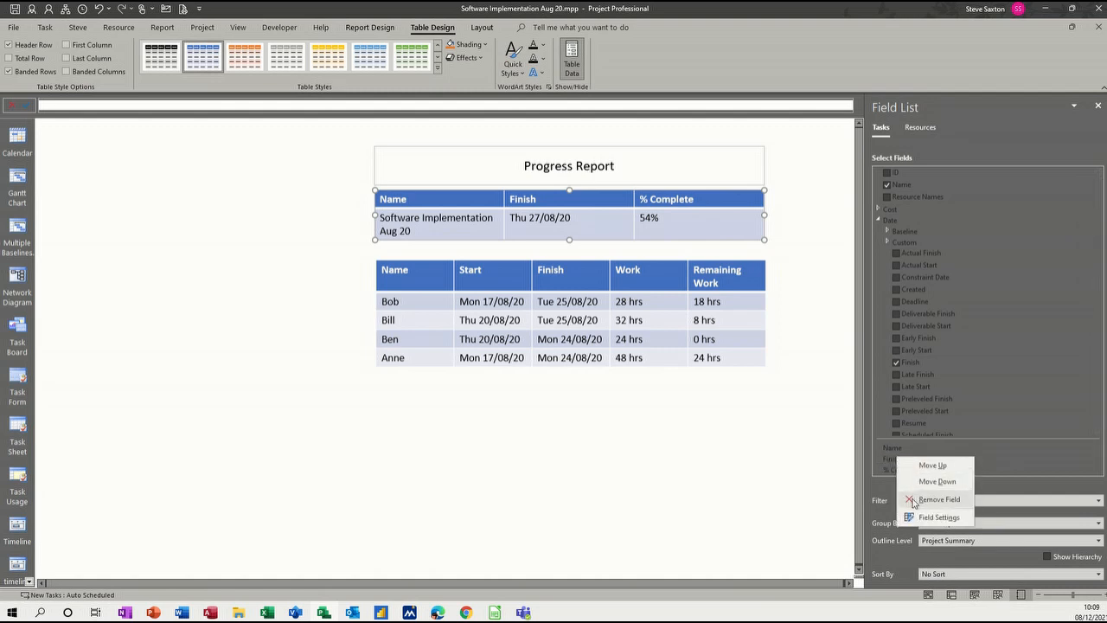
click(938, 499)
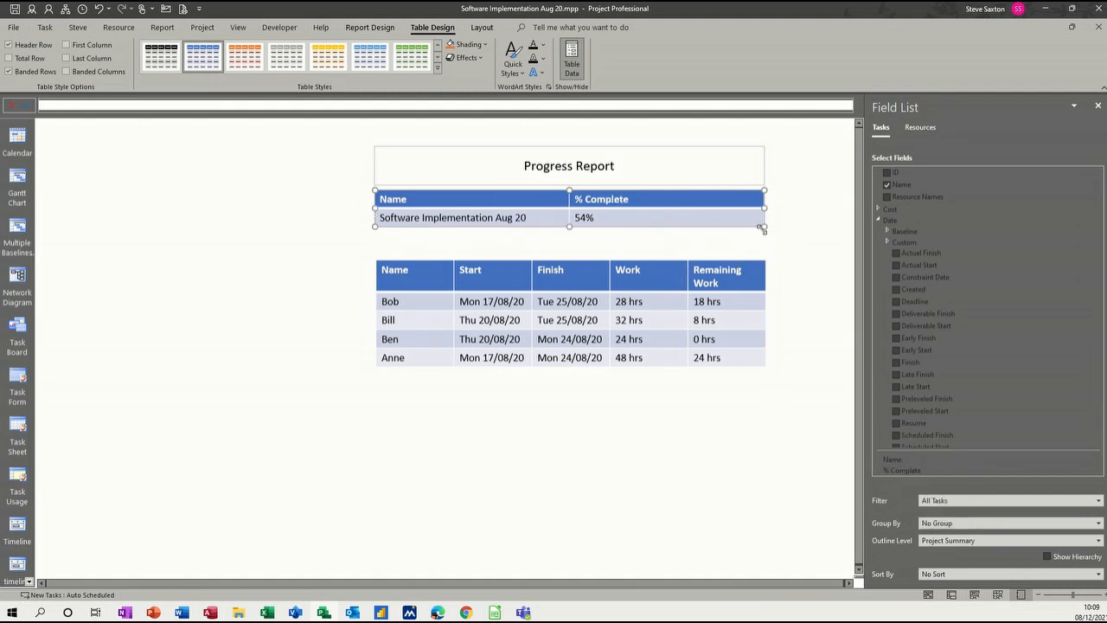
drag(761, 229, 652, 228)
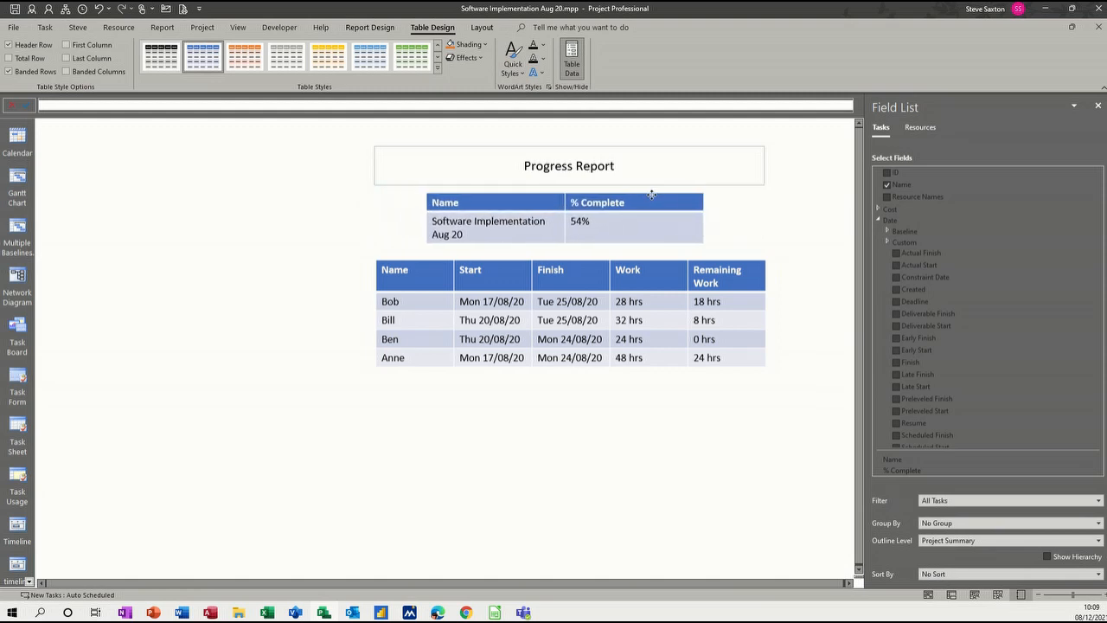
click(627, 221)
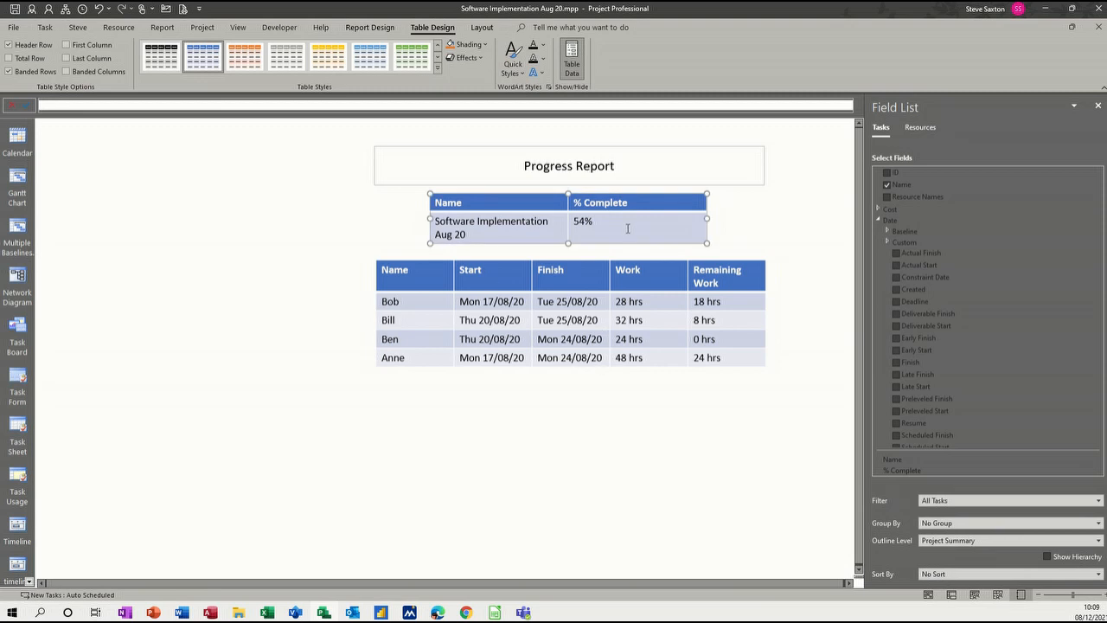
mouse_move(514, 260)
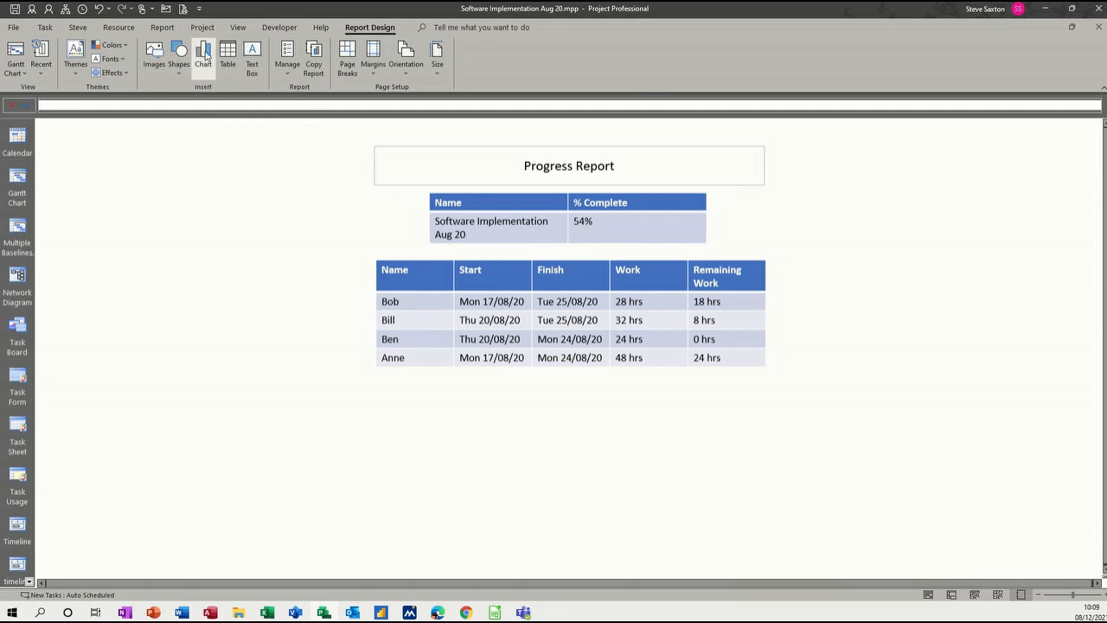
Insert a second clustered column chart into the Progress Report.
click(202, 55)
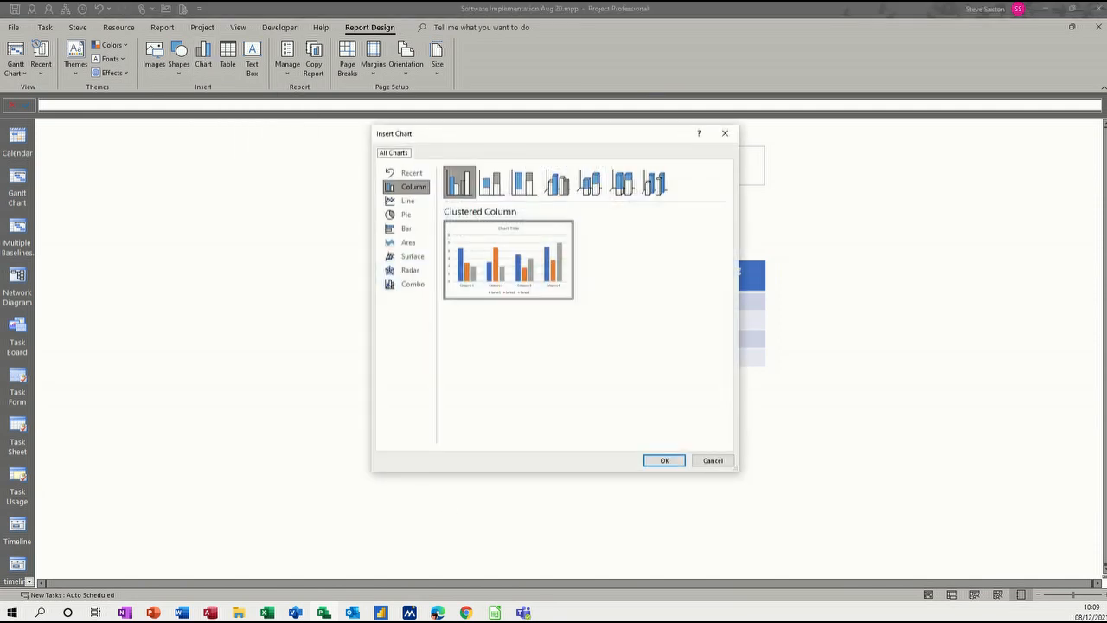
mouse_move(775, 502)
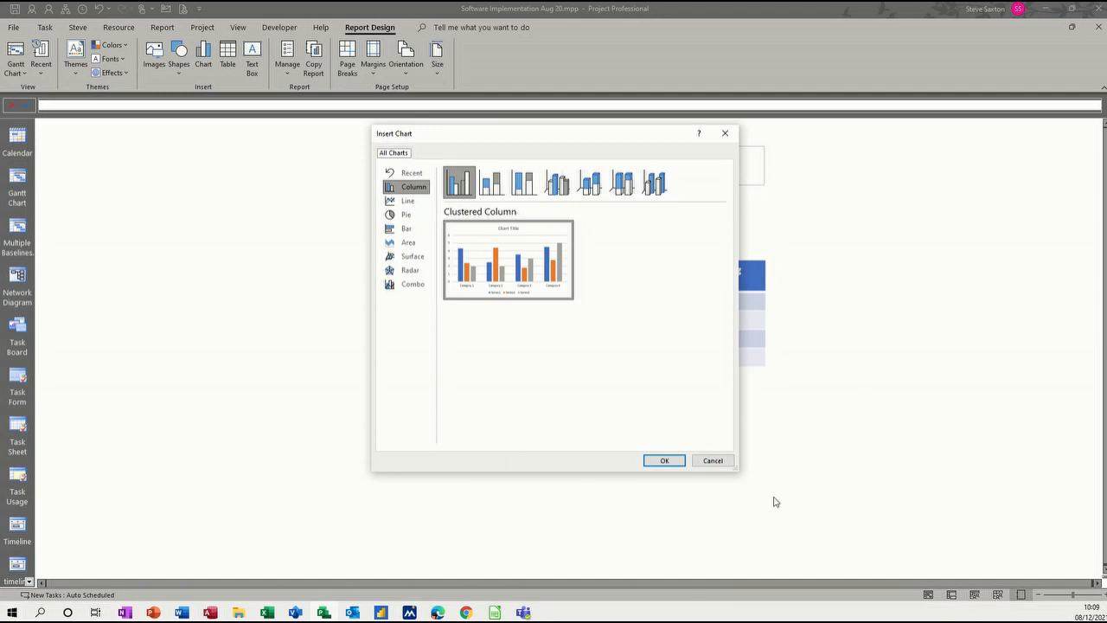
mouse_move(406, 214)
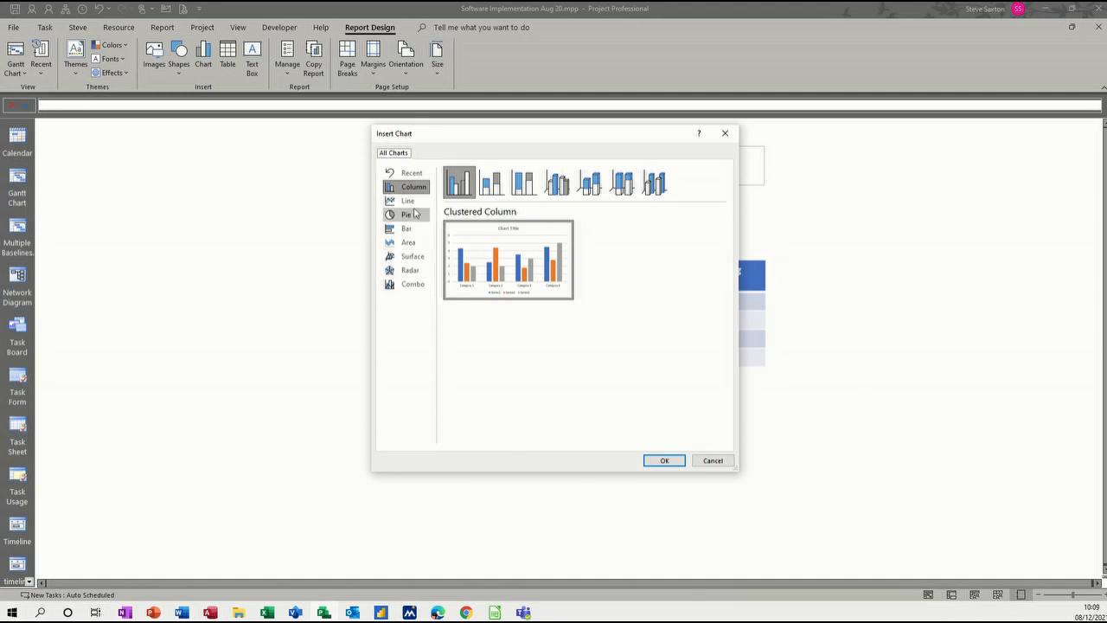
click(664, 460)
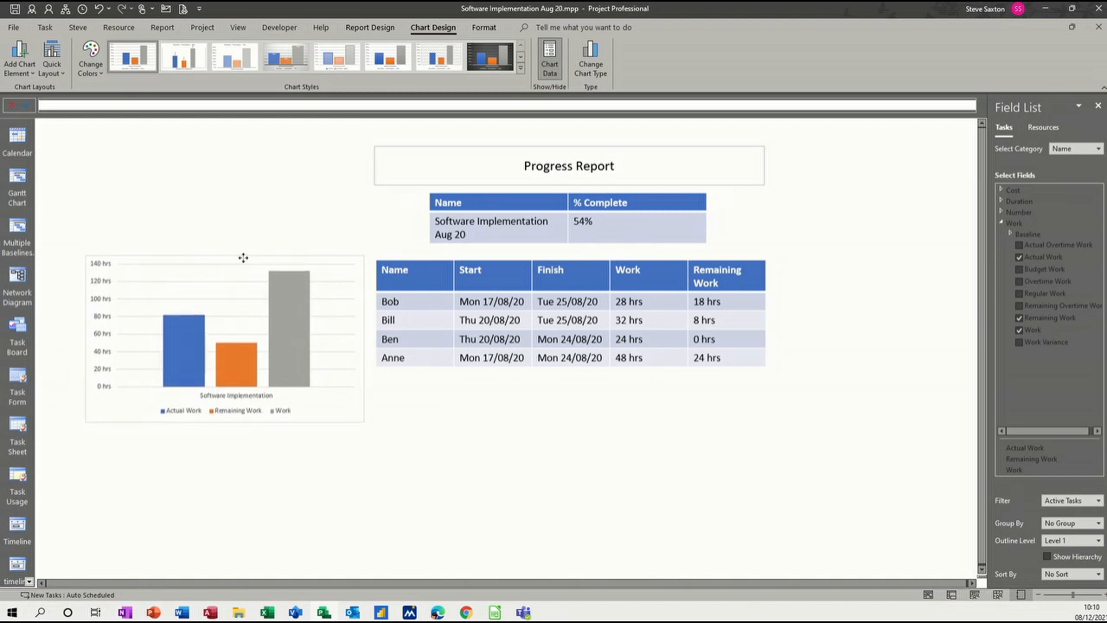
click(224, 337)
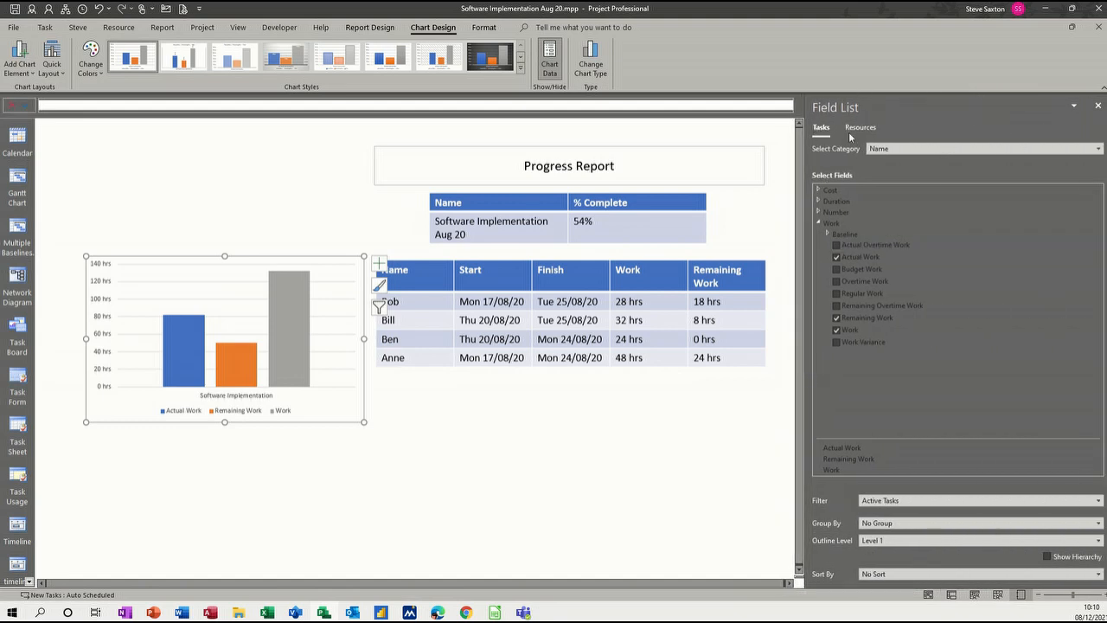
Keep Actual Work and Remaining Work plotted at outline Level 1 in the new chart.
click(1098, 148)
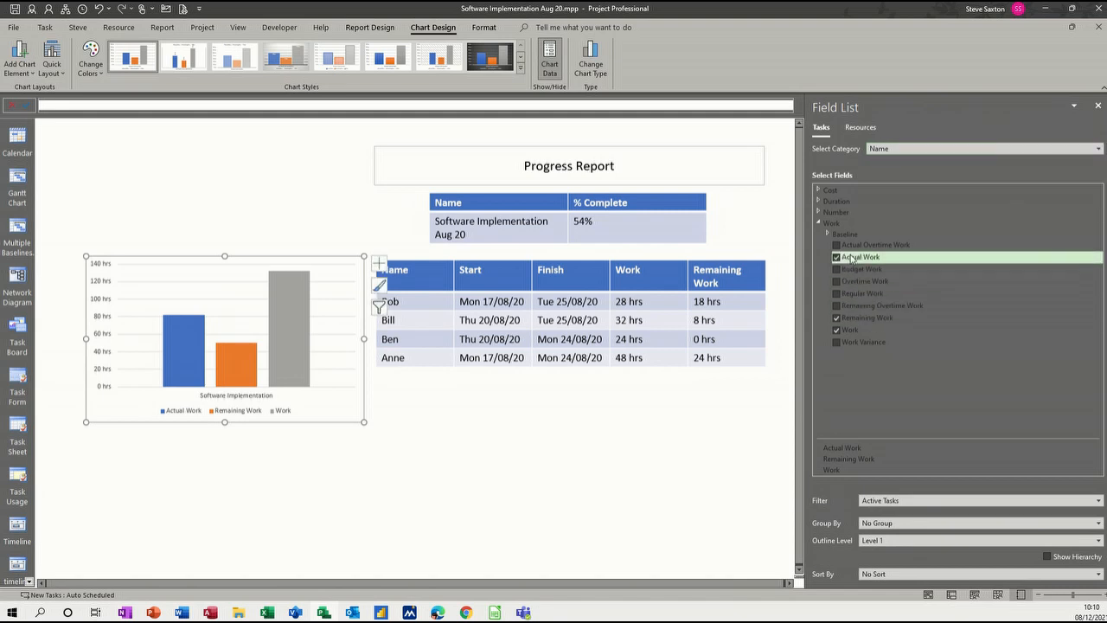
click(868, 317)
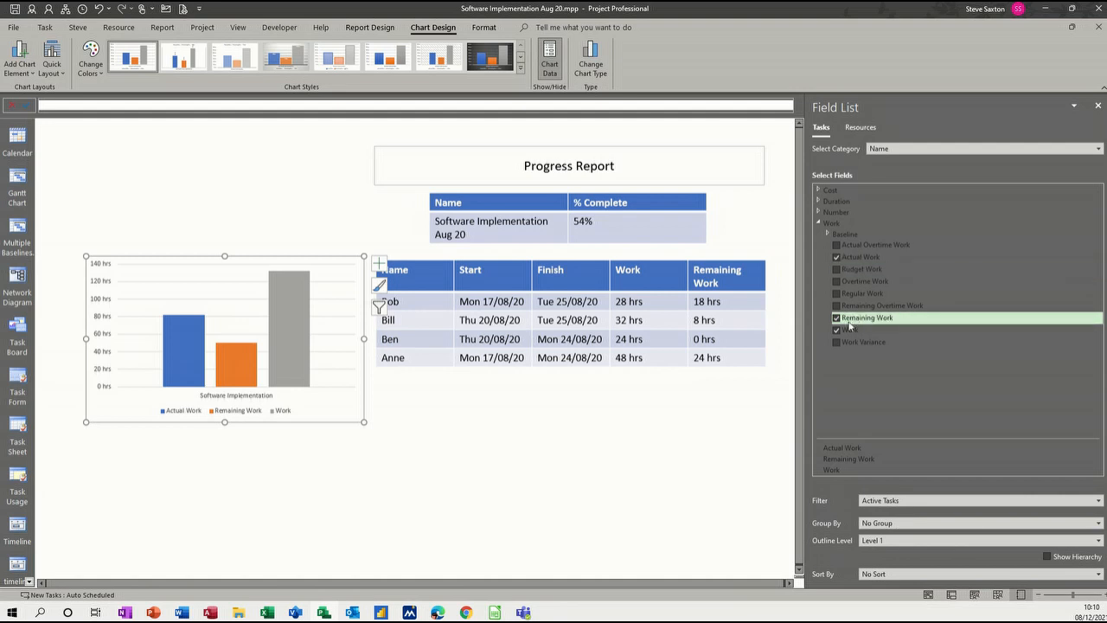
click(851, 330)
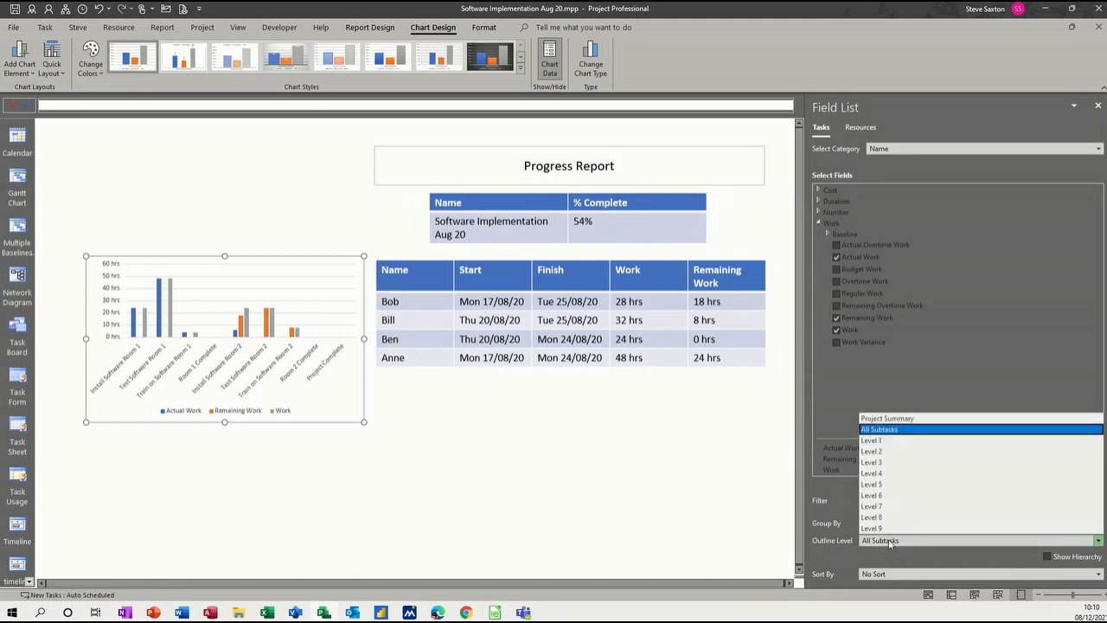
click(871, 439)
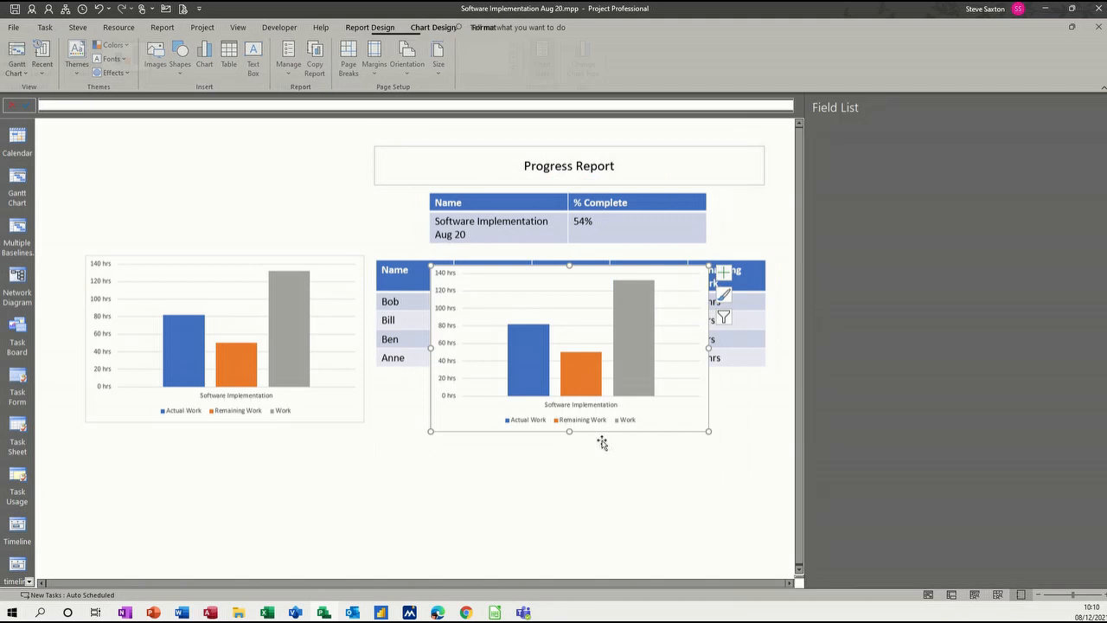
Set the second chart's category to Time by day and widen it across the page.
click(568, 346)
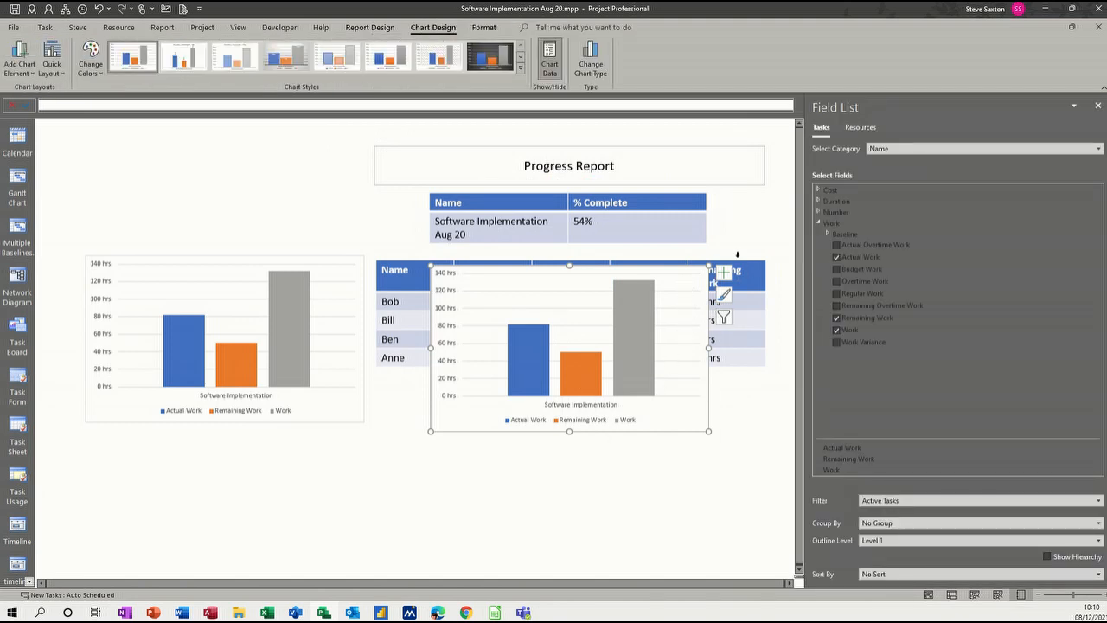
click(1097, 148)
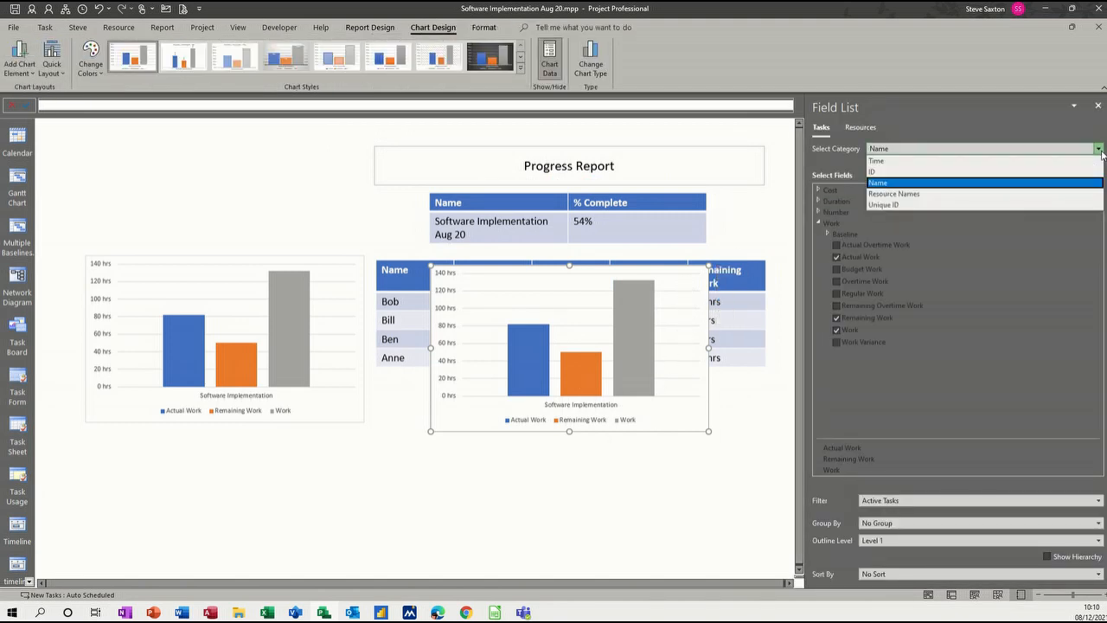
click(876, 161)
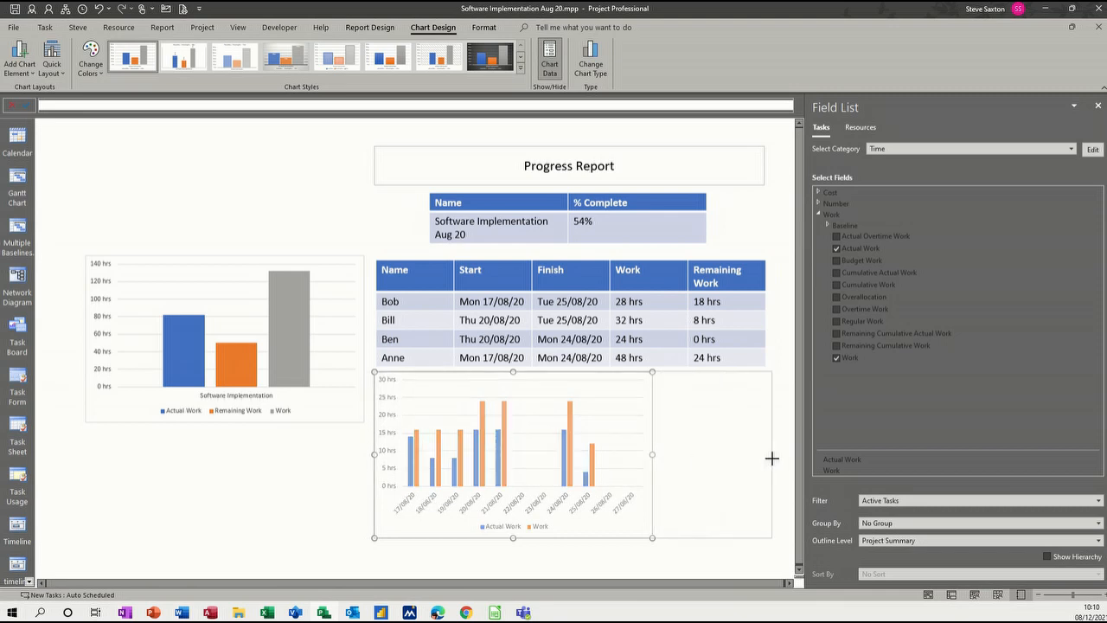
drag(653, 454, 771, 454)
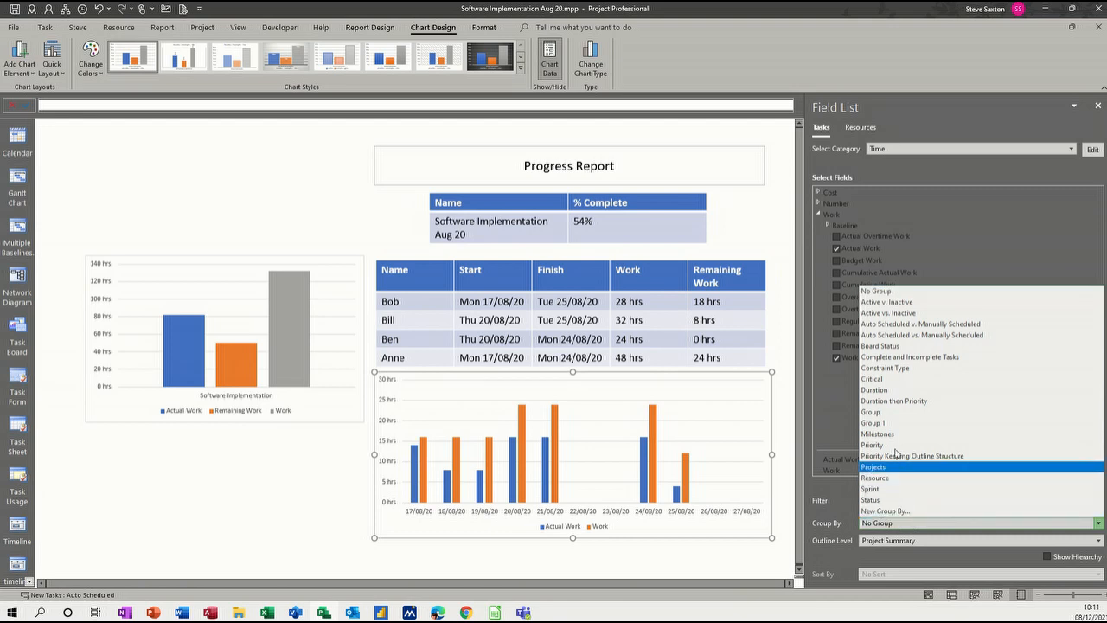
mouse_move(921, 324)
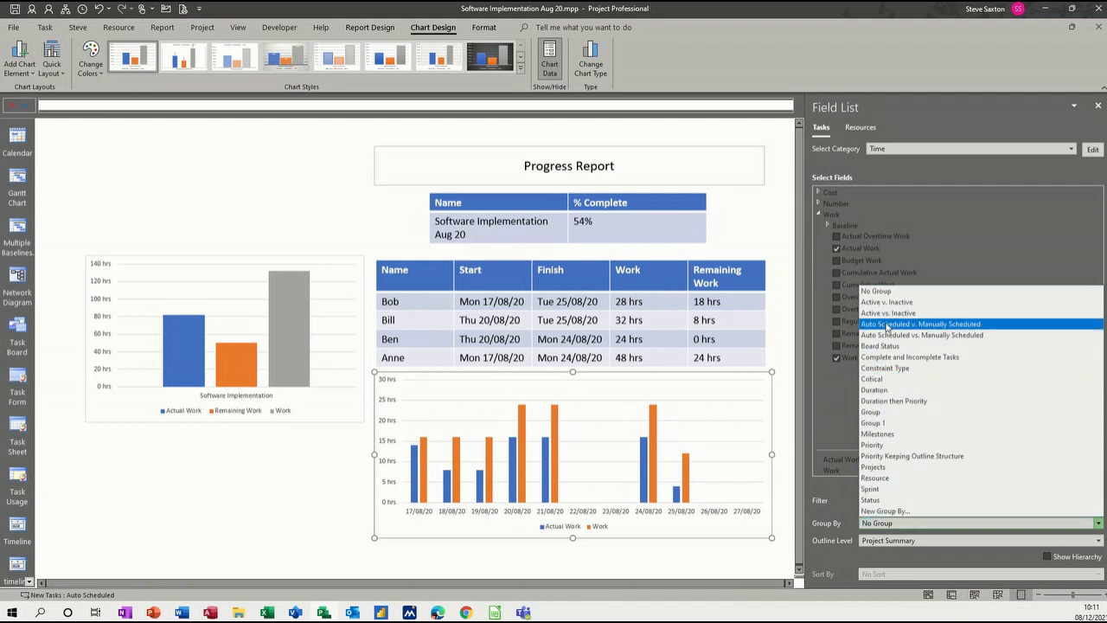
mouse_move(885, 511)
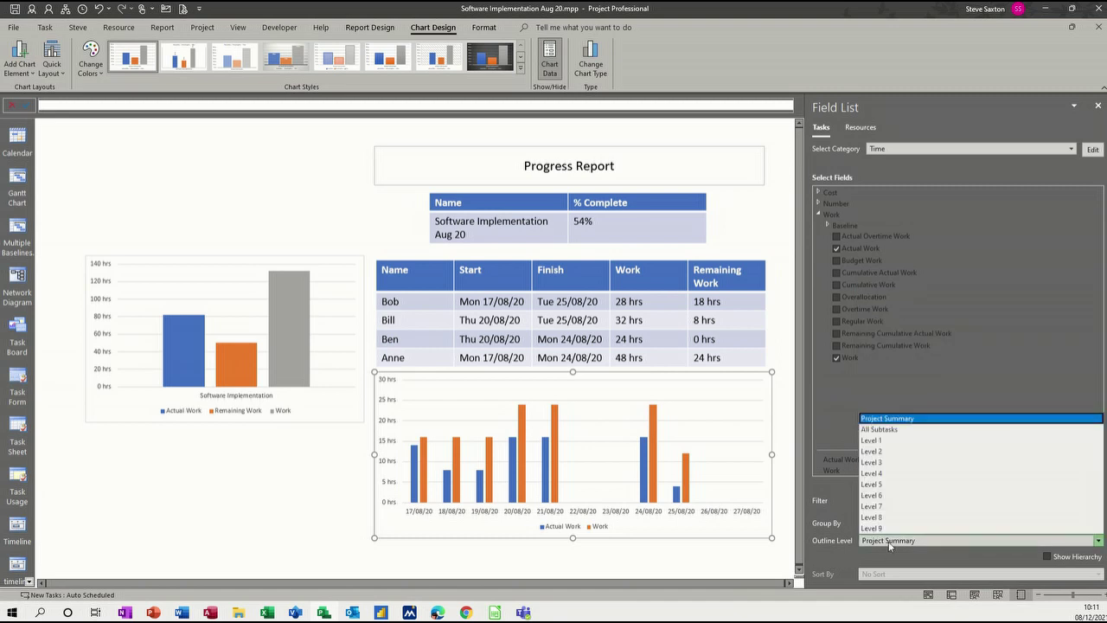
mouse_move(895, 430)
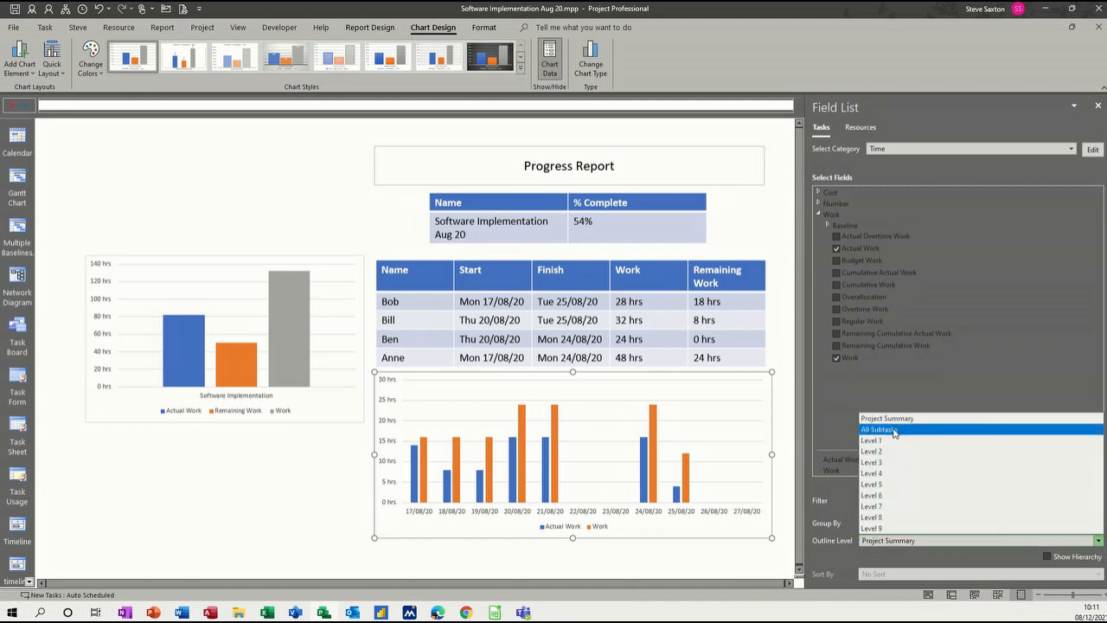
Try All Subtasks, return the daily work chart to Level 1 totals, then deselect it.
click(879, 429)
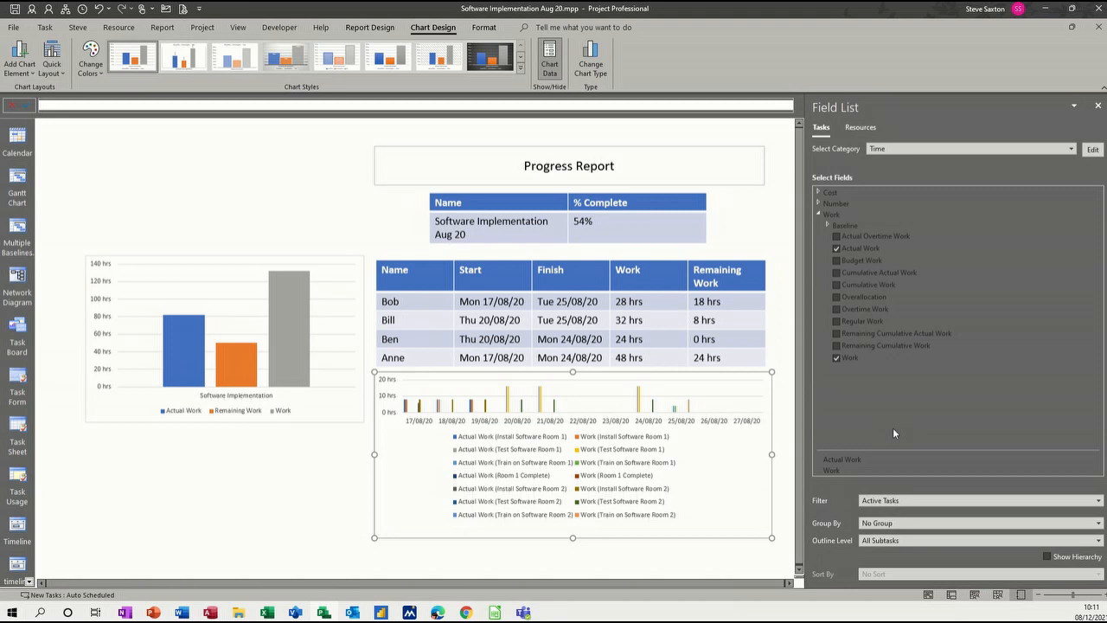
click(1097, 540)
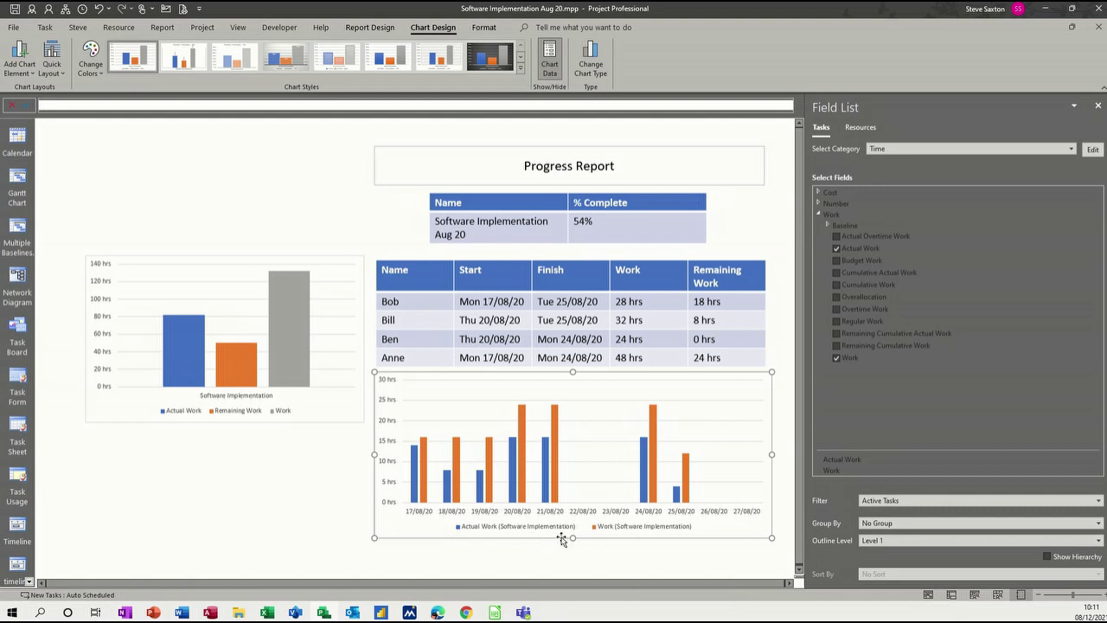
mouse_move(678, 458)
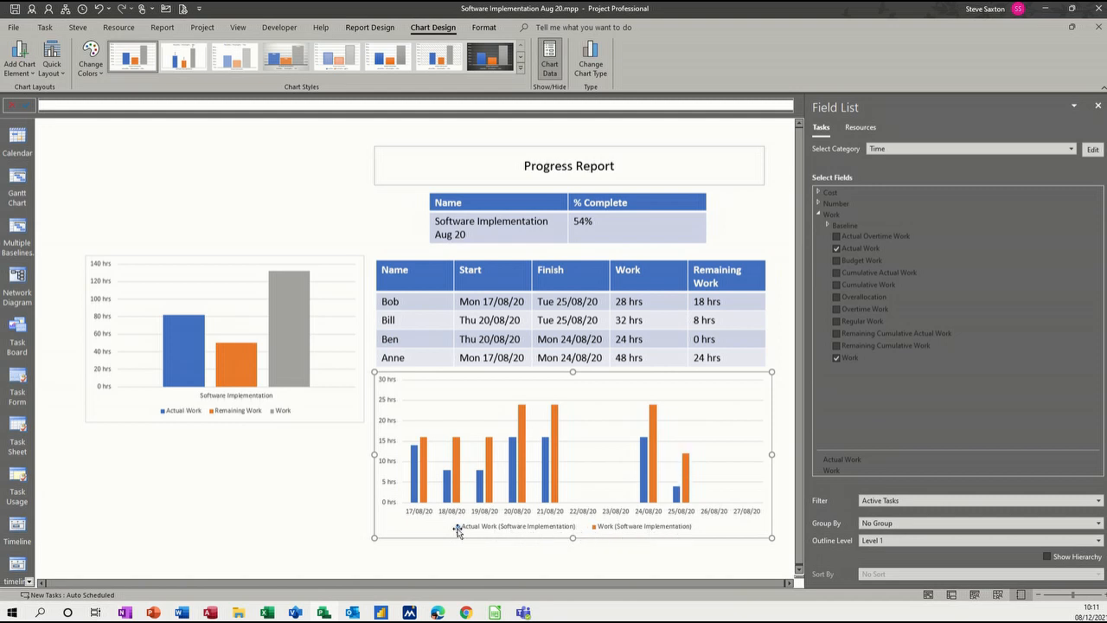
mouse_move(615, 518)
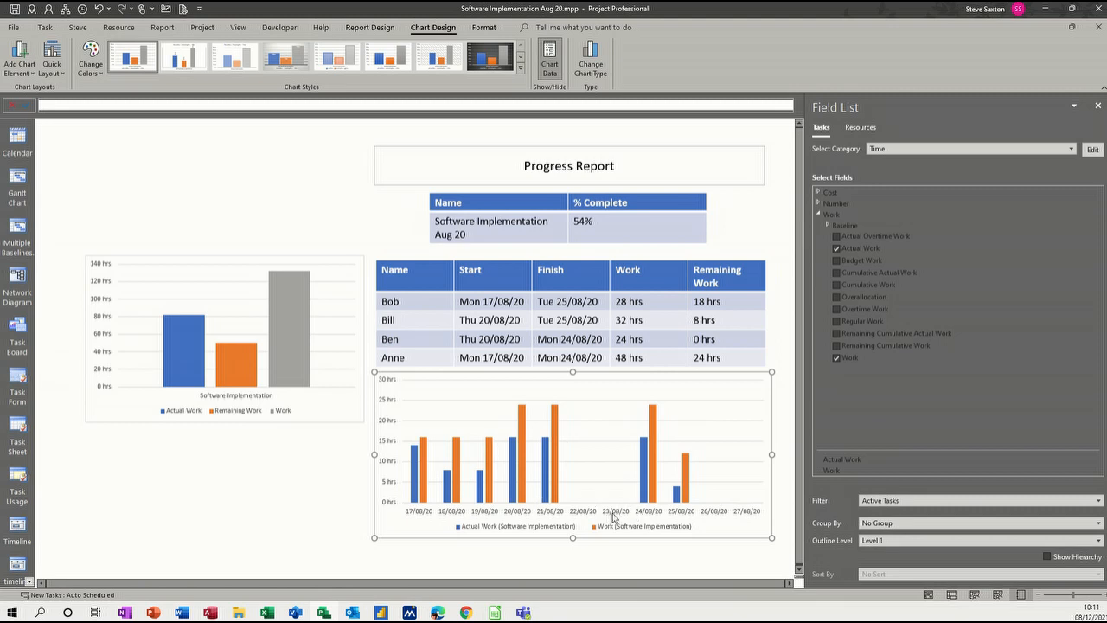
mouse_move(771, 456)
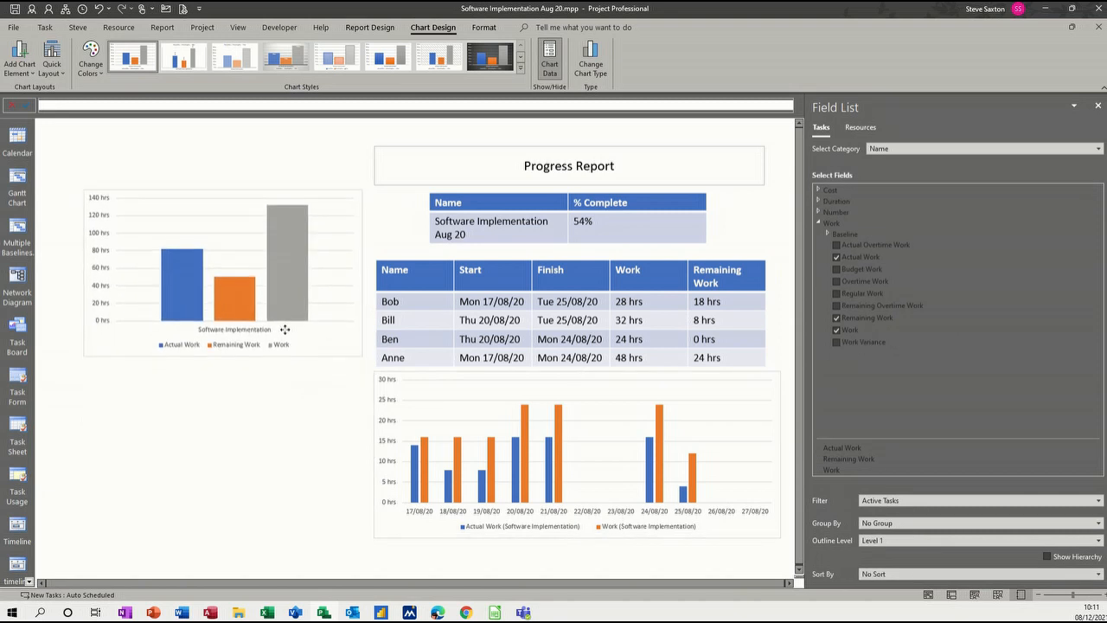
click(575, 454)
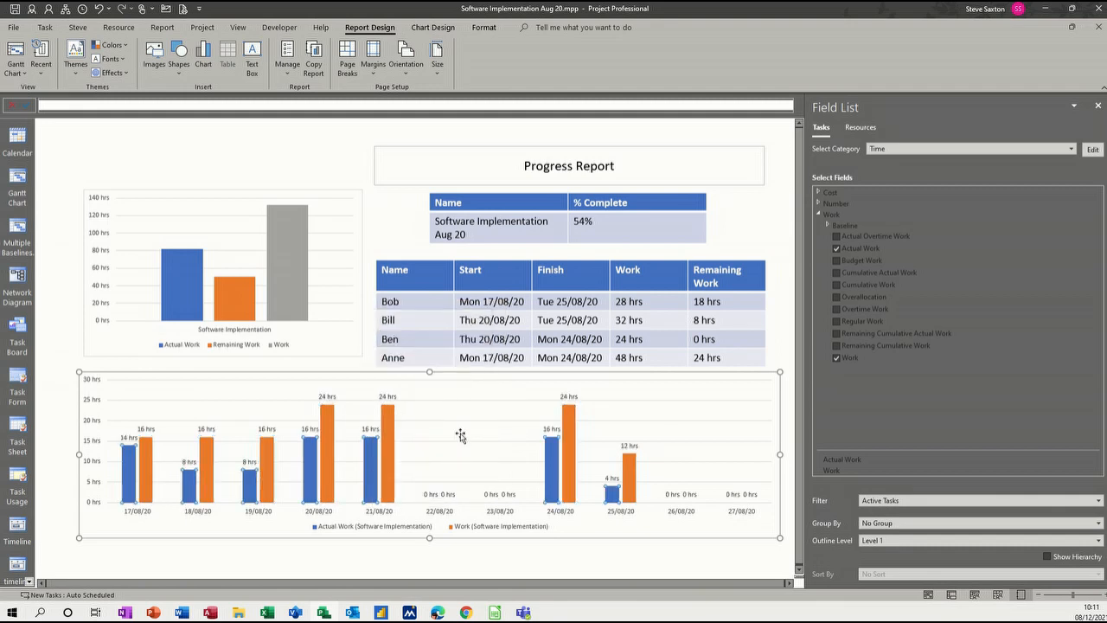
click(1097, 105)
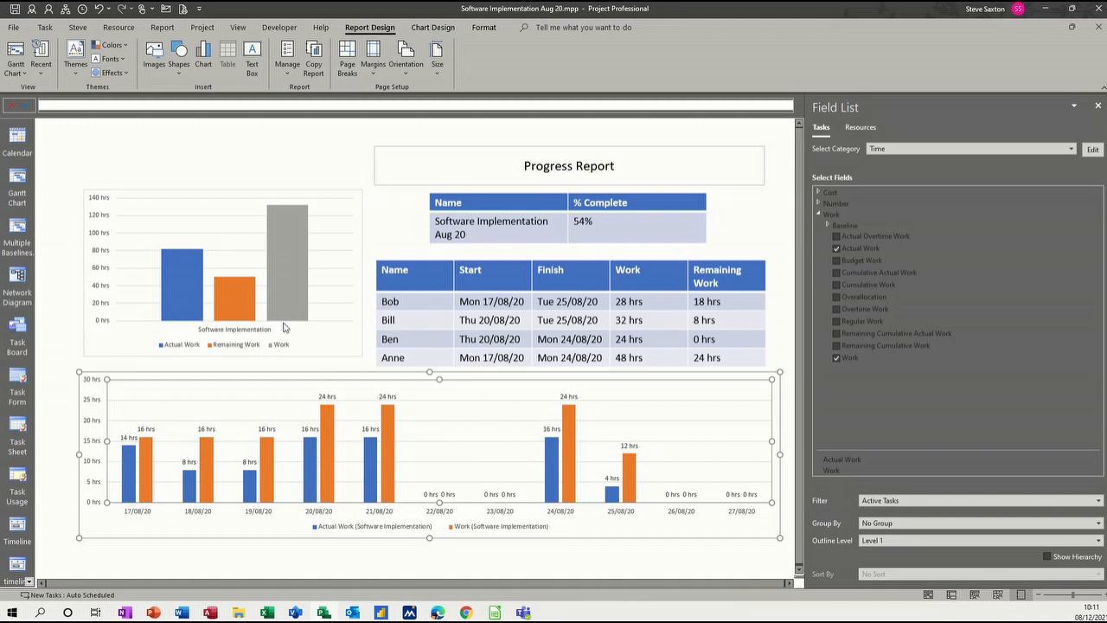
click(1098, 106)
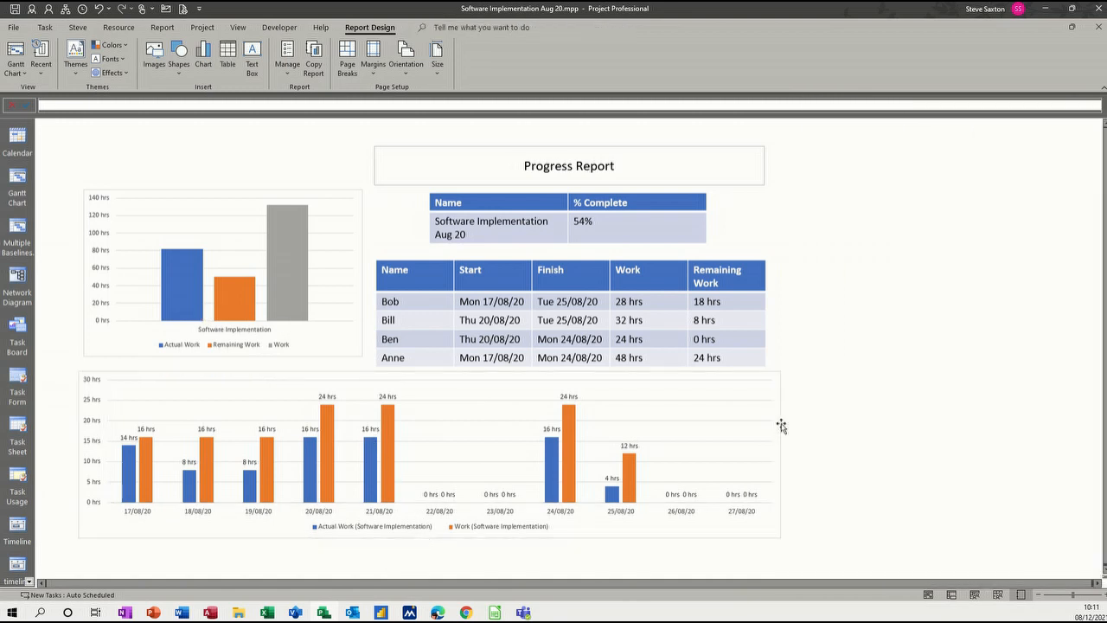
mouse_move(322, 163)
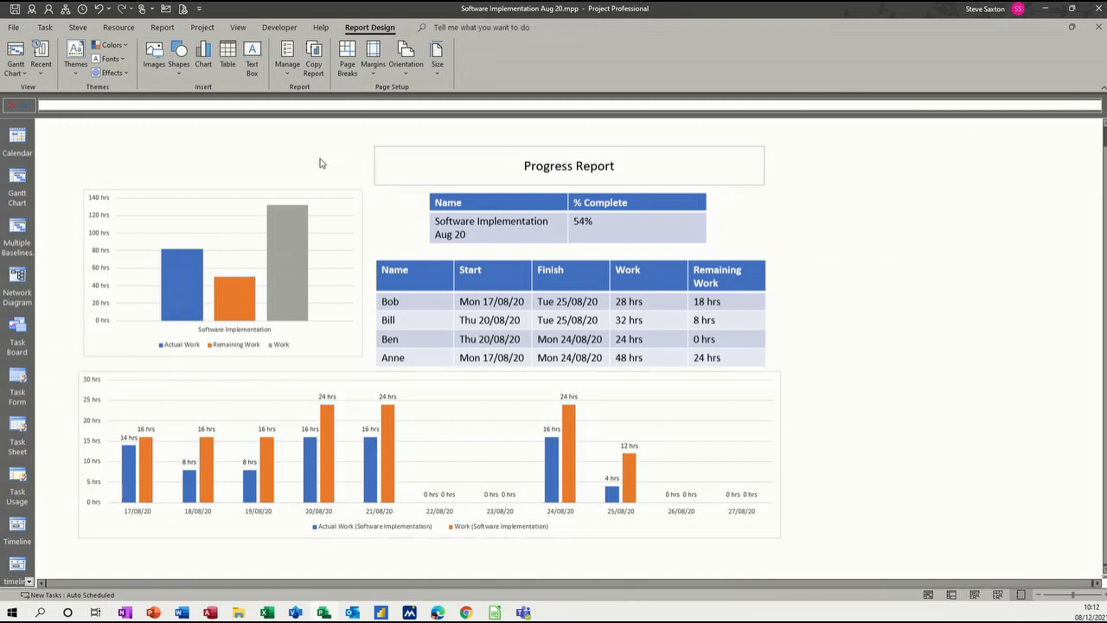
Add a column chart of Actual, Remaining and total Work filtered to Resources - Work.
click(203, 59)
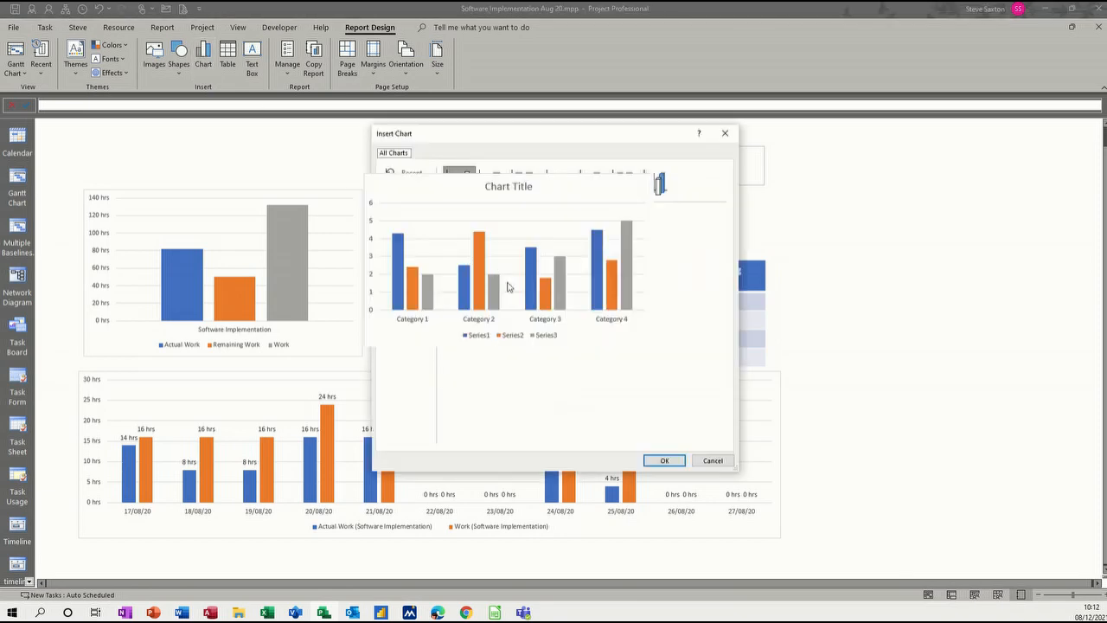
click(663, 460)
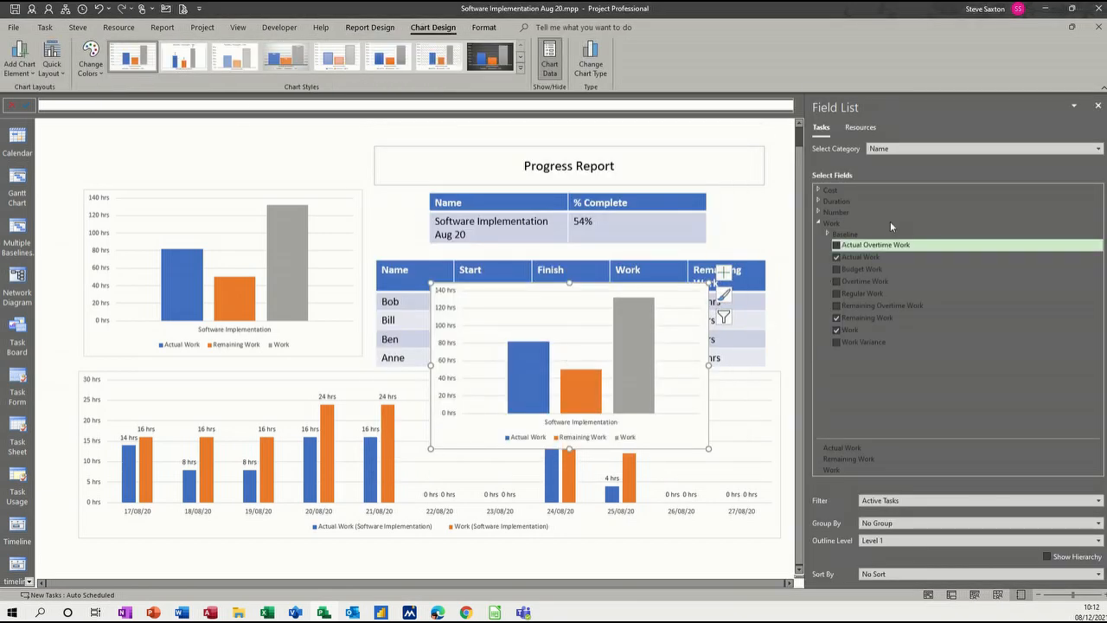
click(861, 127)
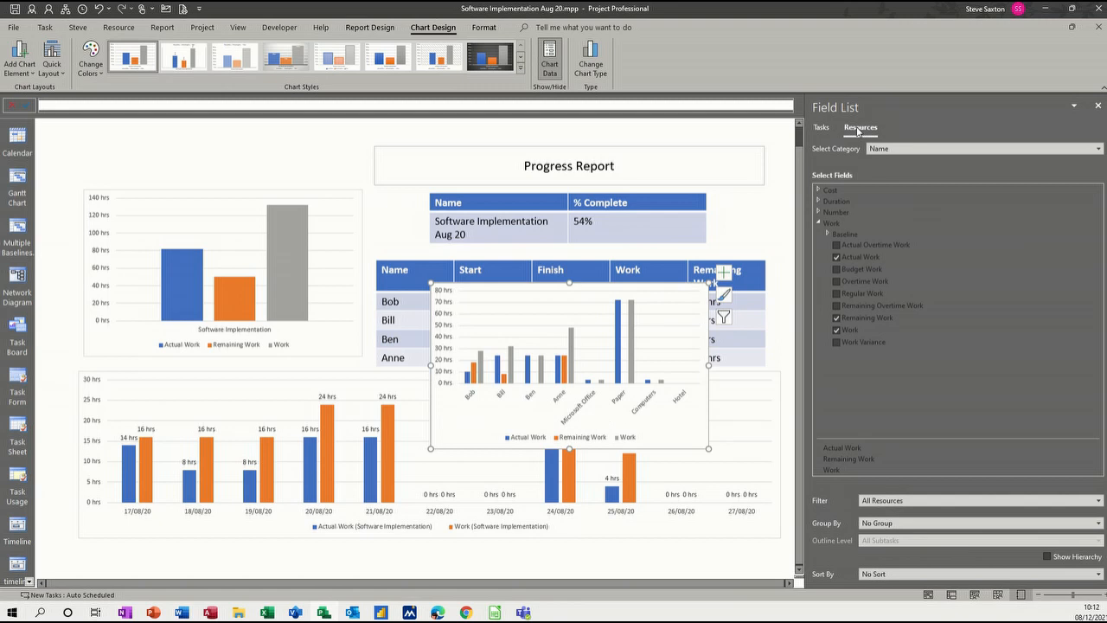
click(848, 458)
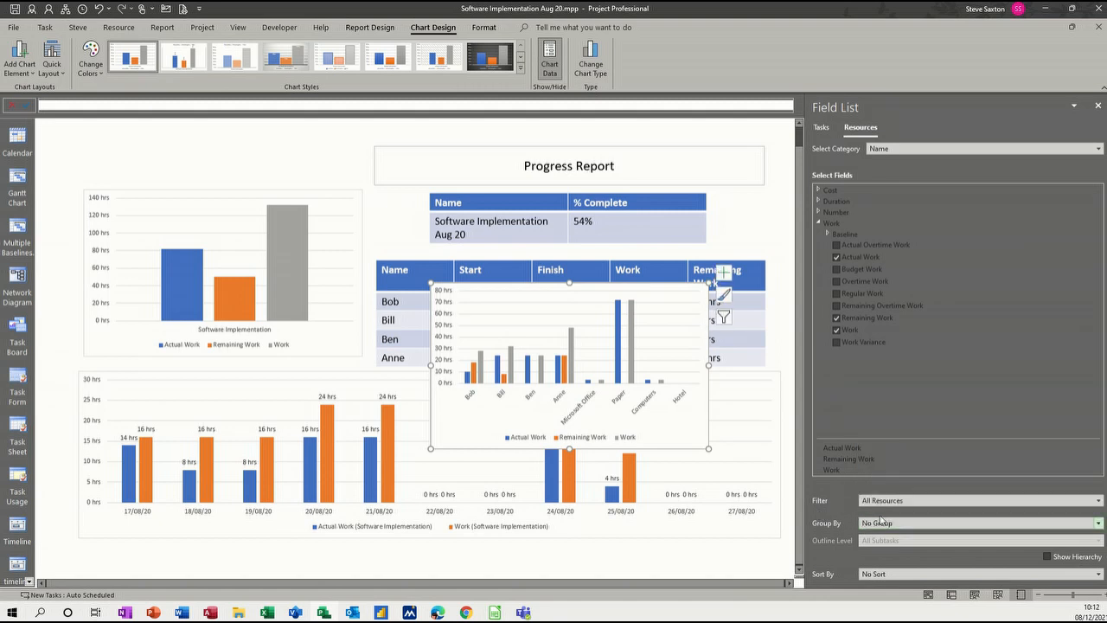
click(1098, 500)
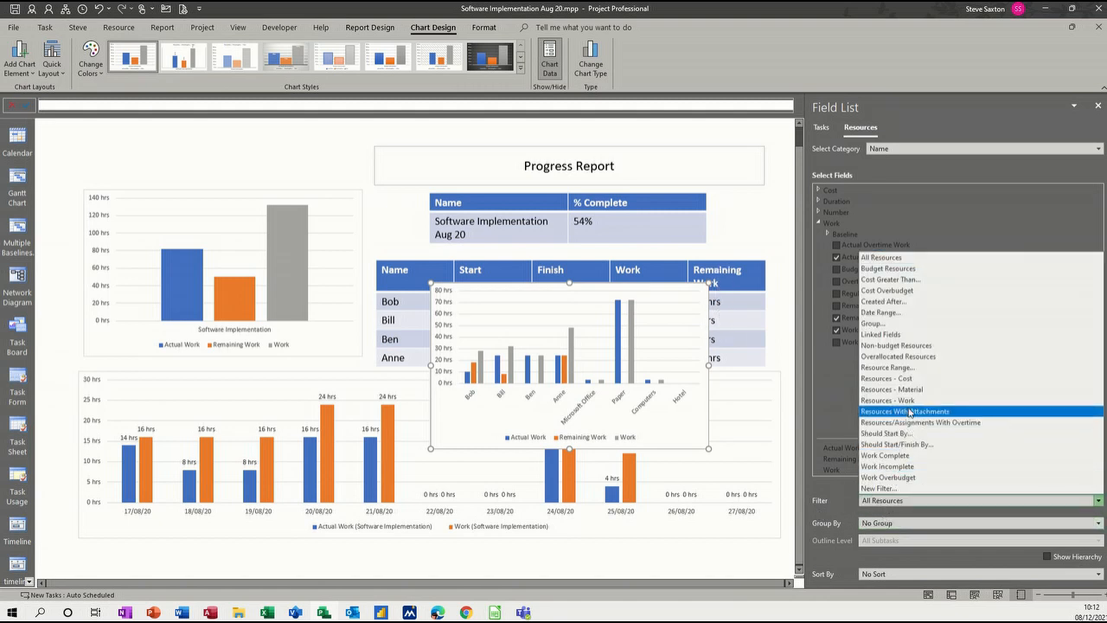
click(888, 400)
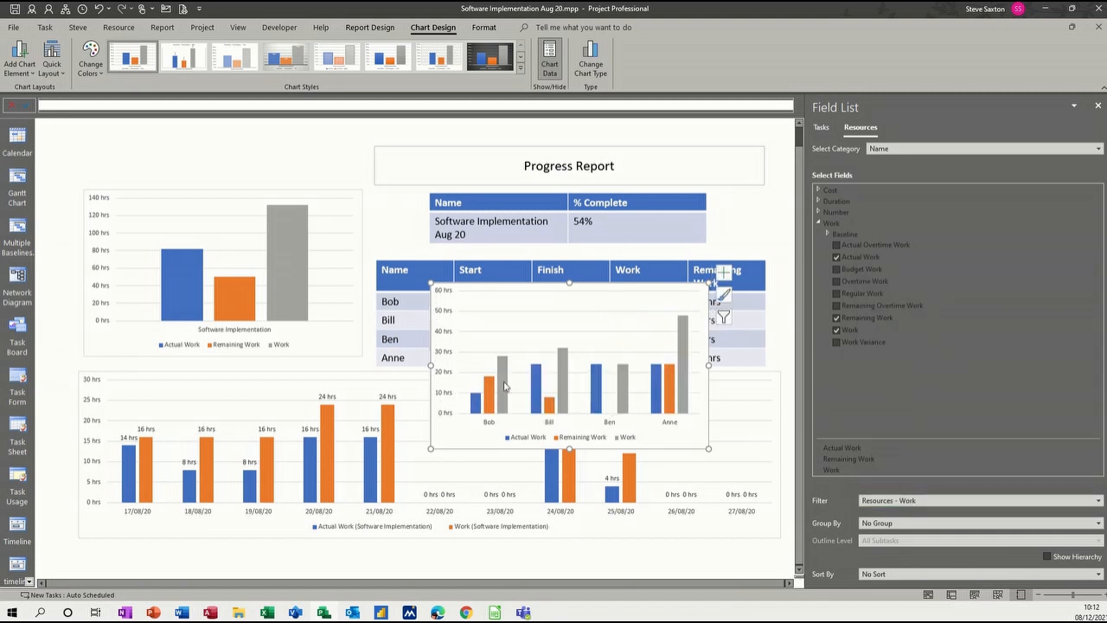
click(860, 257)
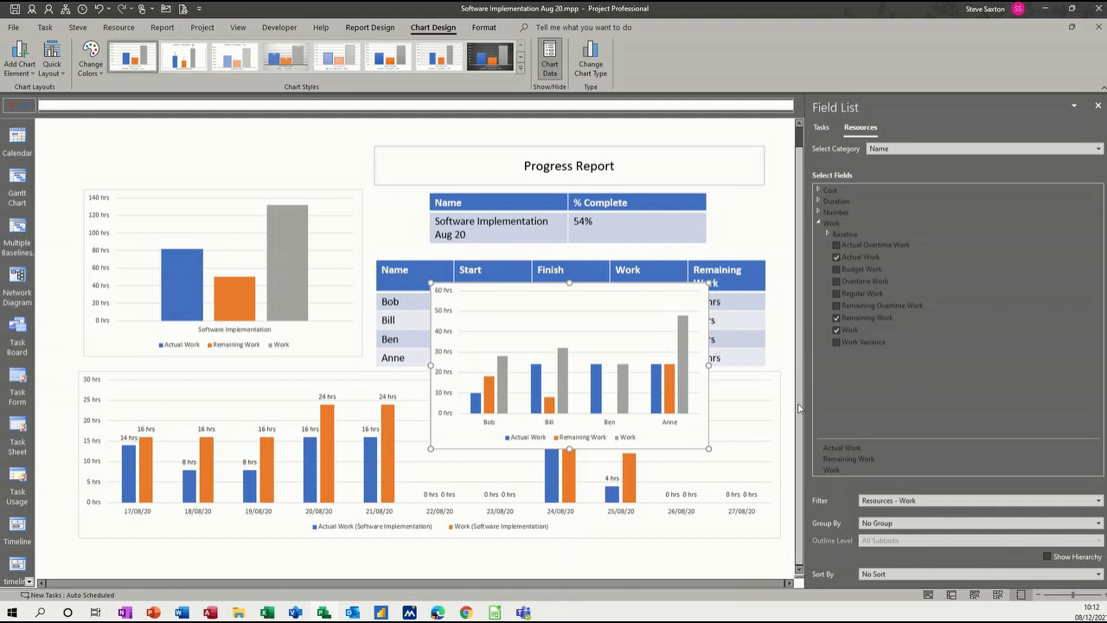
mouse_move(697, 424)
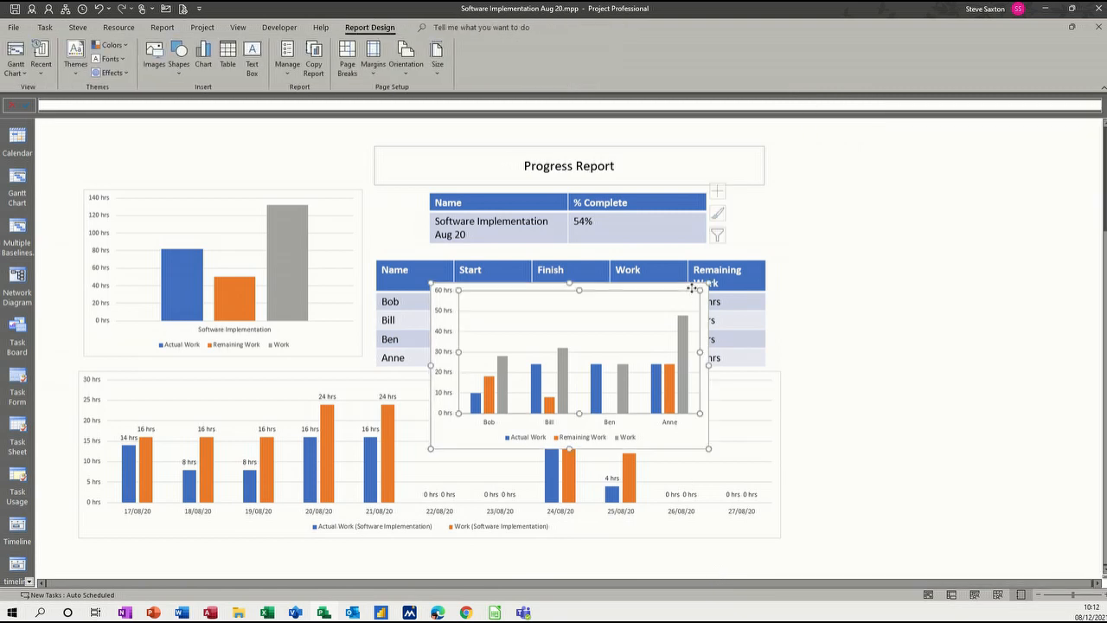
Stretch the per-resource work chart to the full width of the daily work chart.
click(568, 364)
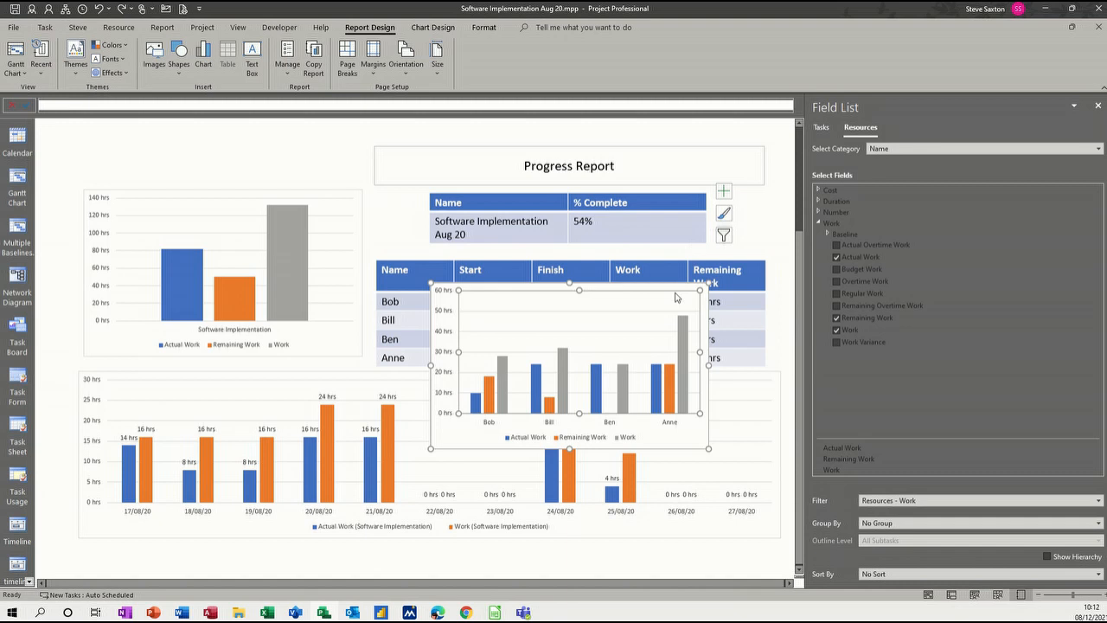
mouse_move(454, 444)
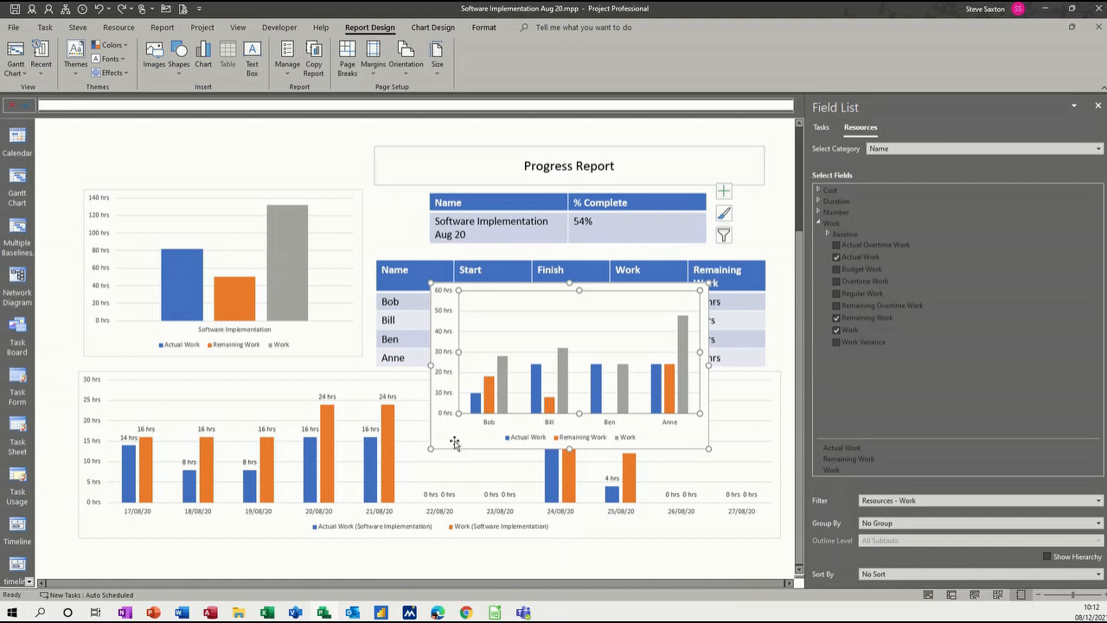
click(821, 128)
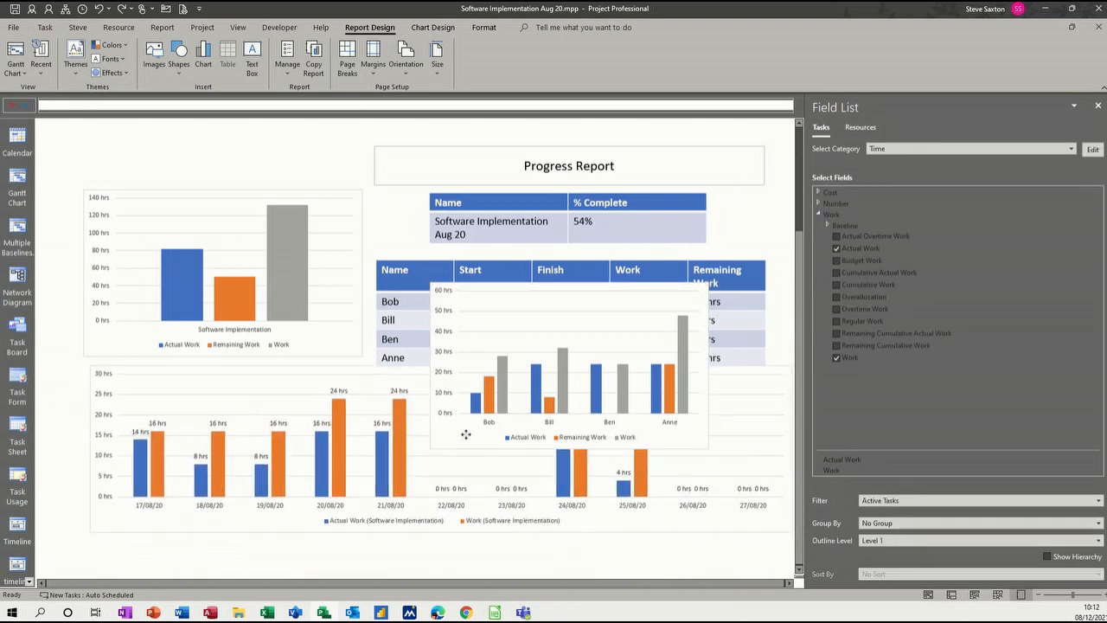
click(860, 127)
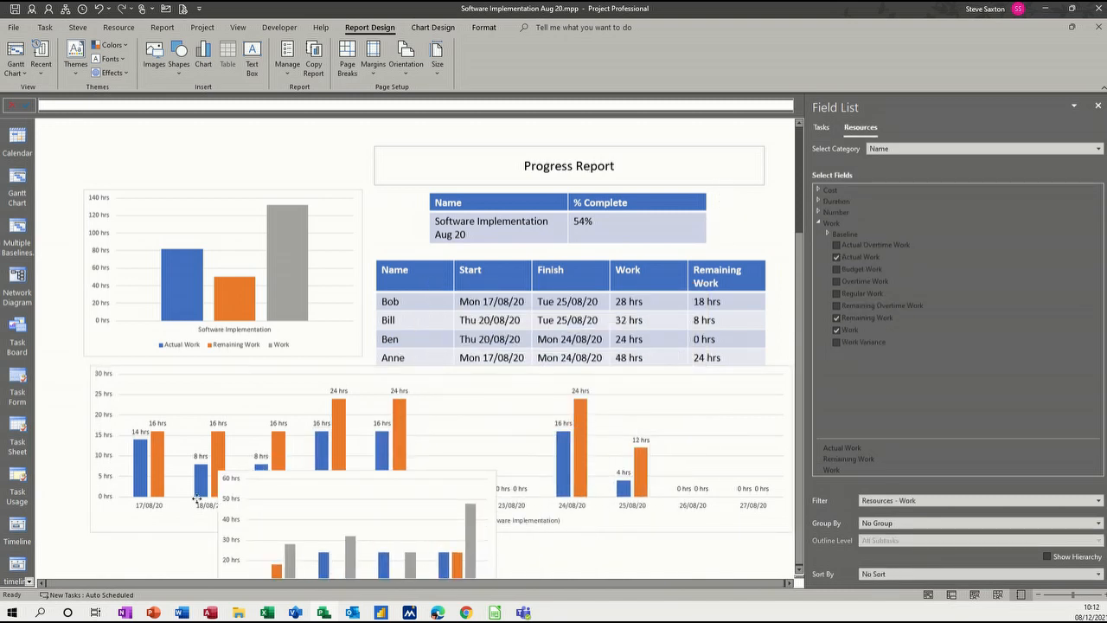
scroll(down, 3)
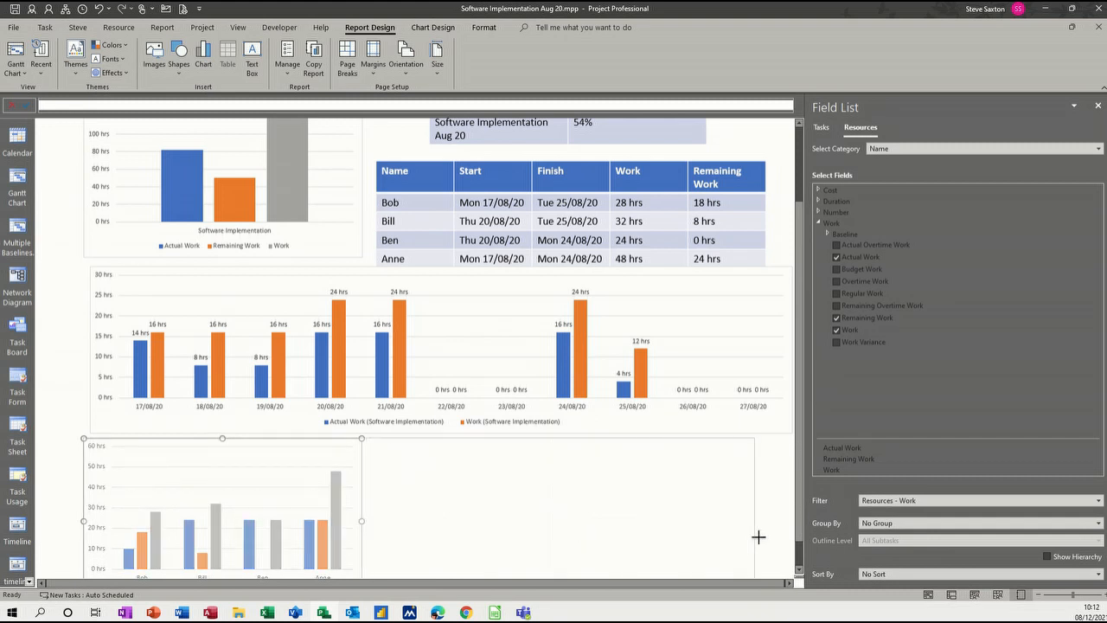
drag(362, 438, 454, 439)
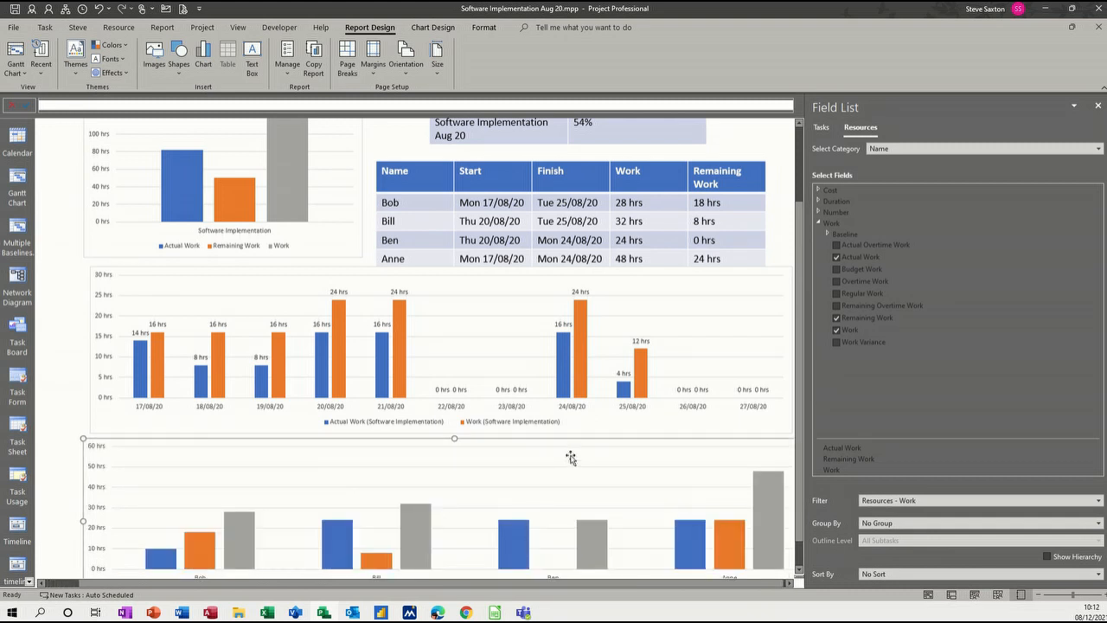
scroll(down, 3)
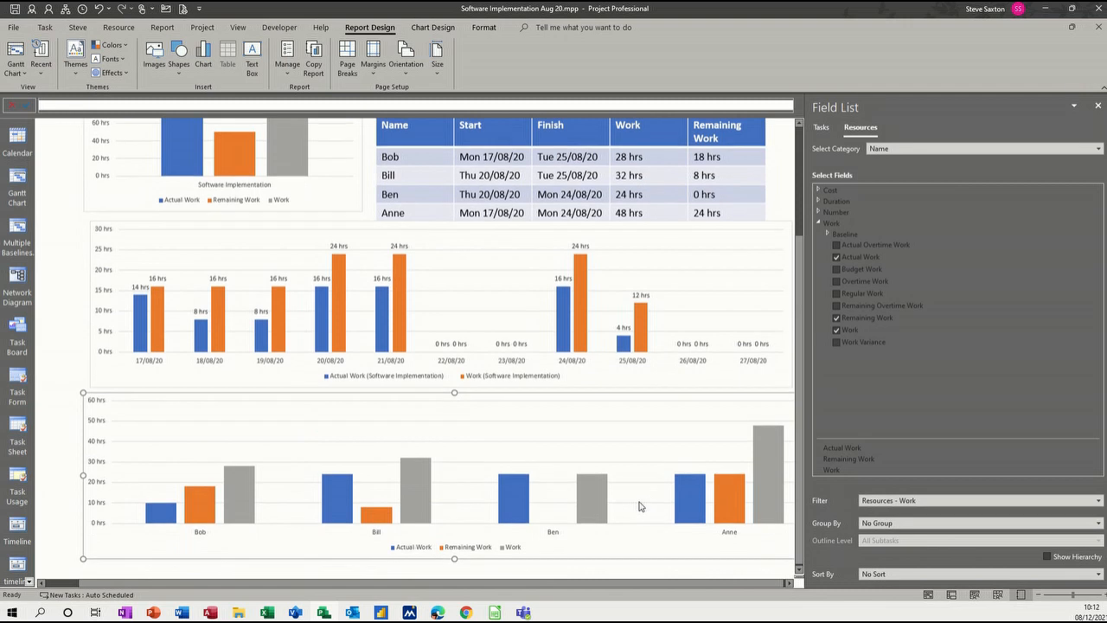
scroll(up, 3)
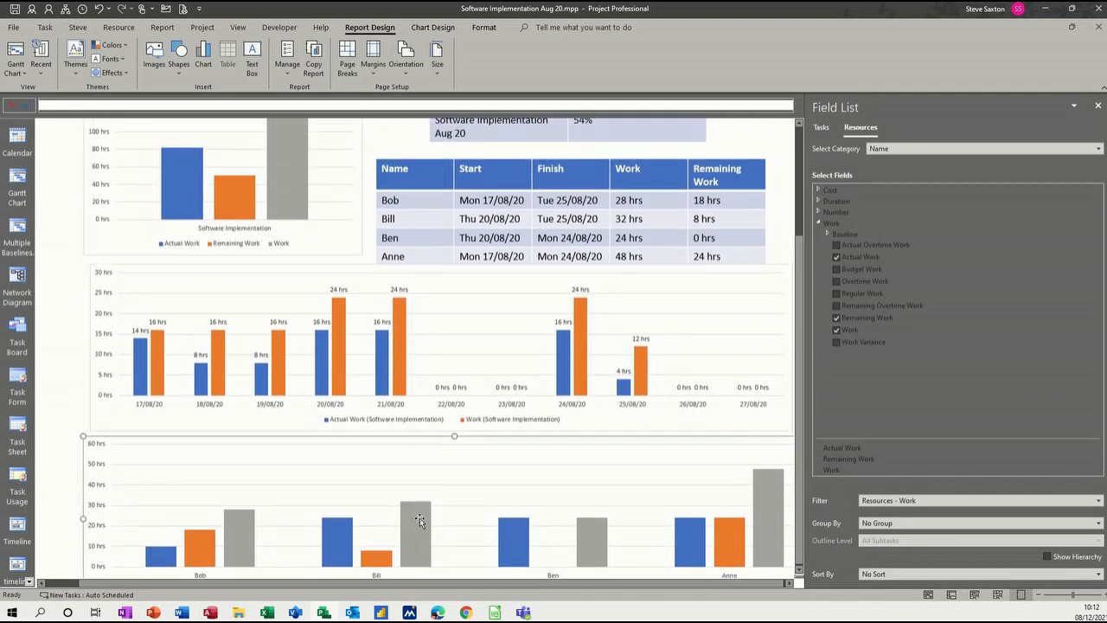
mouse_move(783, 480)
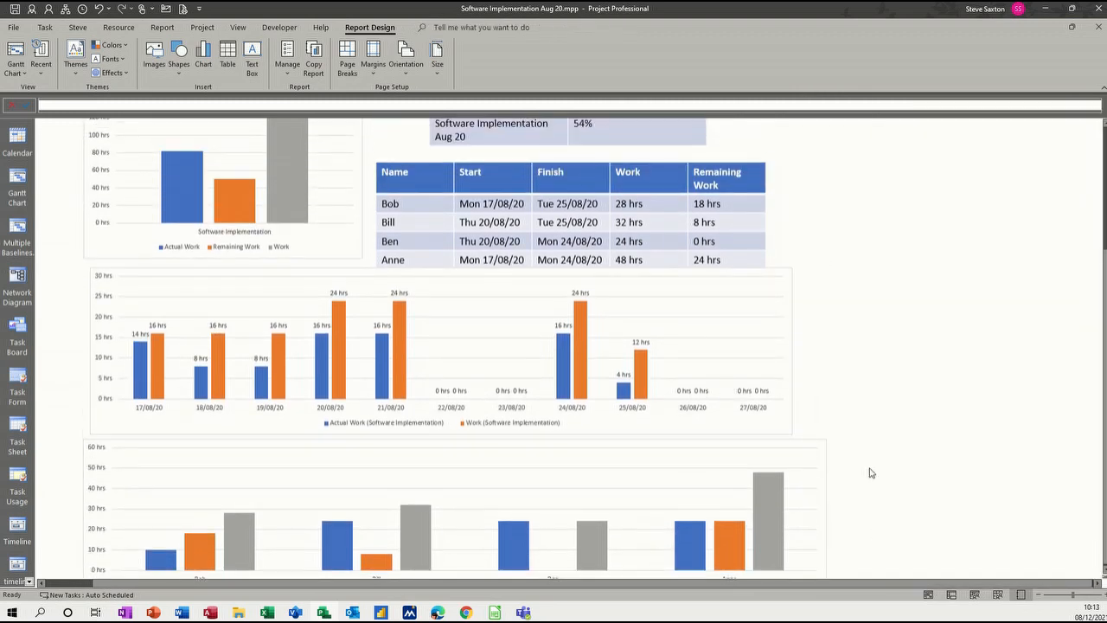
mouse_move(937, 534)
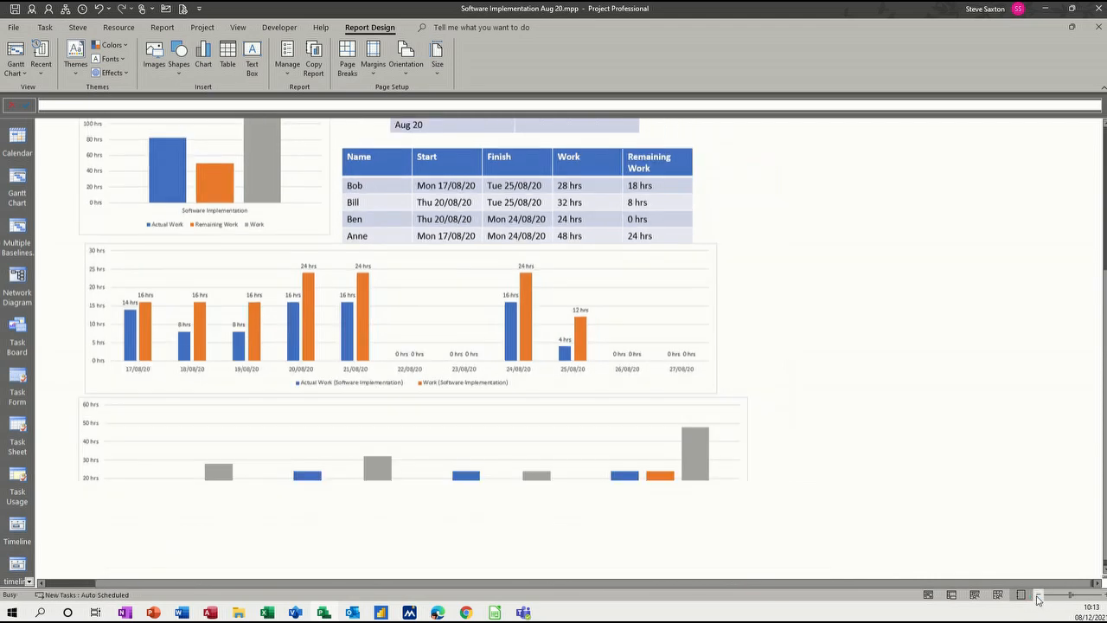
Turn on data labels for the per-resource chart, showing totals like Bob 28 and Anne 48.
click(1020, 594)
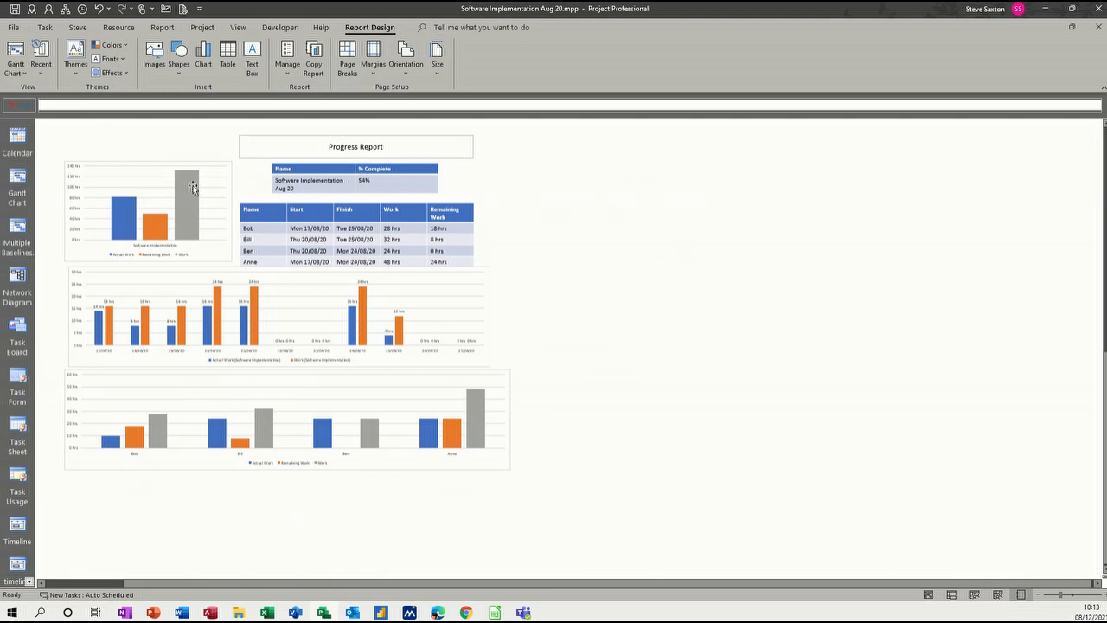
mouse_move(149, 221)
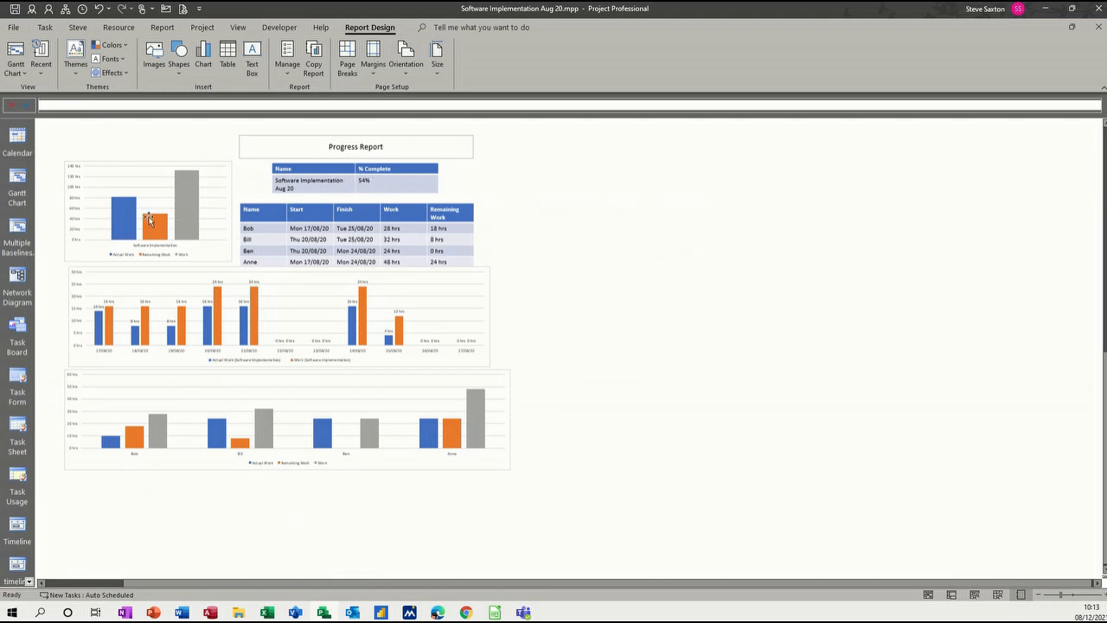
mouse_move(227, 183)
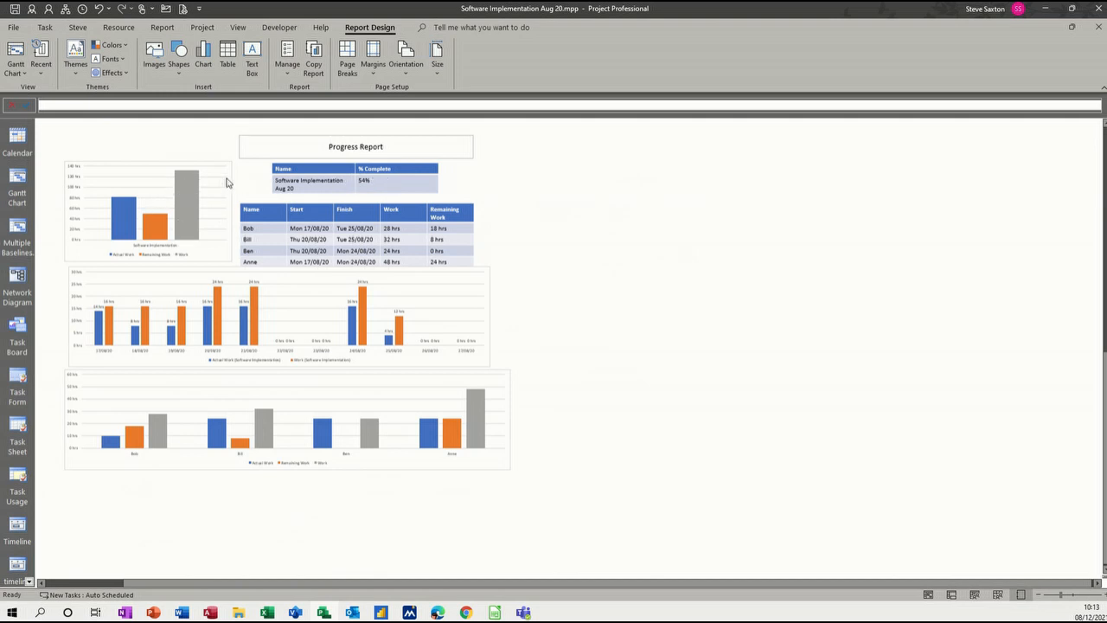
click(286, 420)
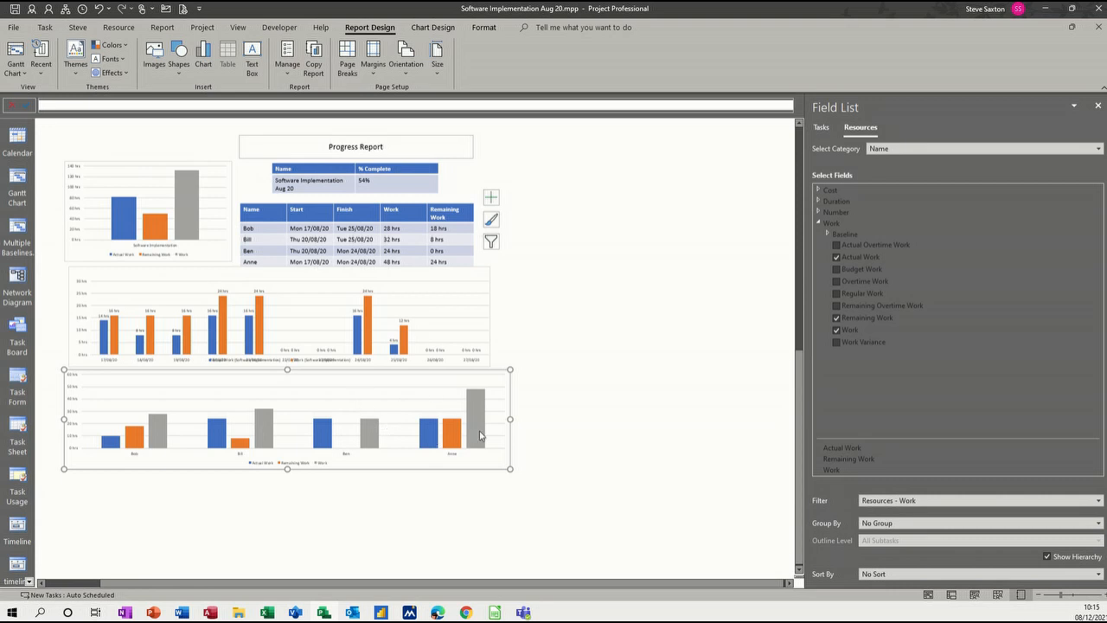
click(491, 197)
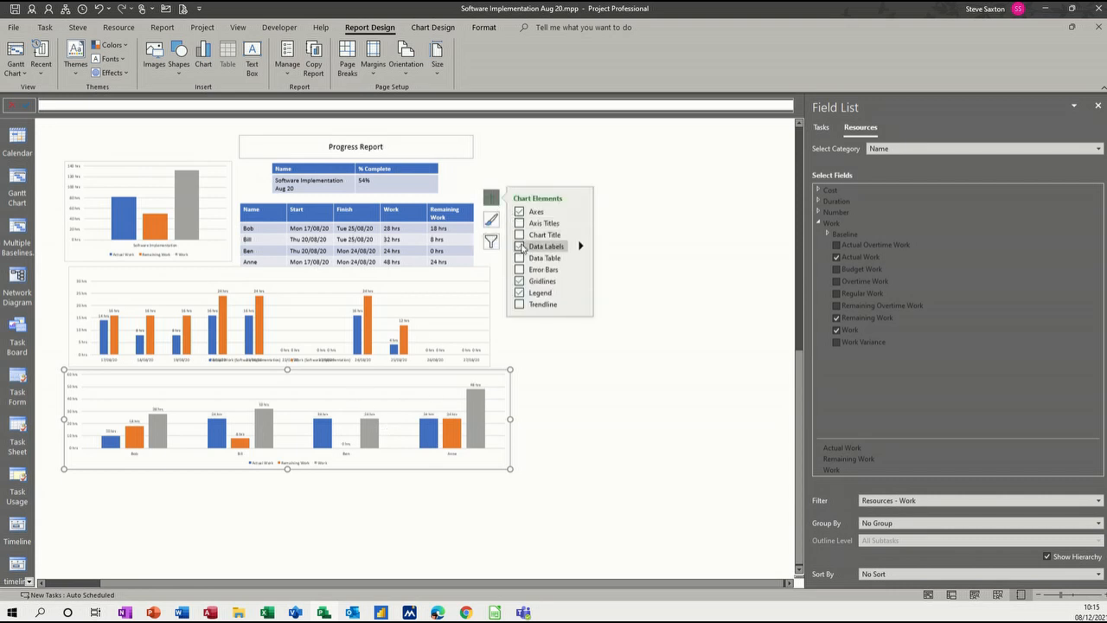
click(520, 246)
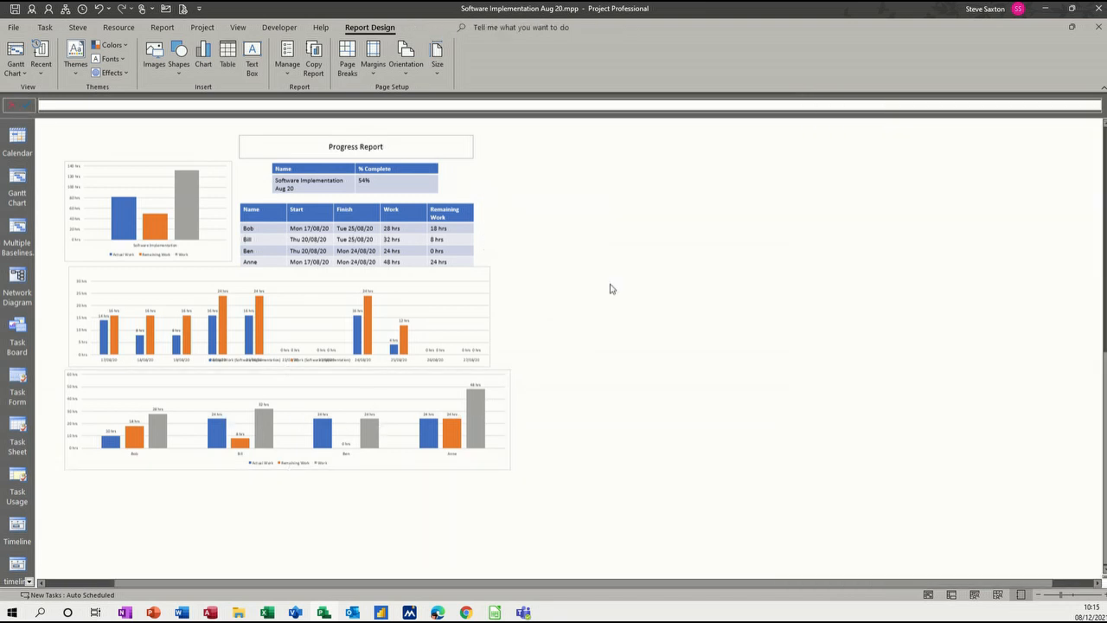
mouse_move(448, 231)
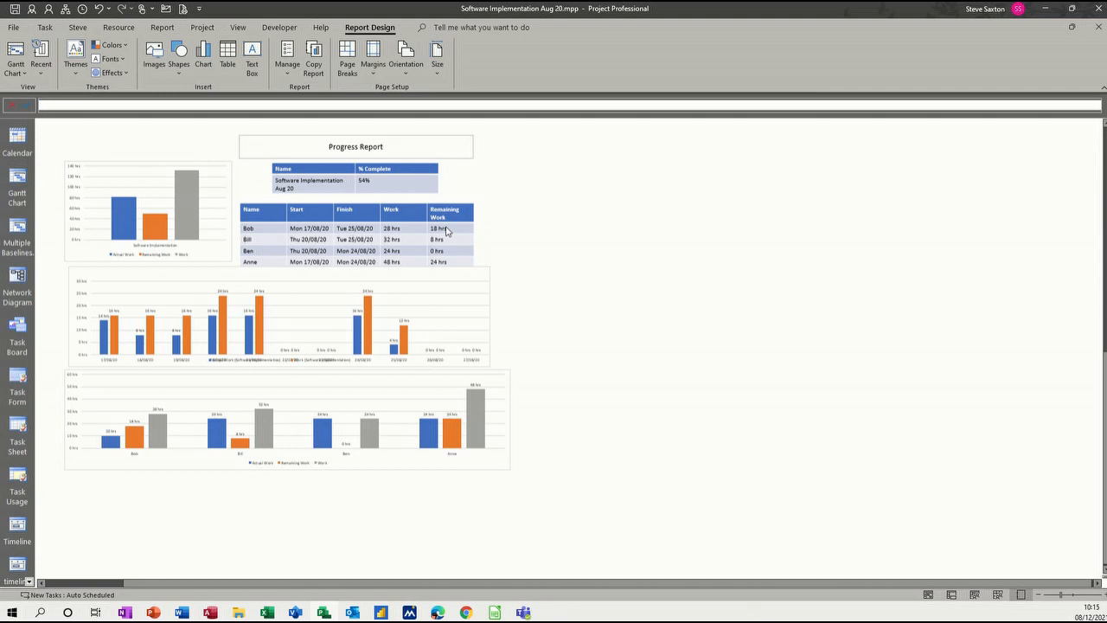
click(285, 420)
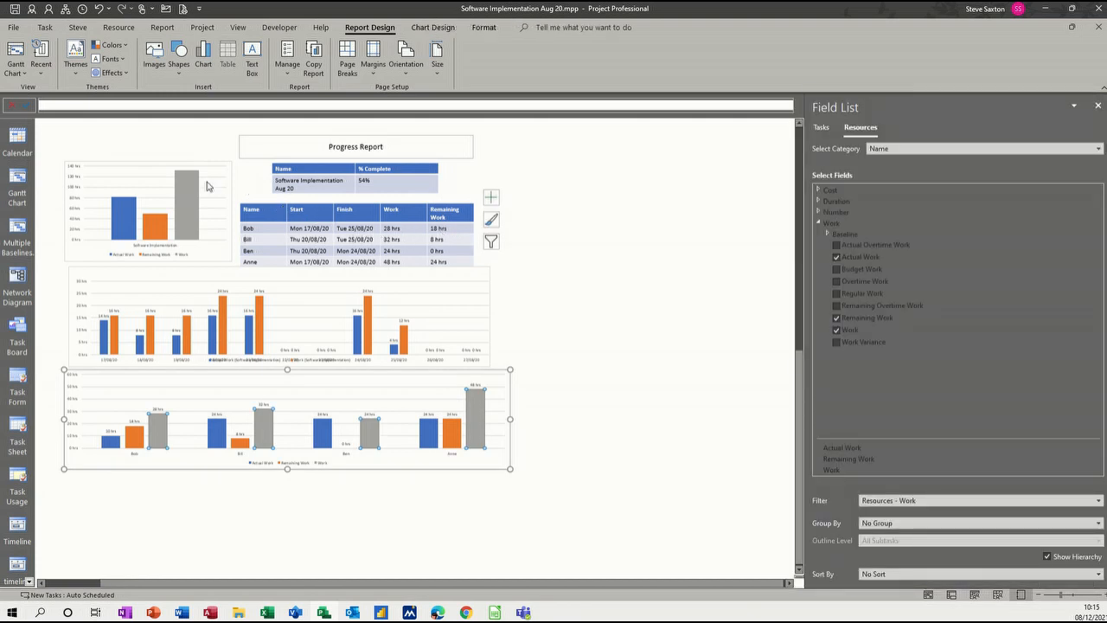
mouse_move(279, 235)
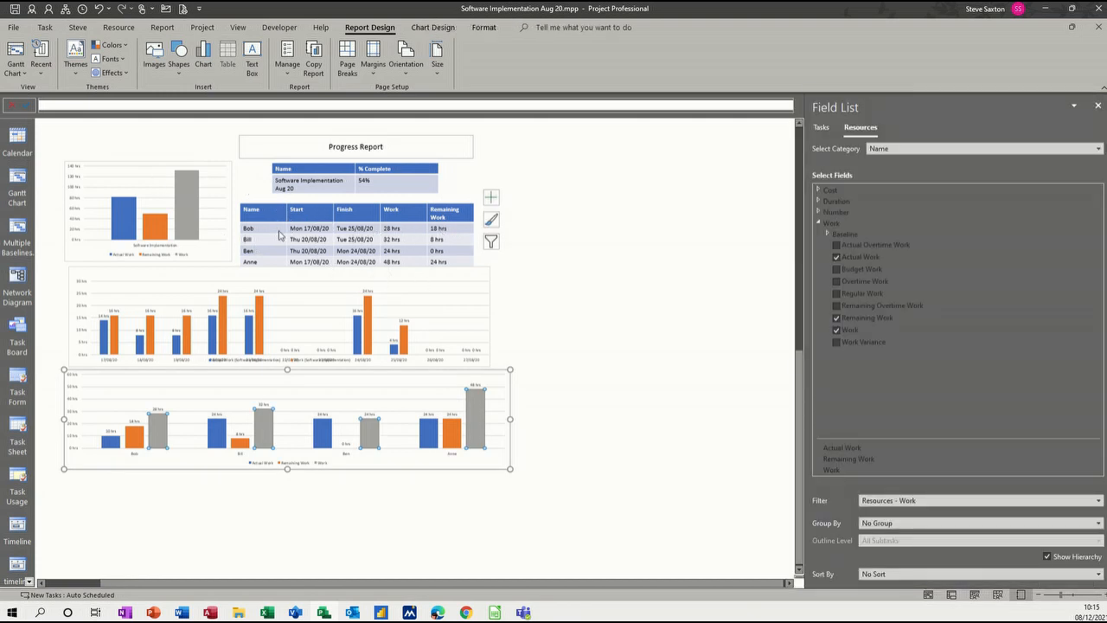
mouse_move(289, 155)
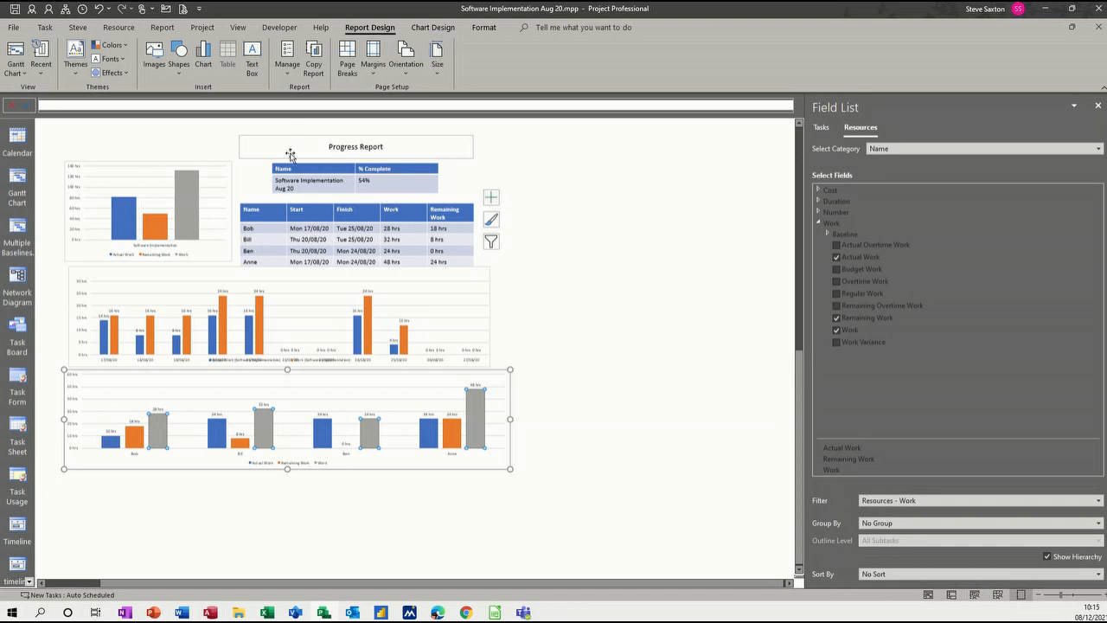
mouse_move(217, 251)
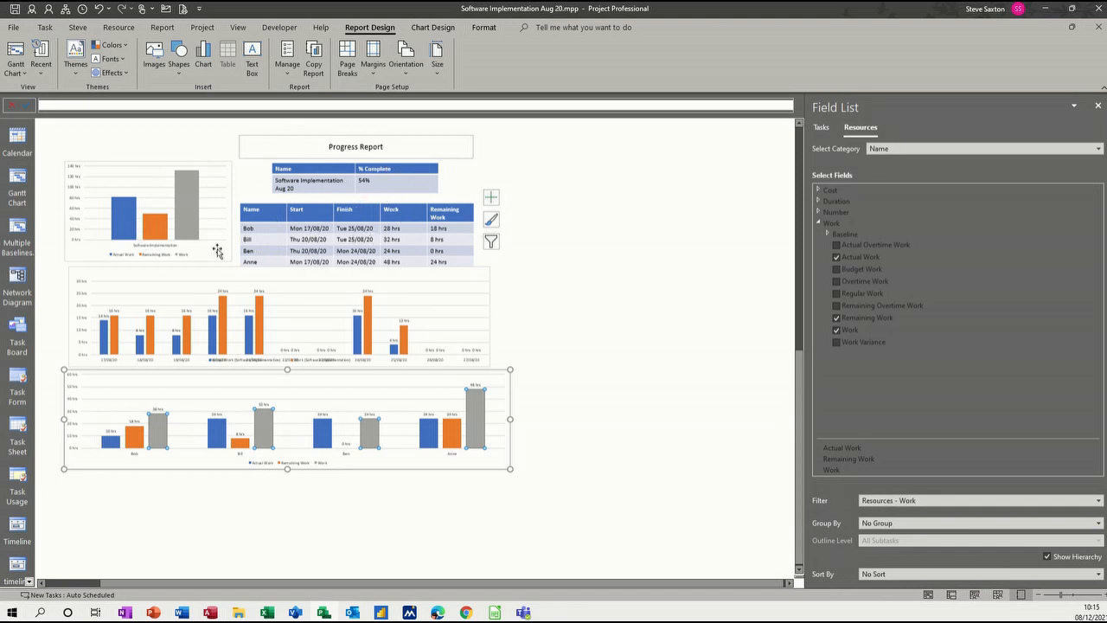
mouse_move(327, 340)
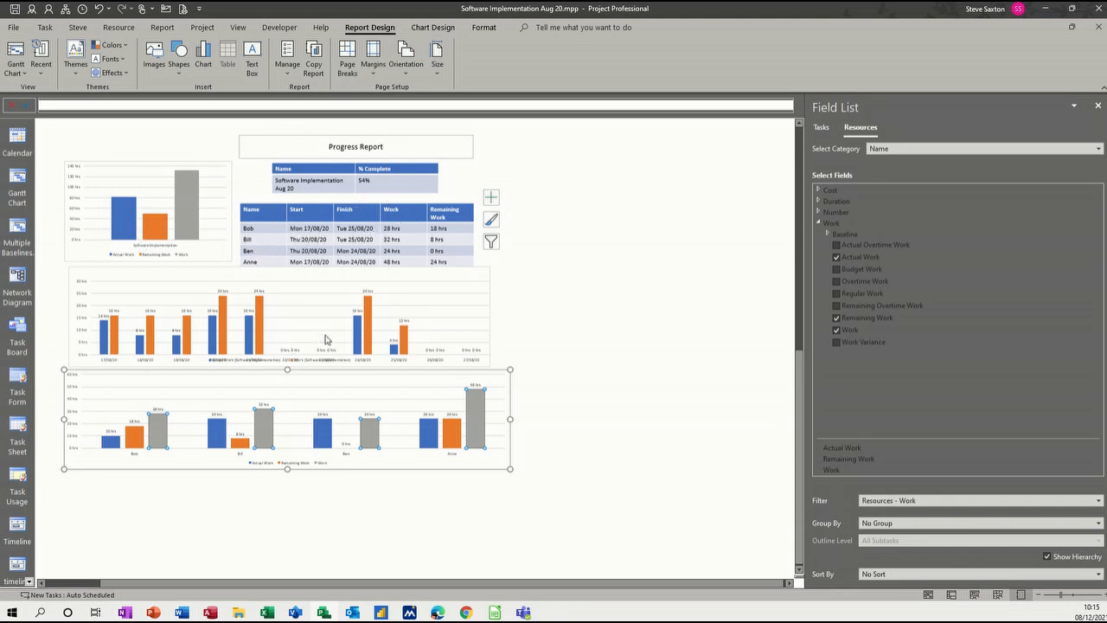
mouse_move(357, 455)
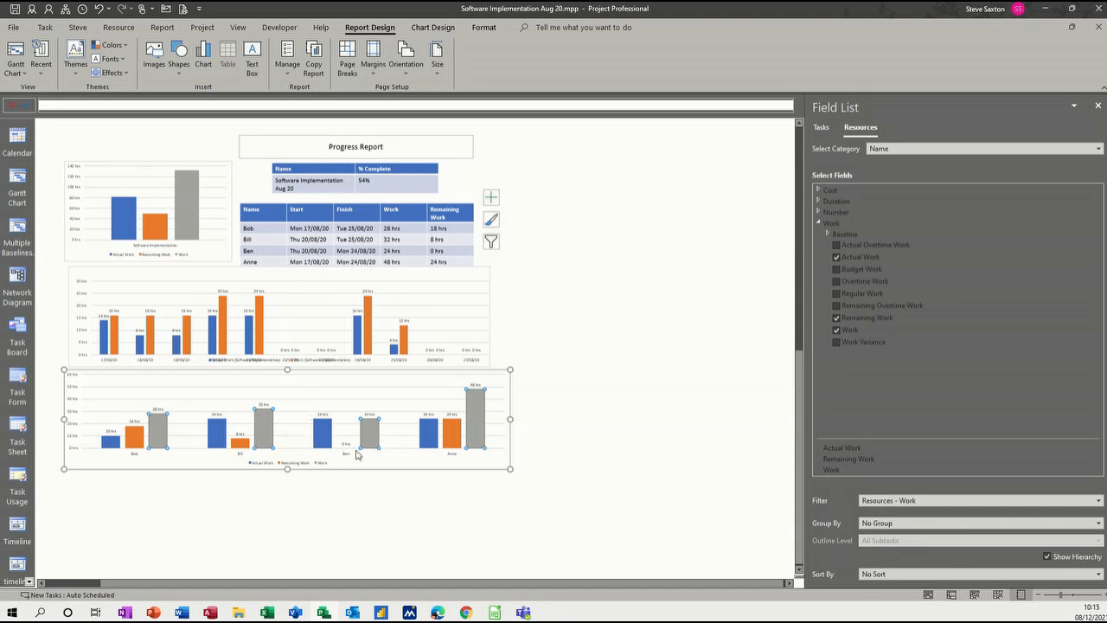
mouse_move(238, 437)
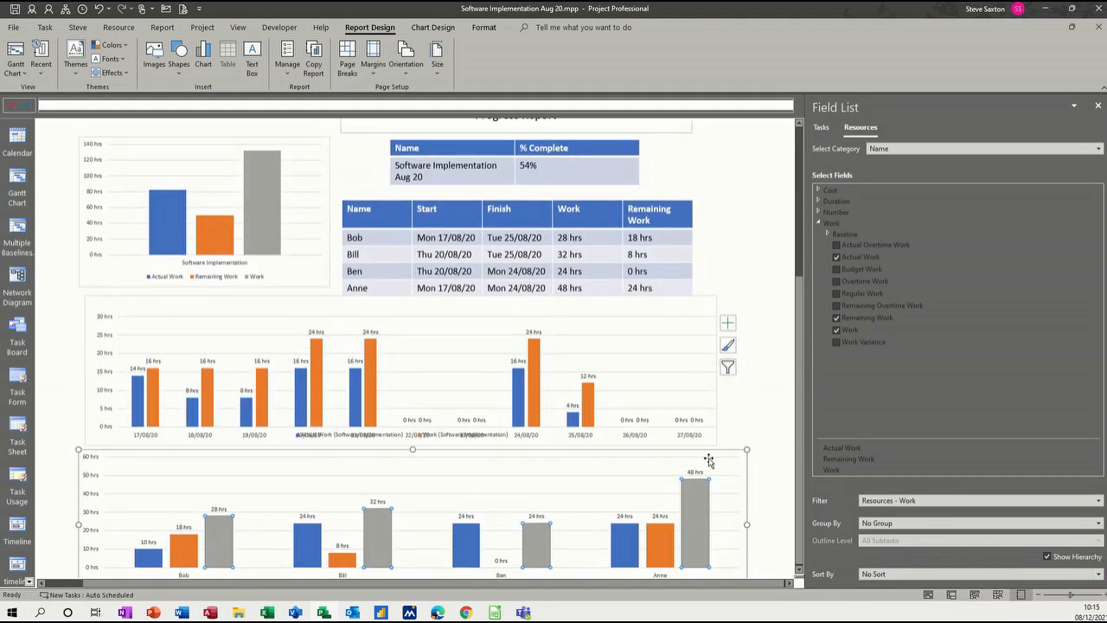
mouse_move(519, 424)
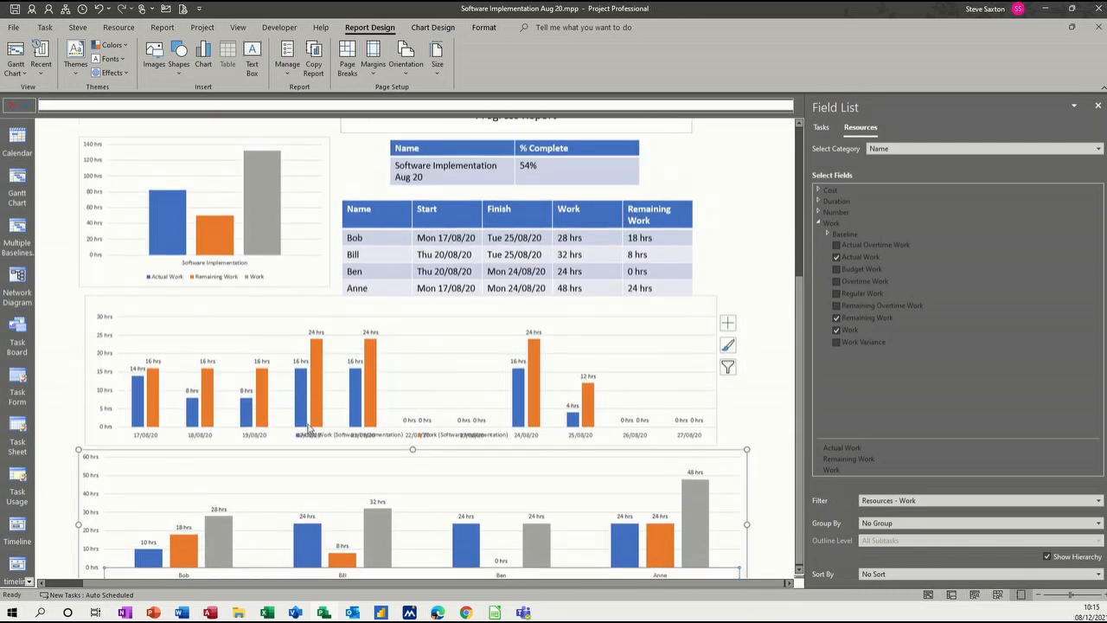
scroll(down, 3)
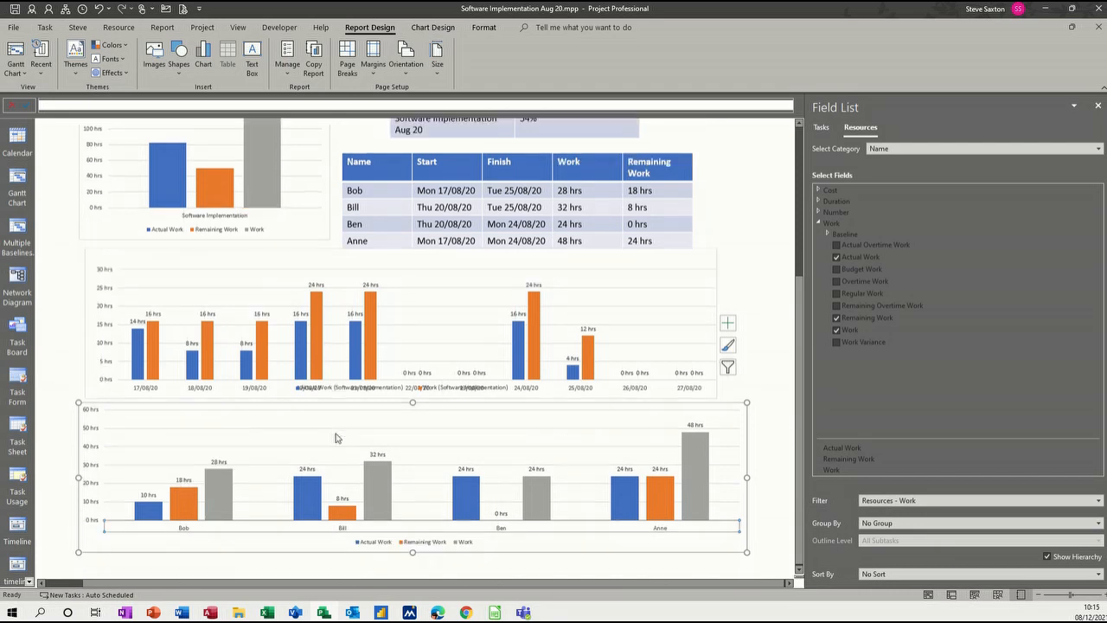
scroll(up, 3)
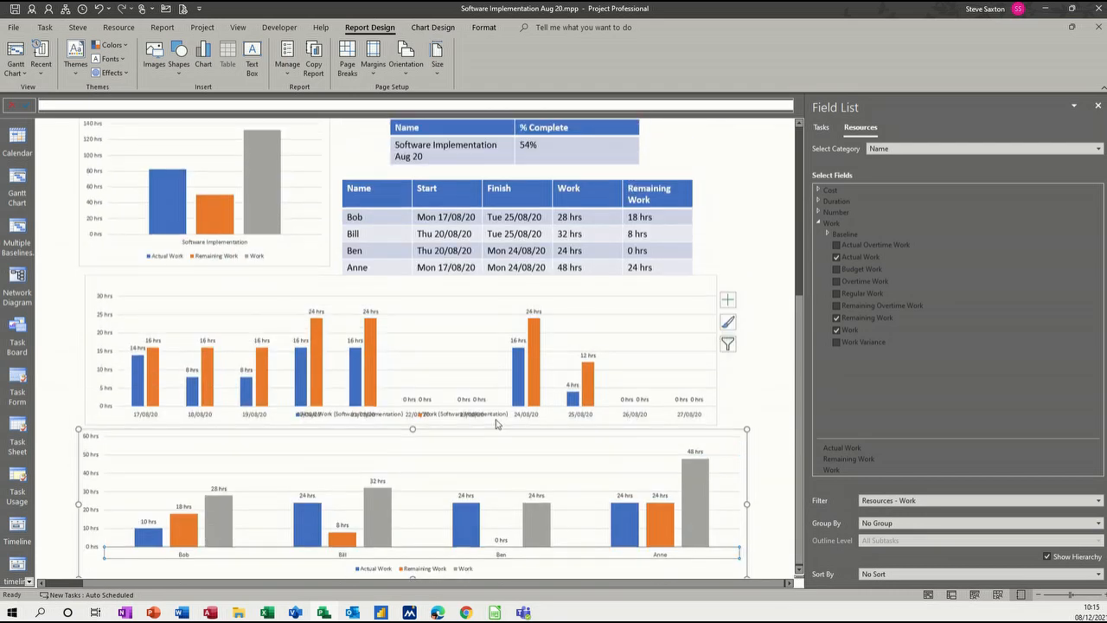
scroll(up, 3)
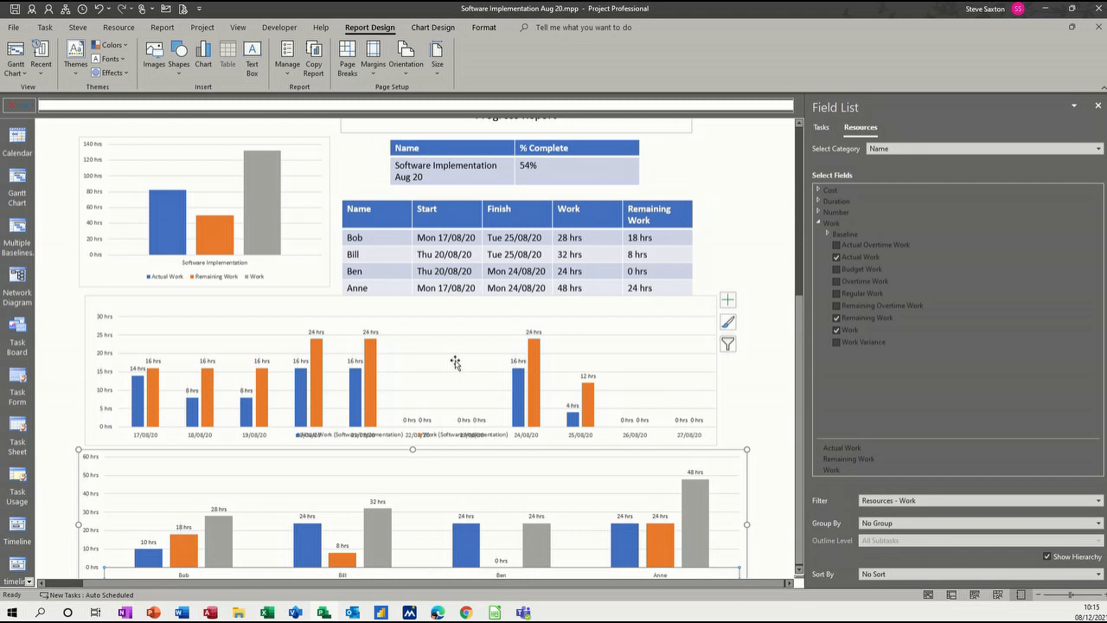
mouse_move(733, 370)
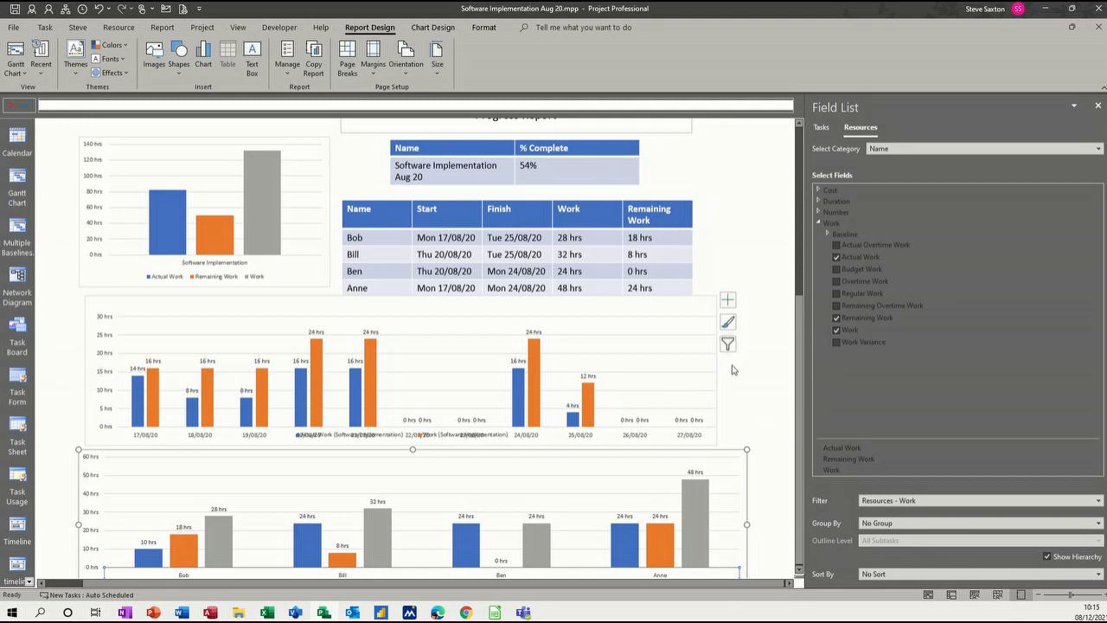
mouse_move(286, 186)
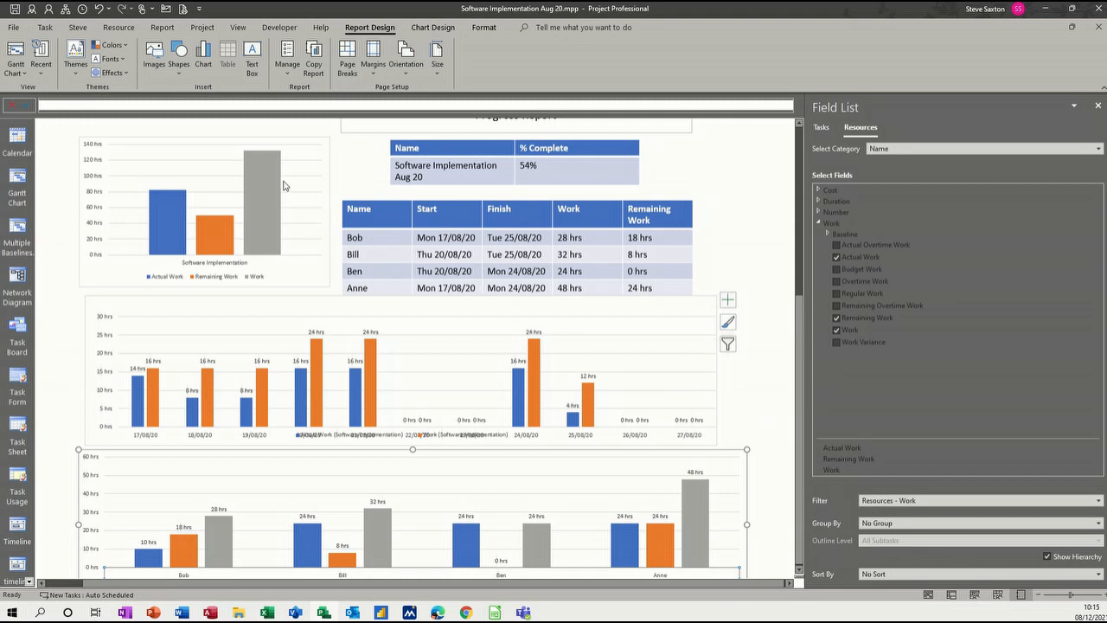
Create a chart-based New Report named 'Progress 1'.
click(163, 27)
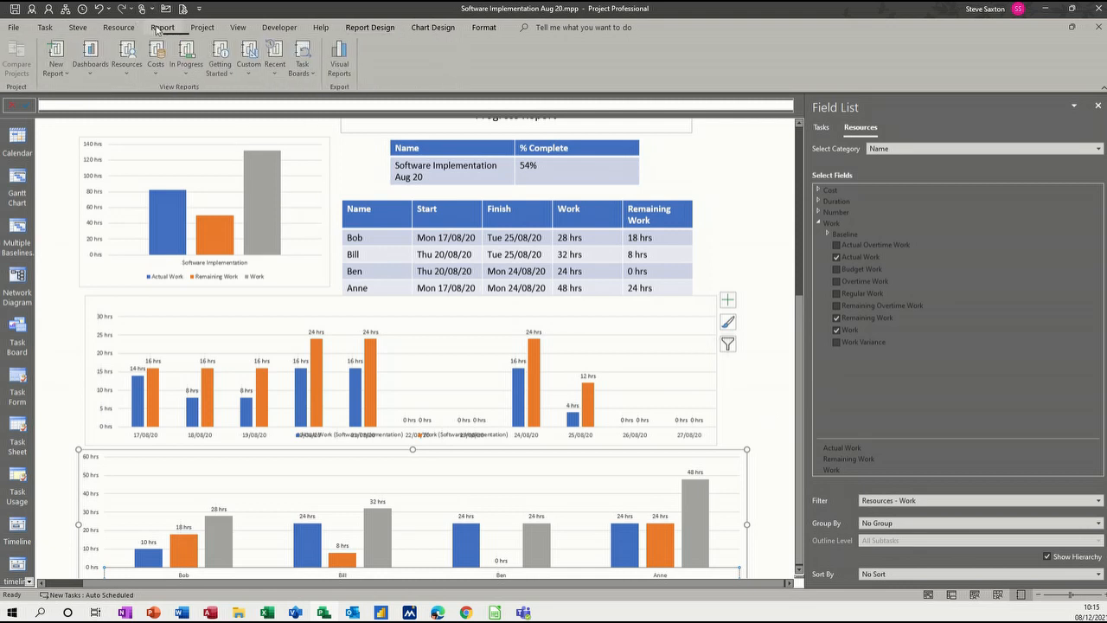
click(55, 58)
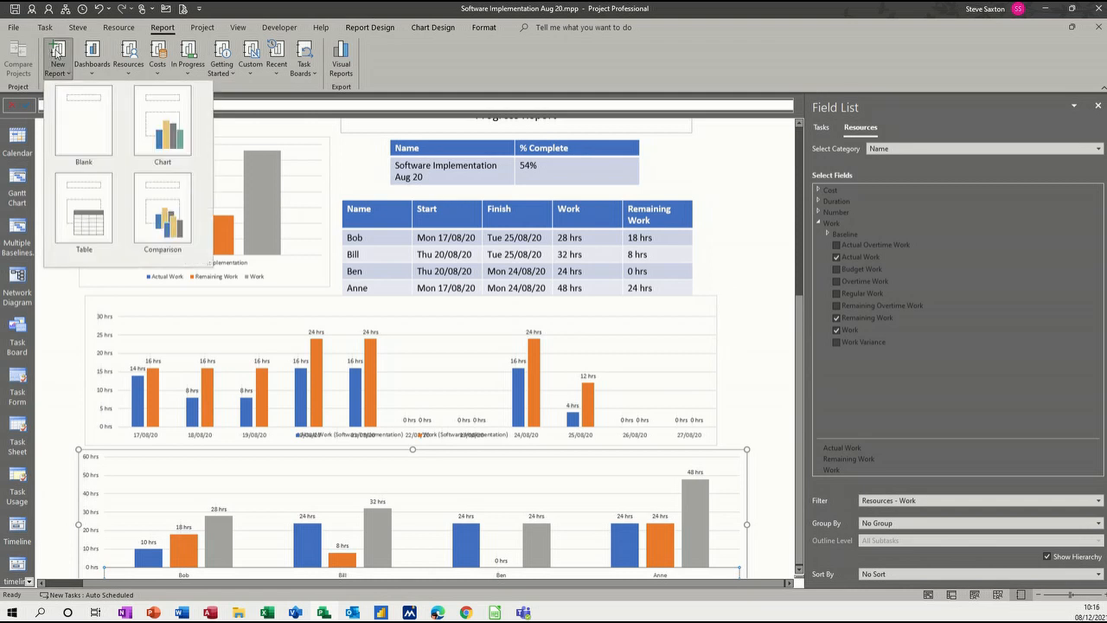
click(83, 121)
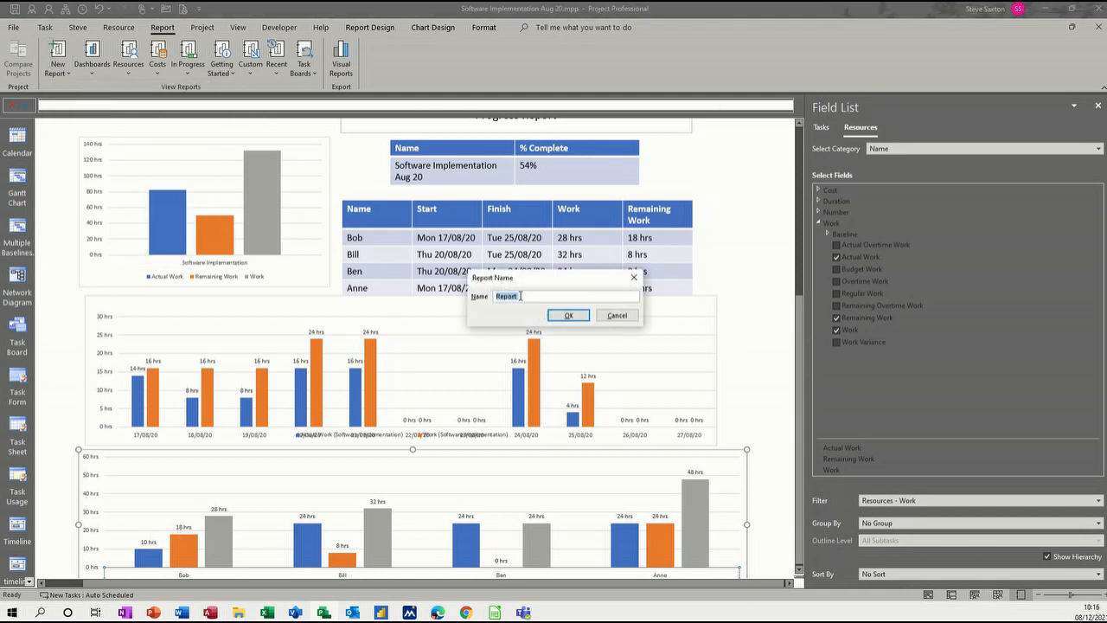
text(Progress 1)
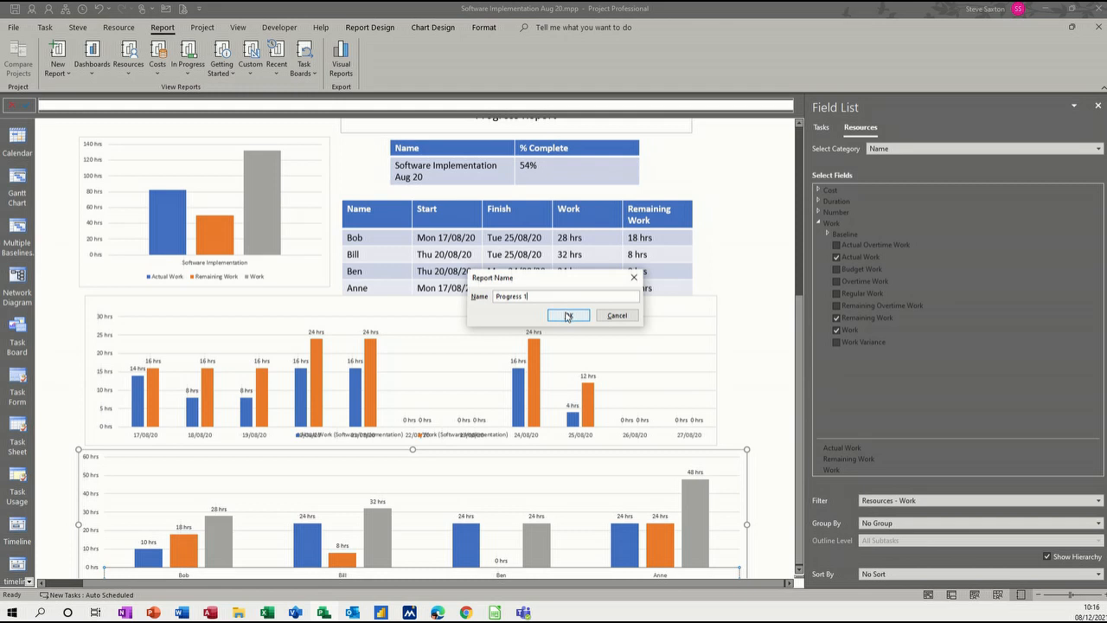
click(569, 315)
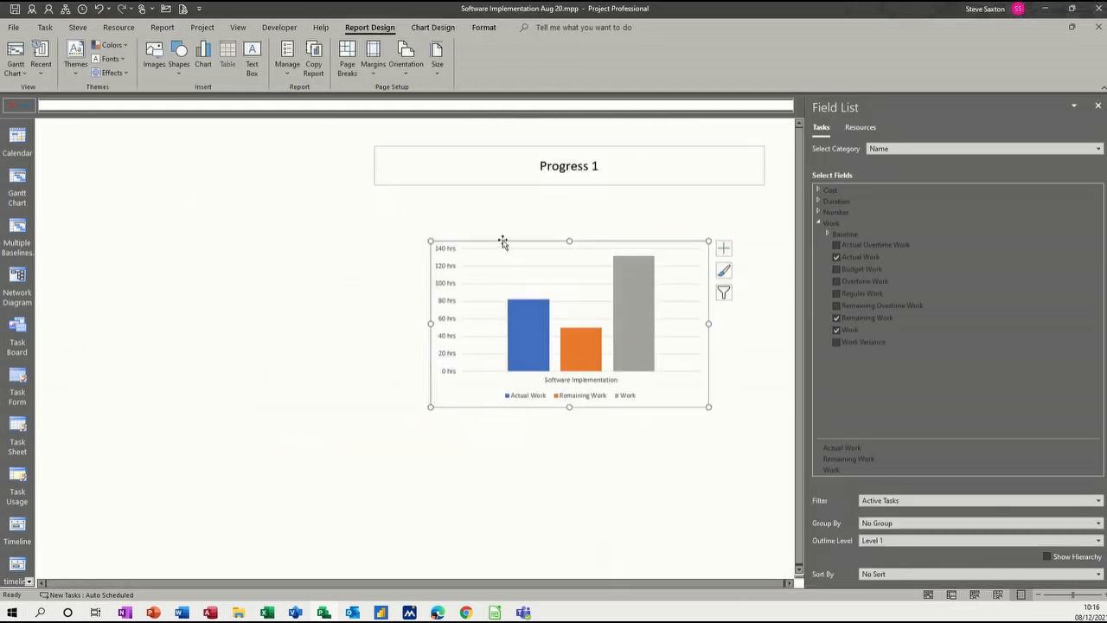
Move the new chart left and set its outline level to All Subtasks.
drag(568, 322, 236, 289)
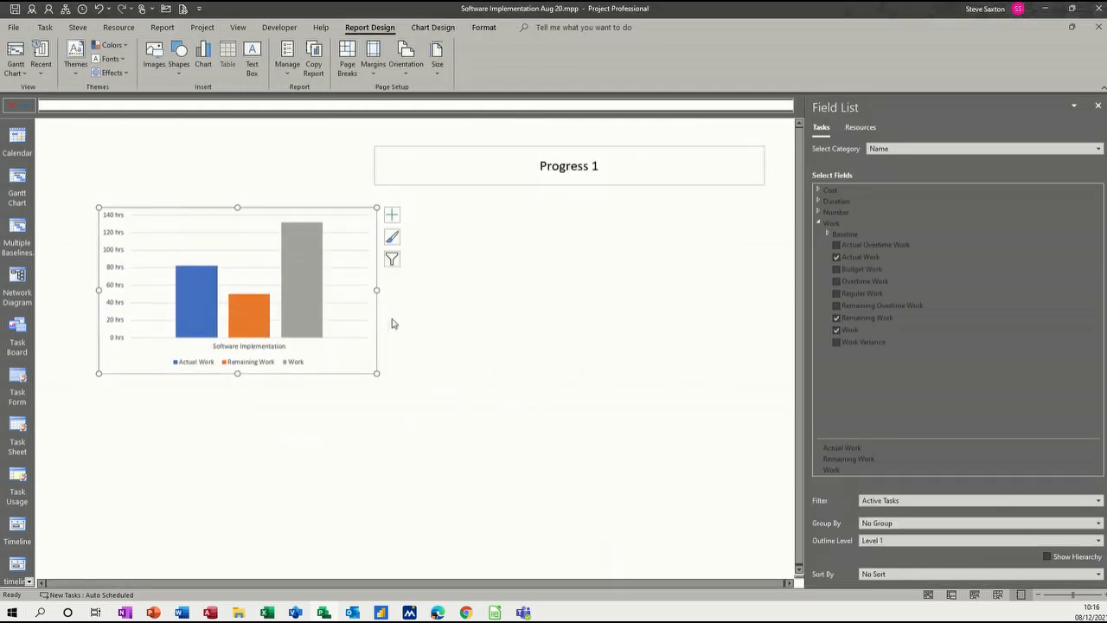
click(1097, 540)
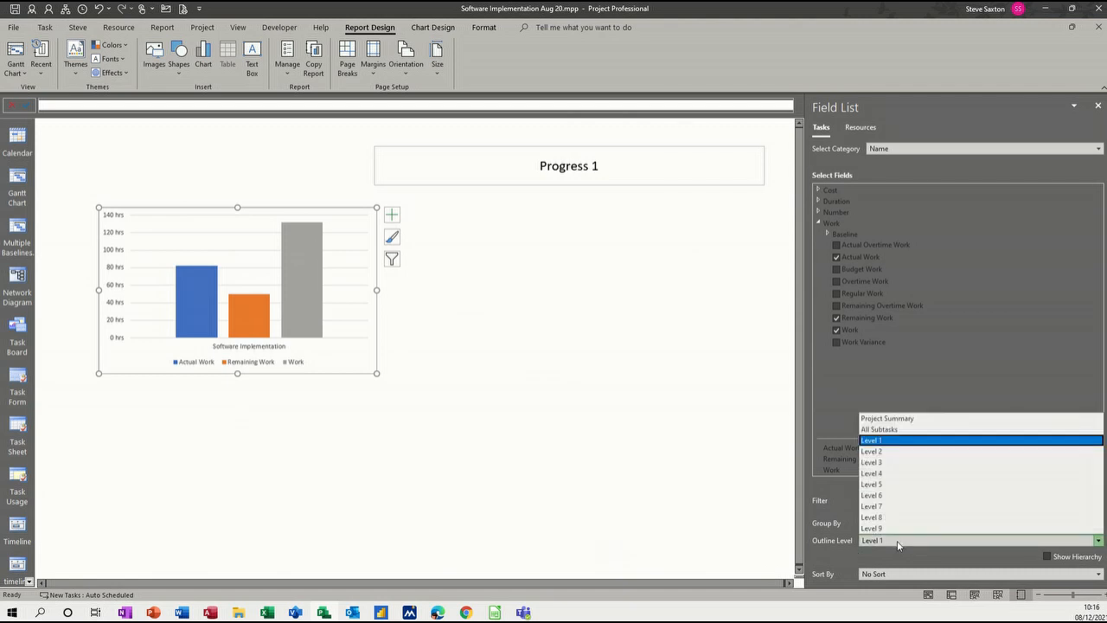
click(879, 429)
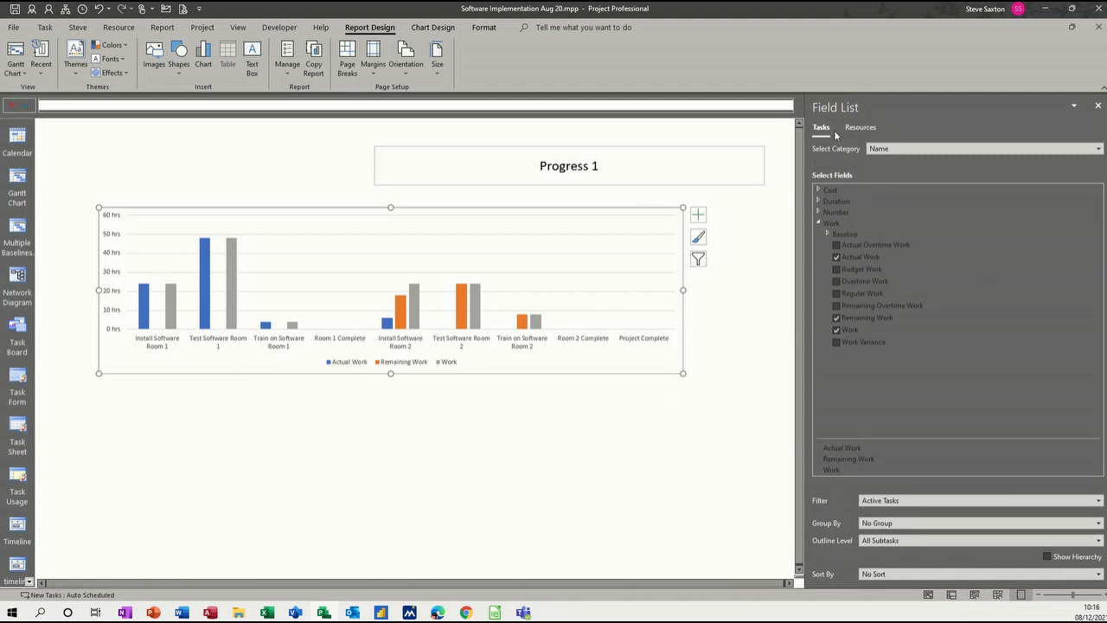
mouse_move(264, 325)
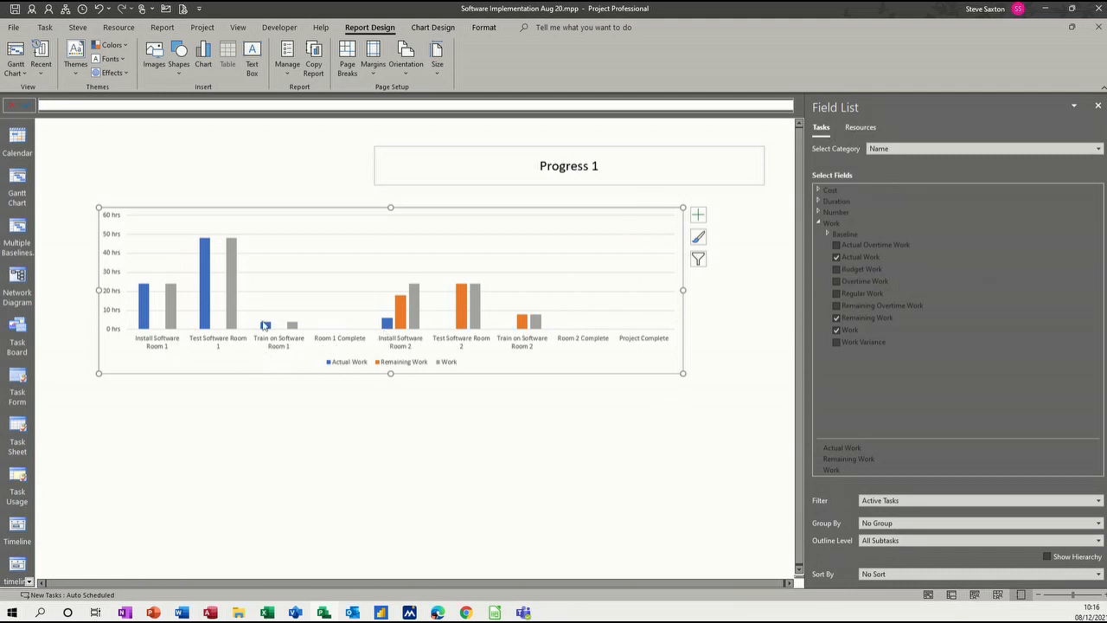
Add hour data labels to every bar series, leaving the data table off.
click(864, 342)
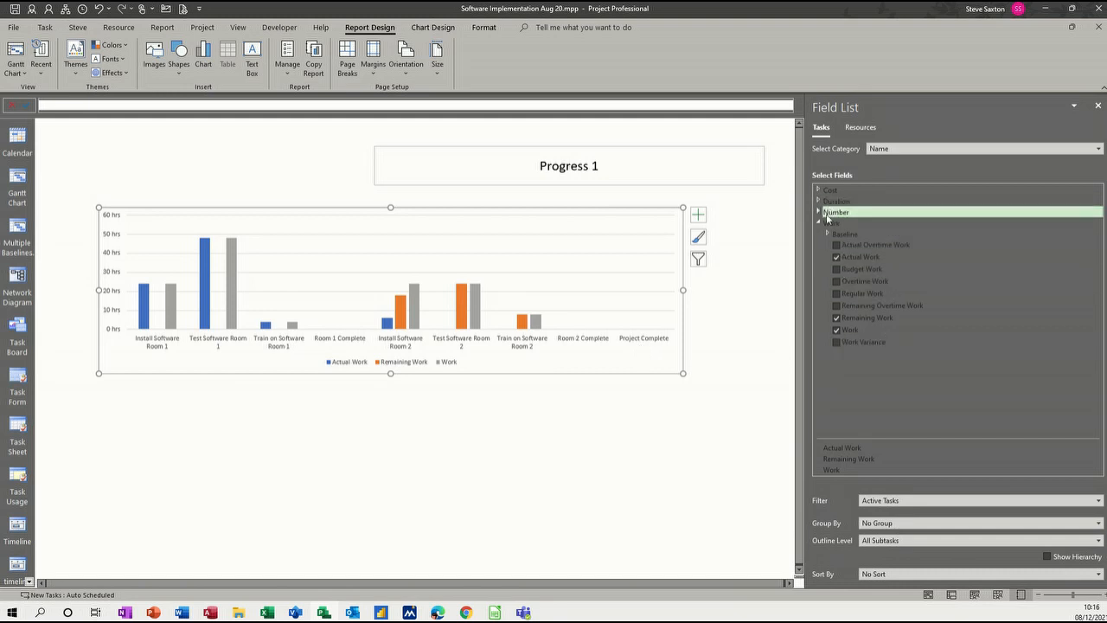
click(818, 222)
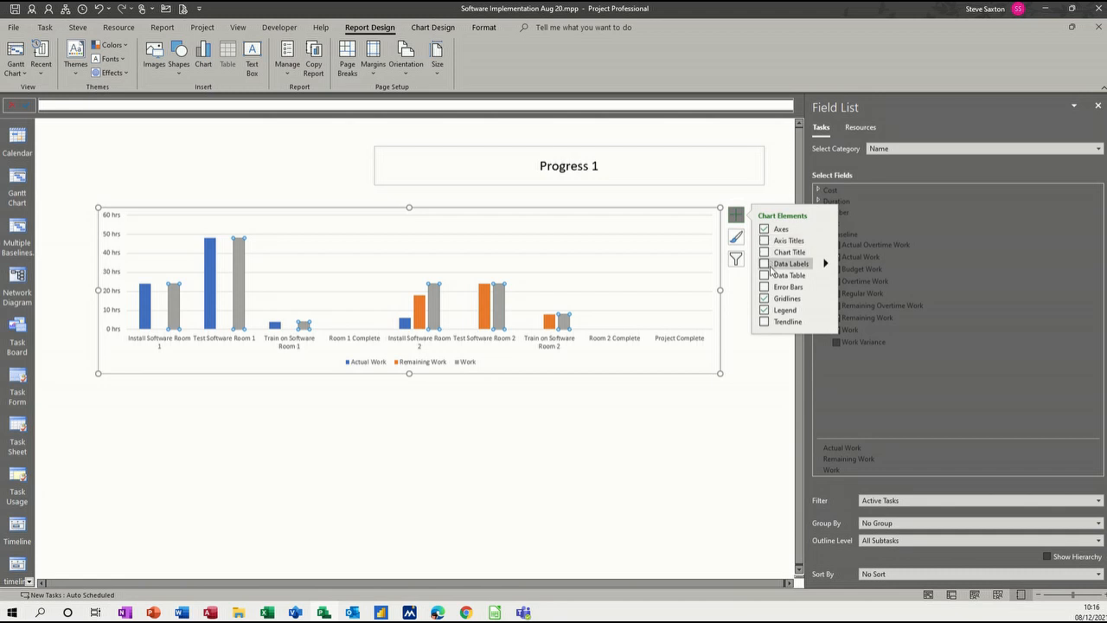
click(764, 264)
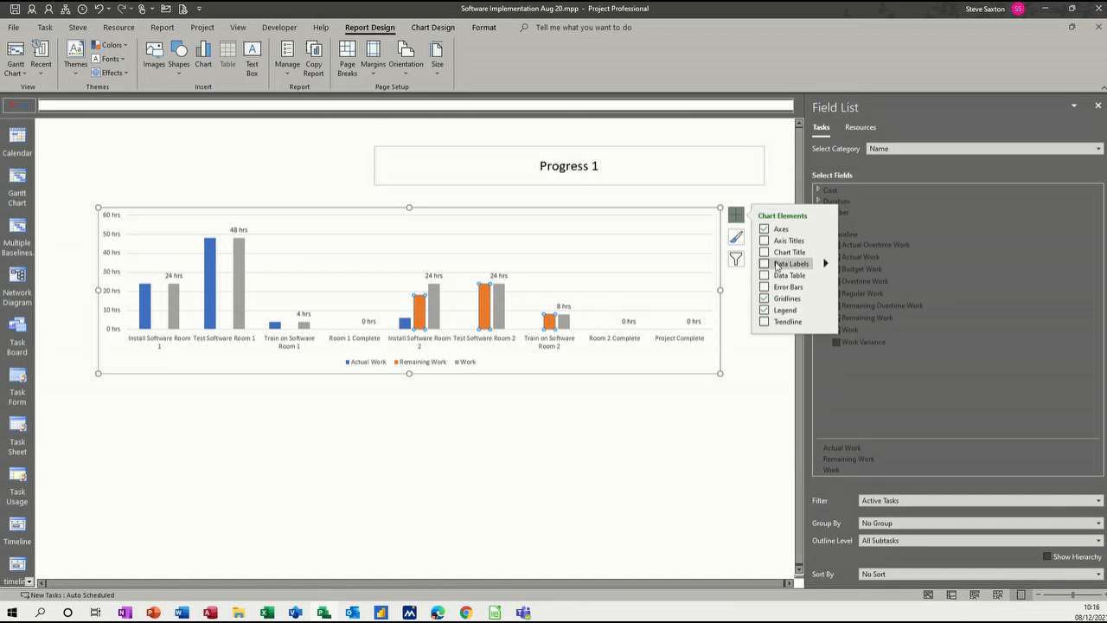
click(764, 264)
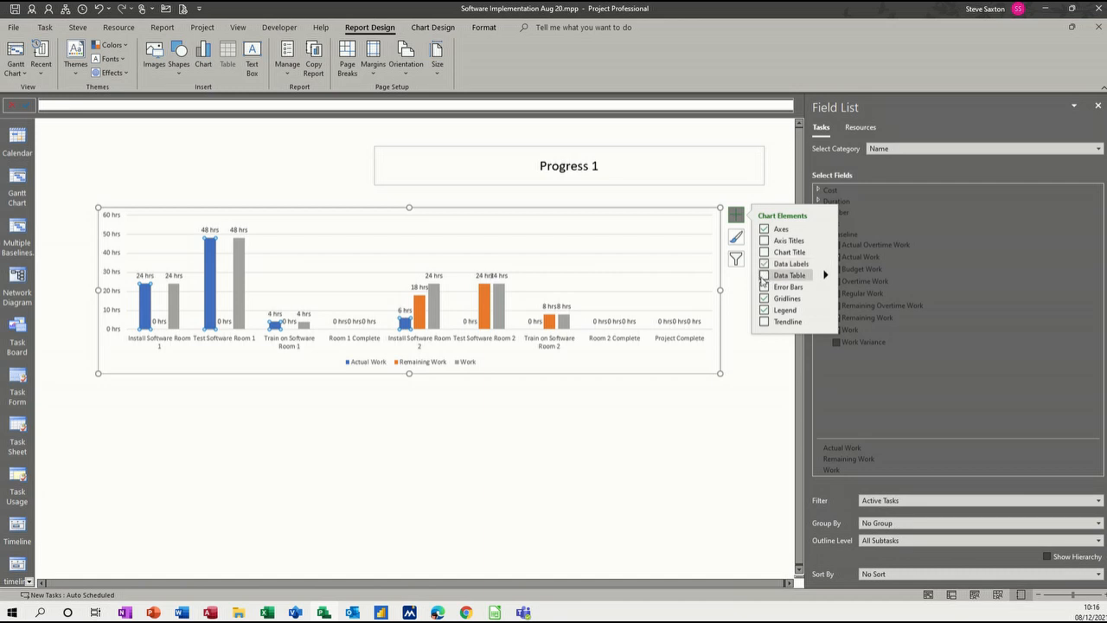
click(765, 275)
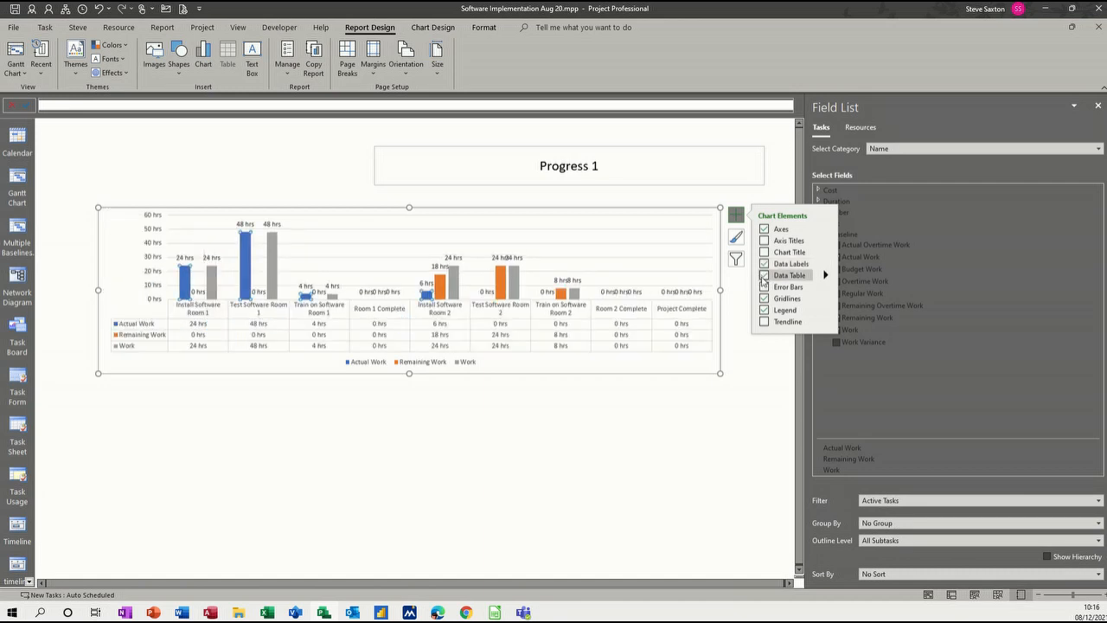
click(764, 275)
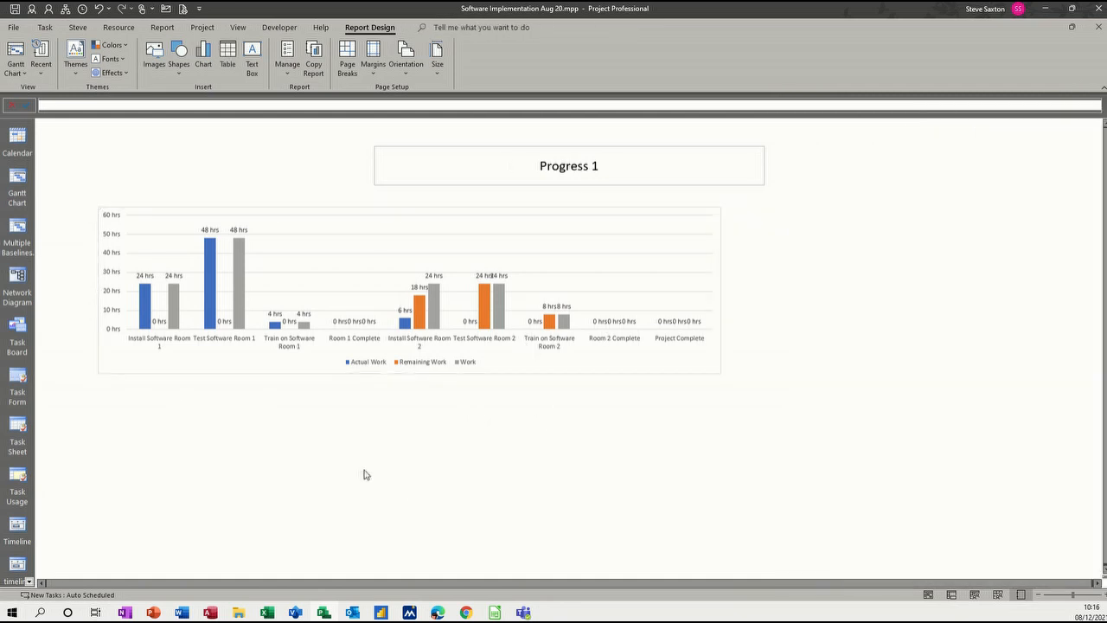
mouse_move(358, 428)
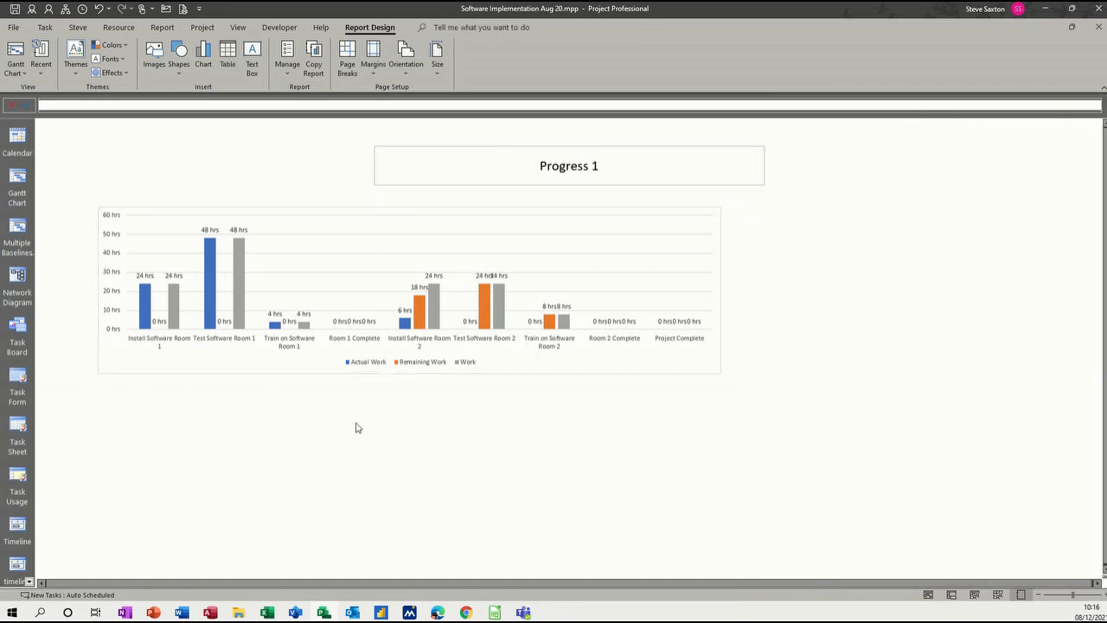
mouse_move(721, 207)
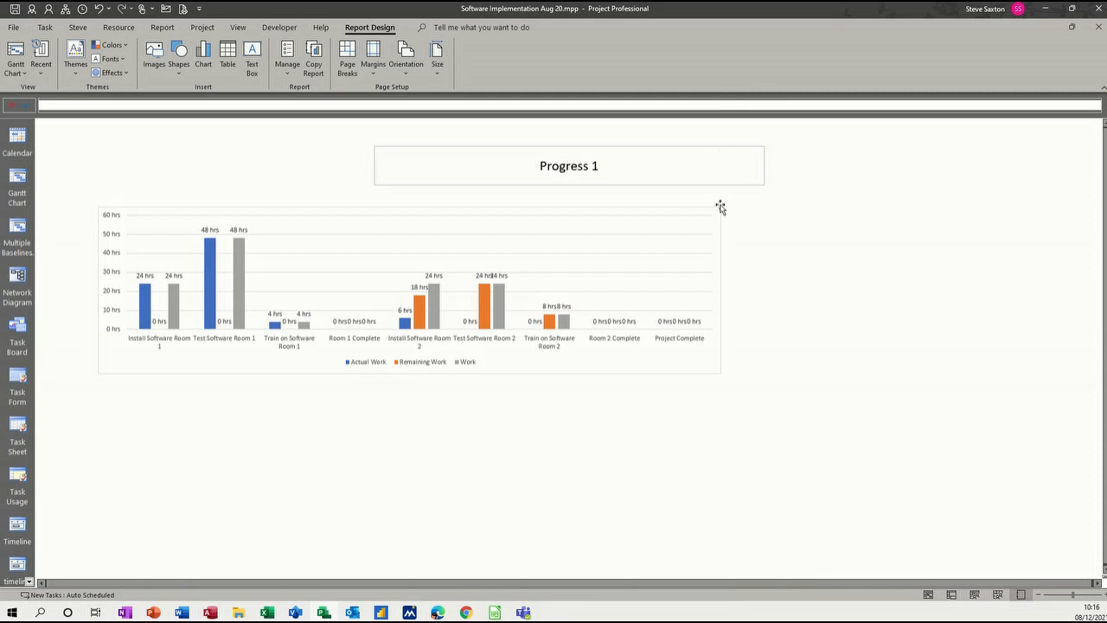
Switch the Progress 1 chart to Resources fields with Time as the category.
click(408, 290)
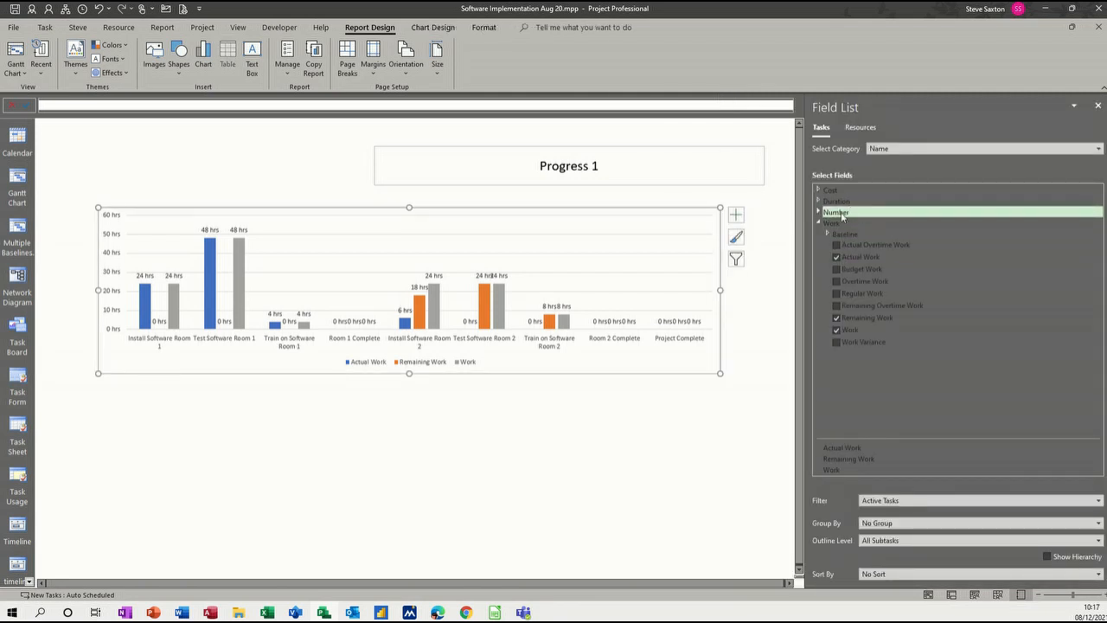
click(818, 212)
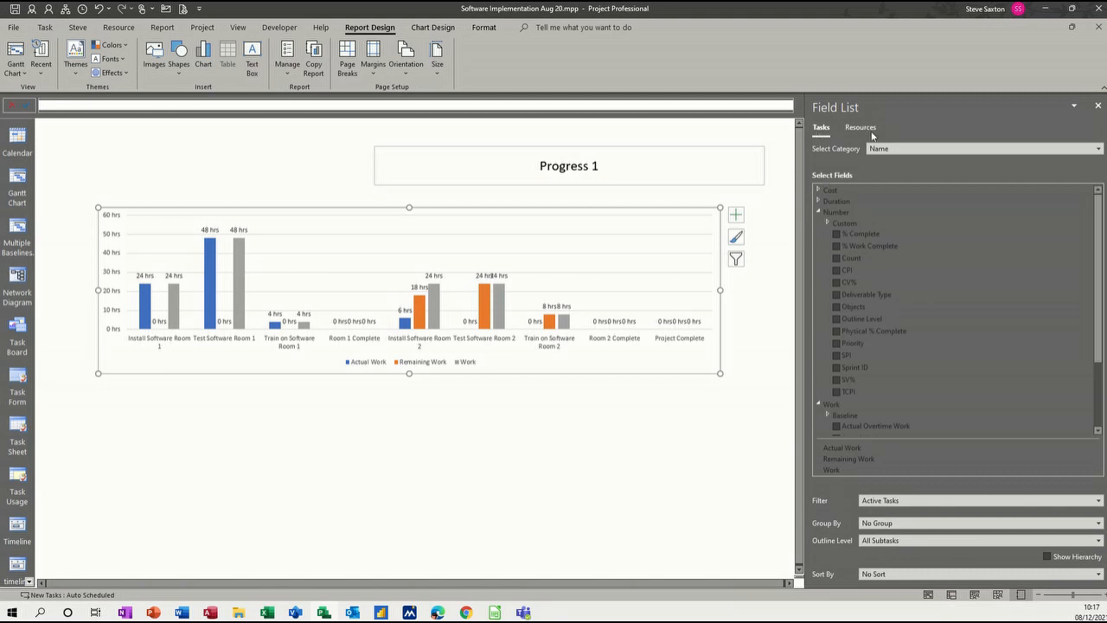
click(860, 127)
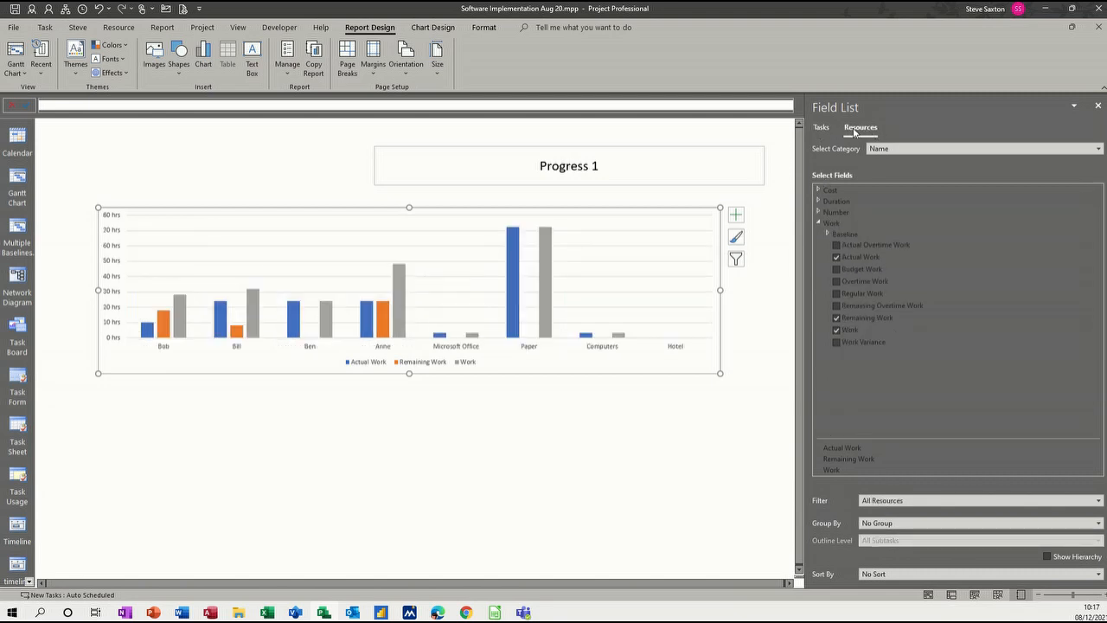
click(1097, 148)
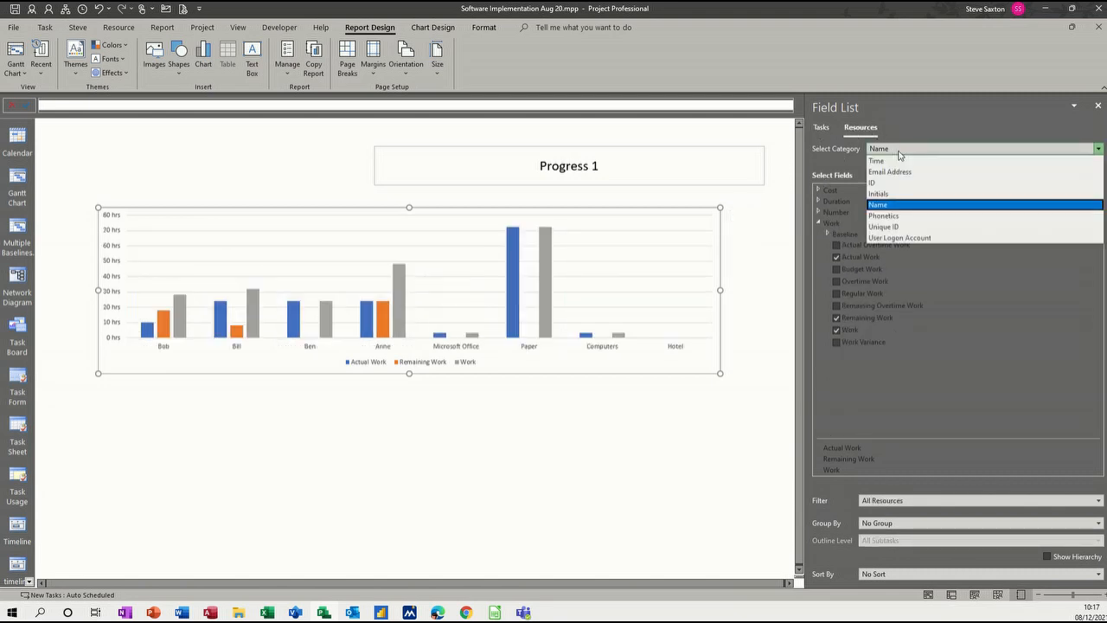
click(878, 205)
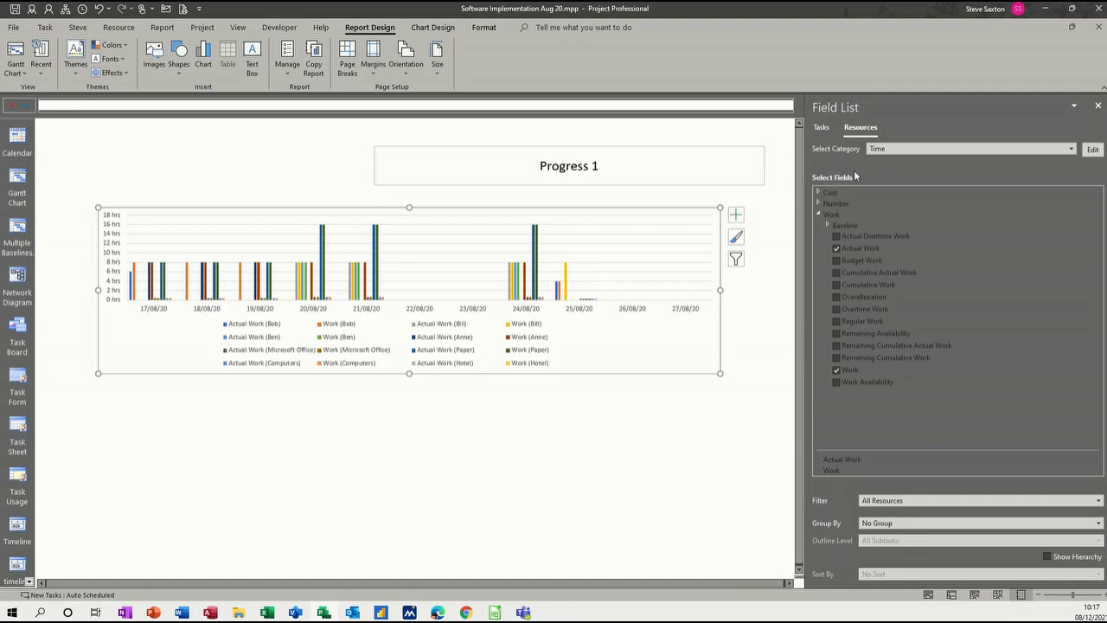
Set the chart's timescale units to Months, totalling August 2020 work.
click(1071, 149)
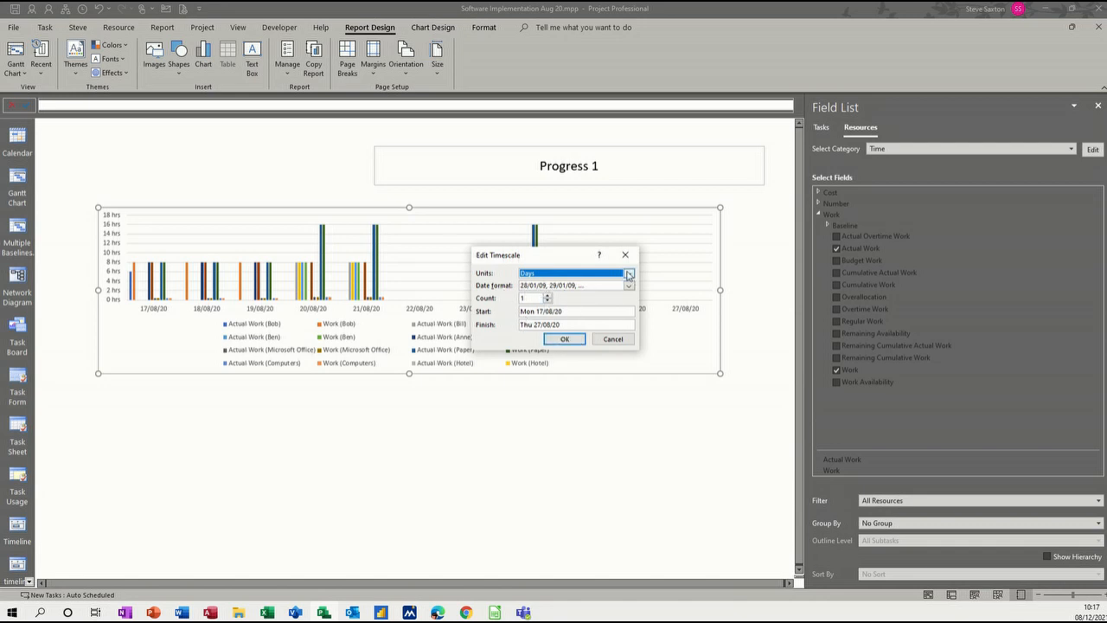
click(629, 273)
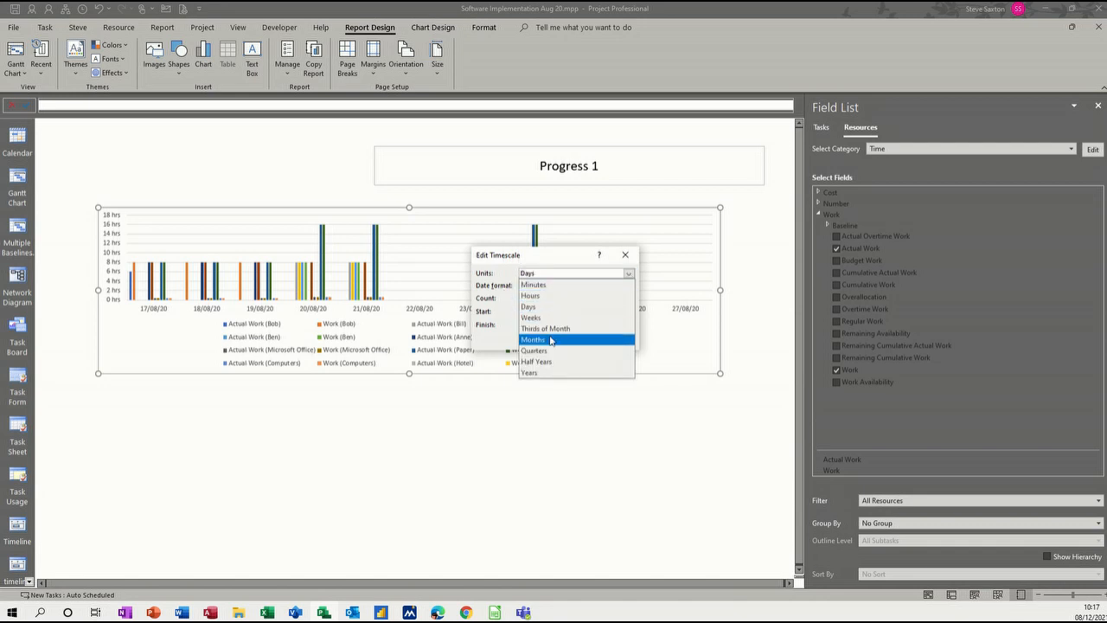
click(533, 338)
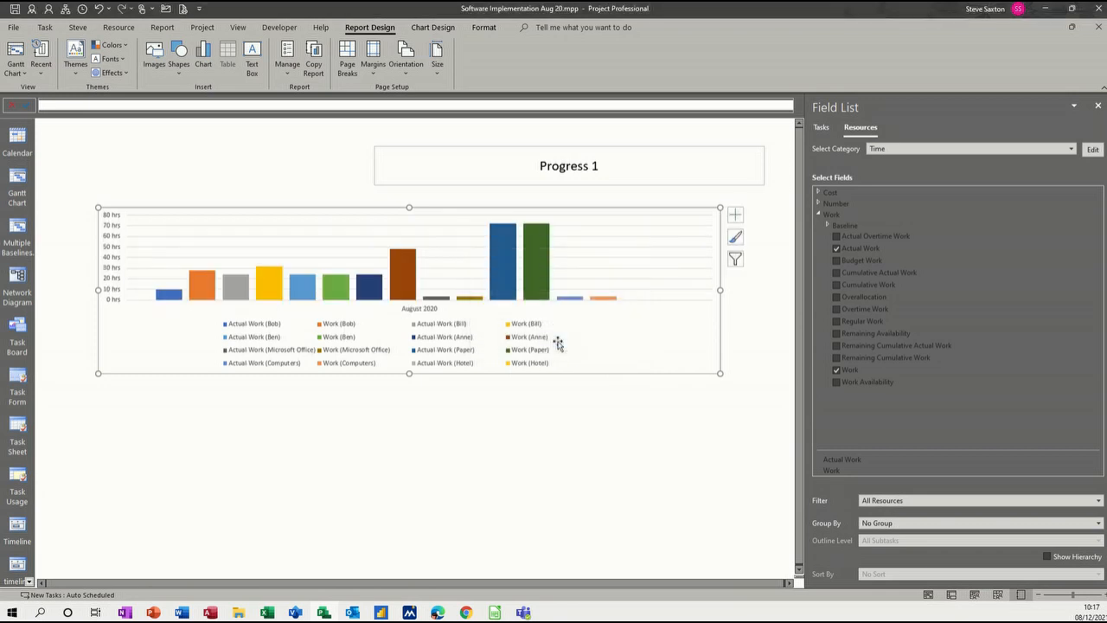
mouse_move(543, 327)
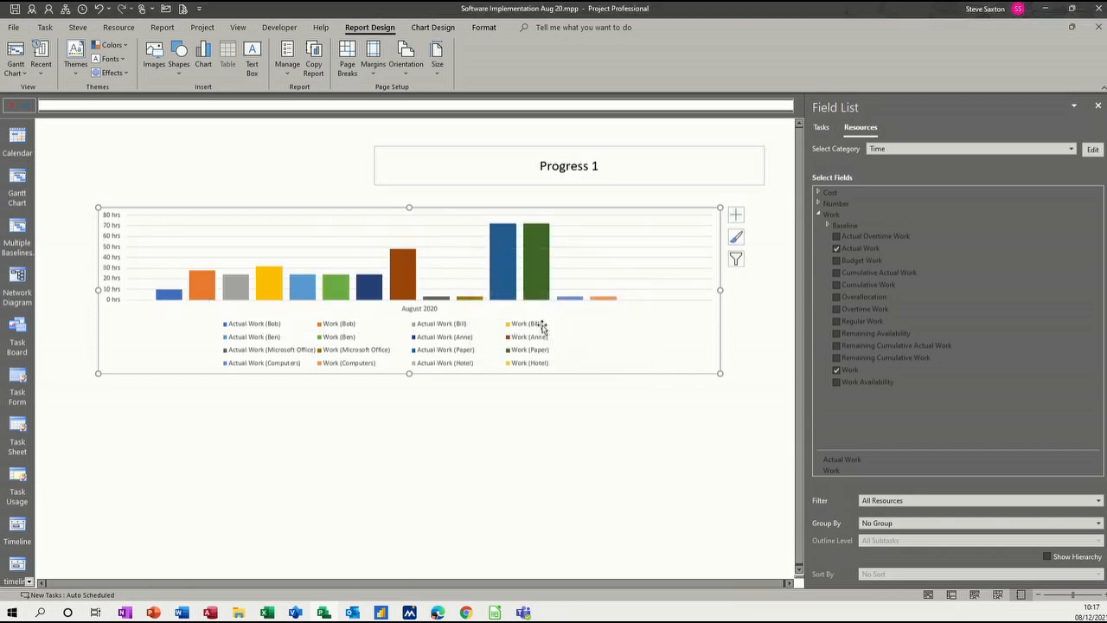
mouse_move(461, 345)
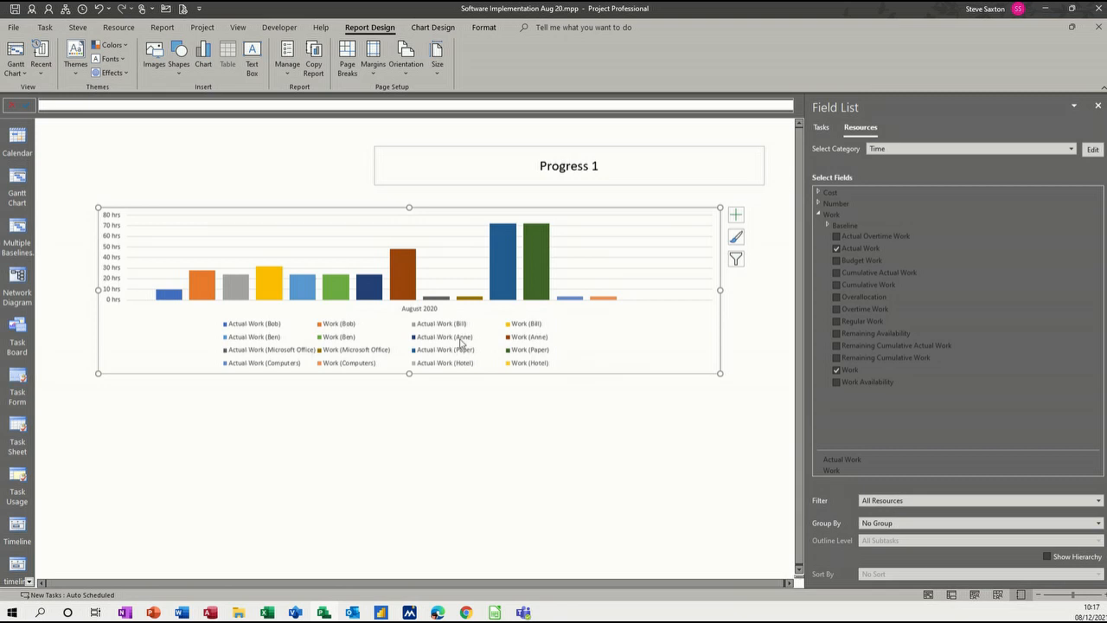
Delete the legend and label every bar with its hours, such as 72.25 and 48.
click(515, 350)
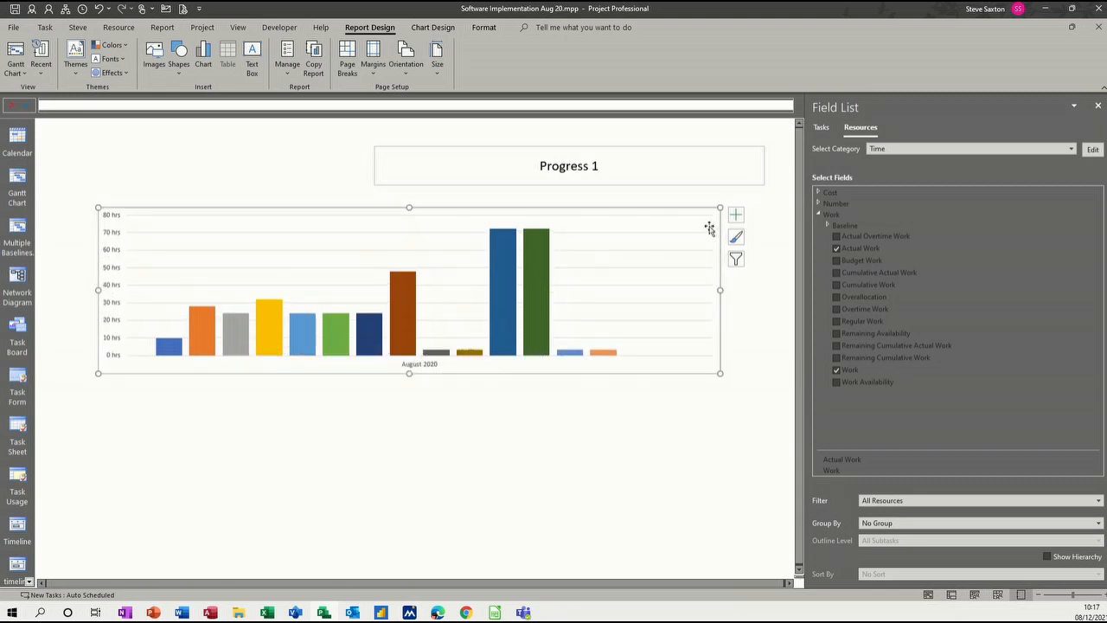
click(736, 215)
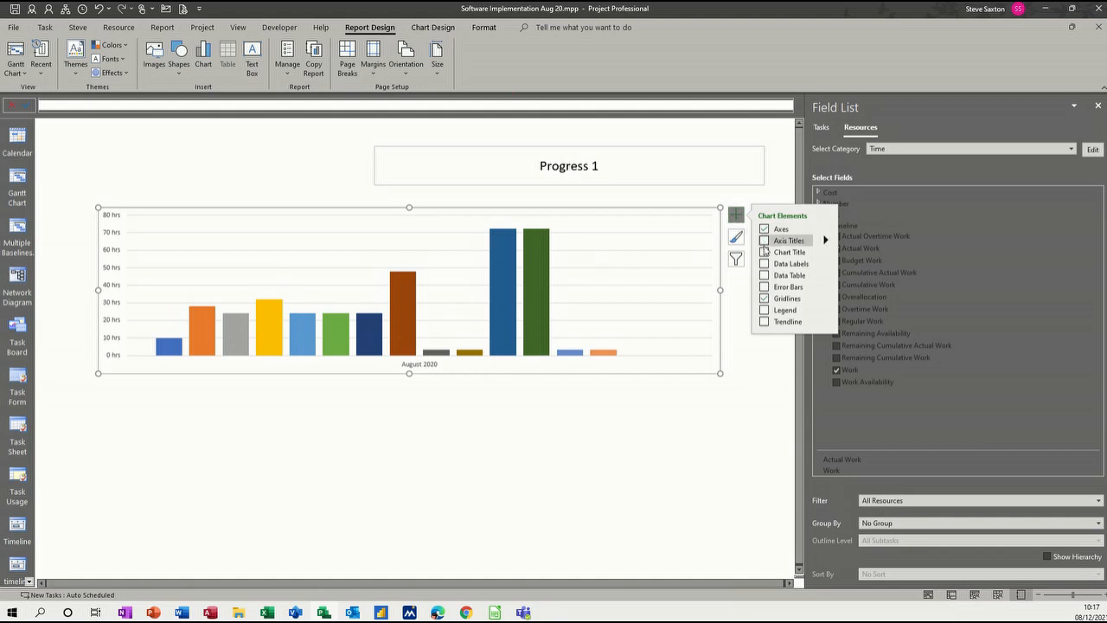
click(764, 263)
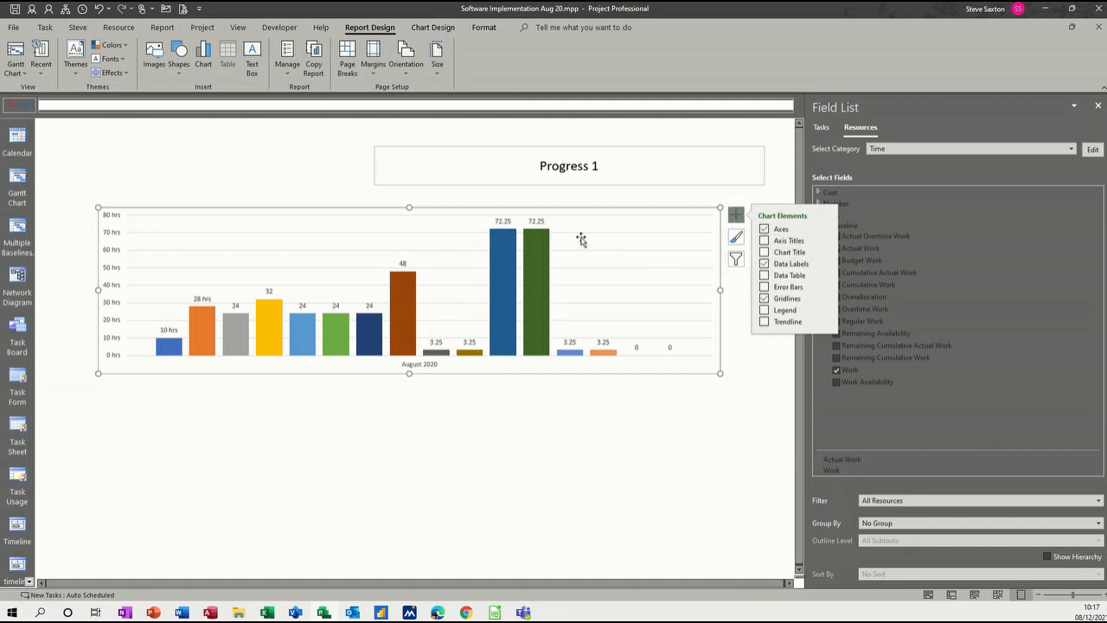
mouse_move(428, 358)
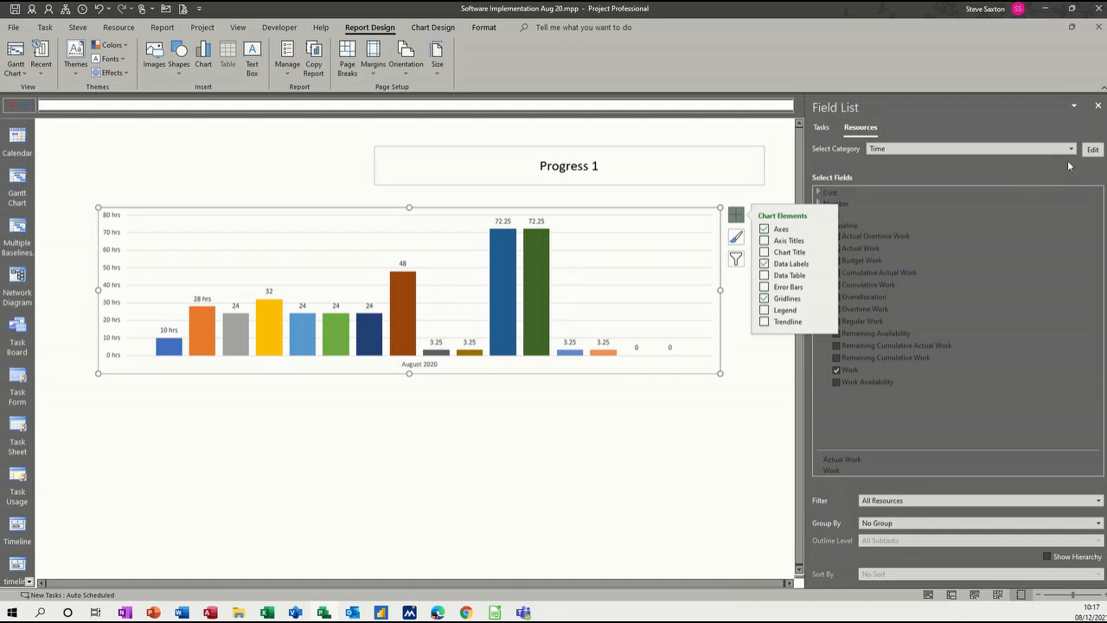
click(1071, 149)
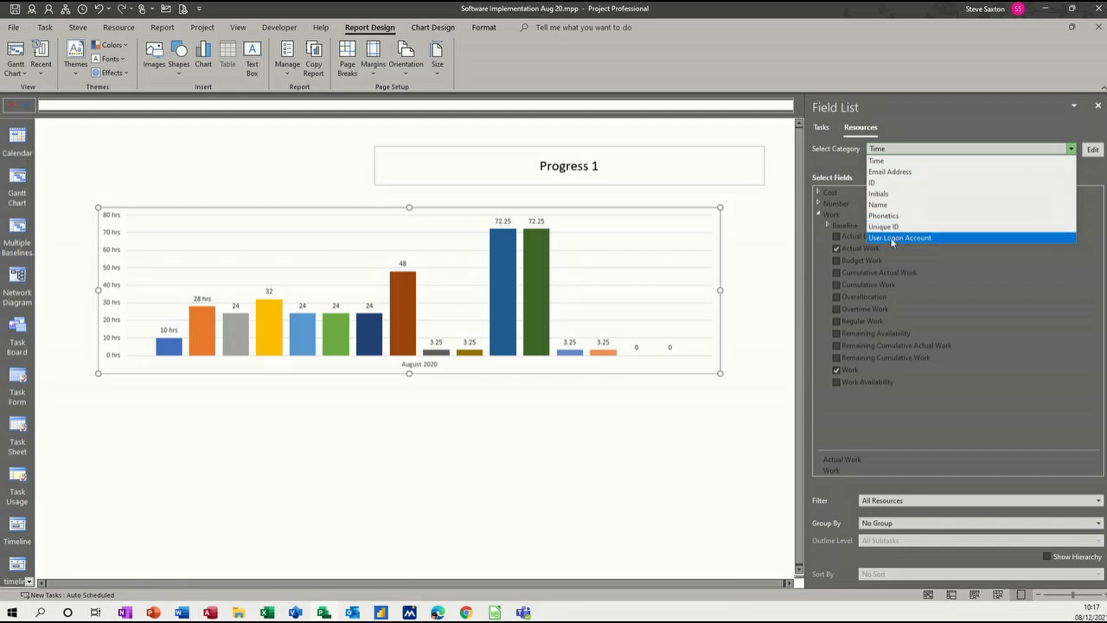
Plot Actual Work, Remaining Work and Work by resource Name, filtered to Resources - Work.
click(878, 204)
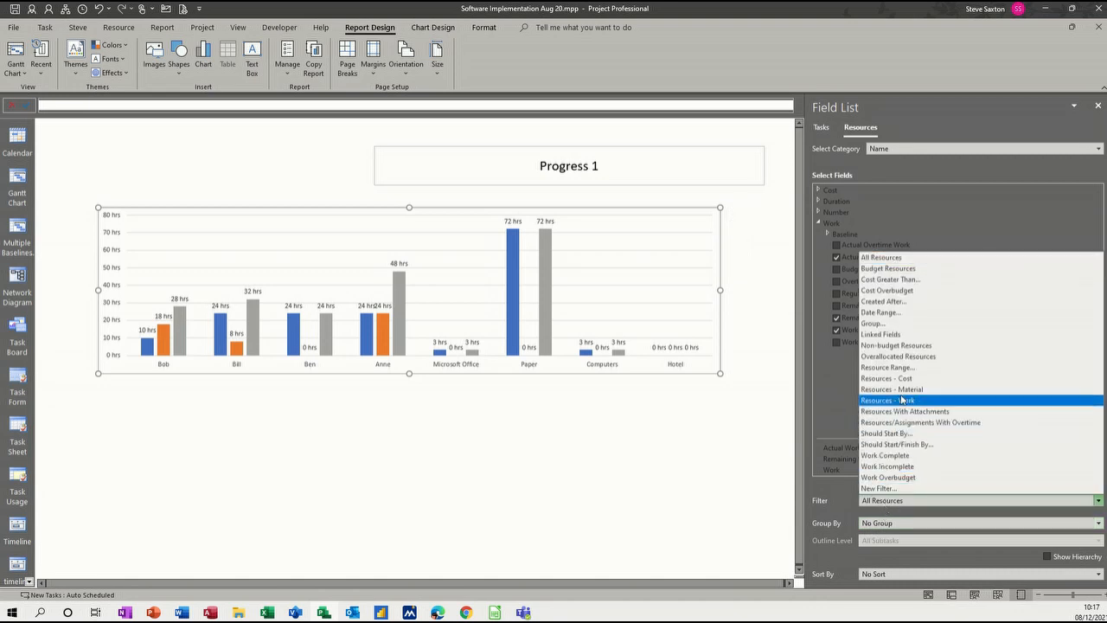
click(887, 399)
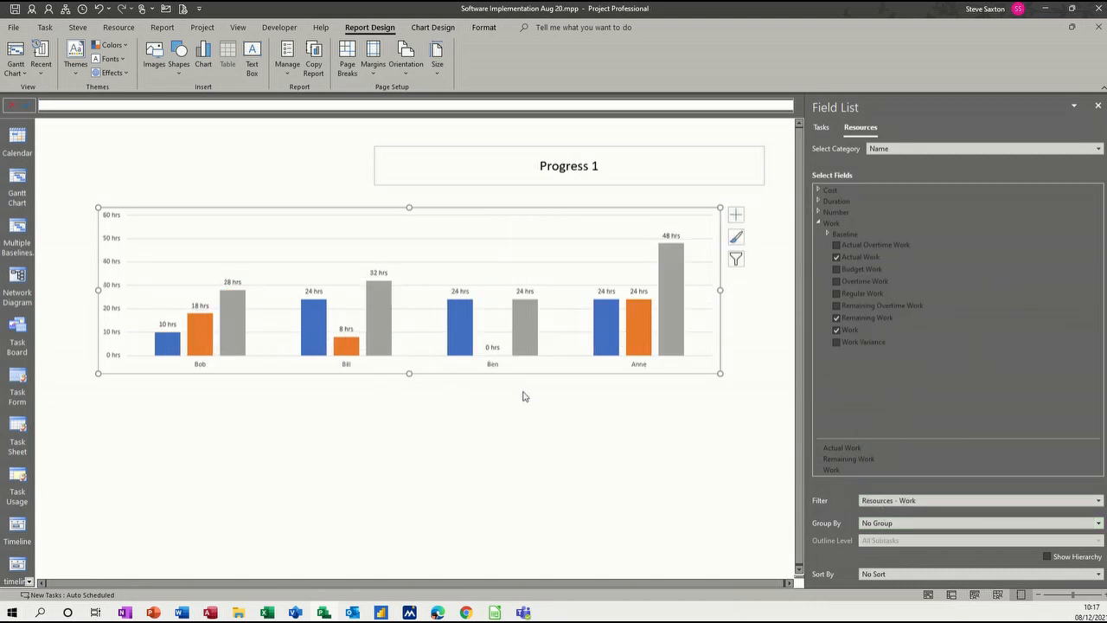
mouse_move(333, 292)
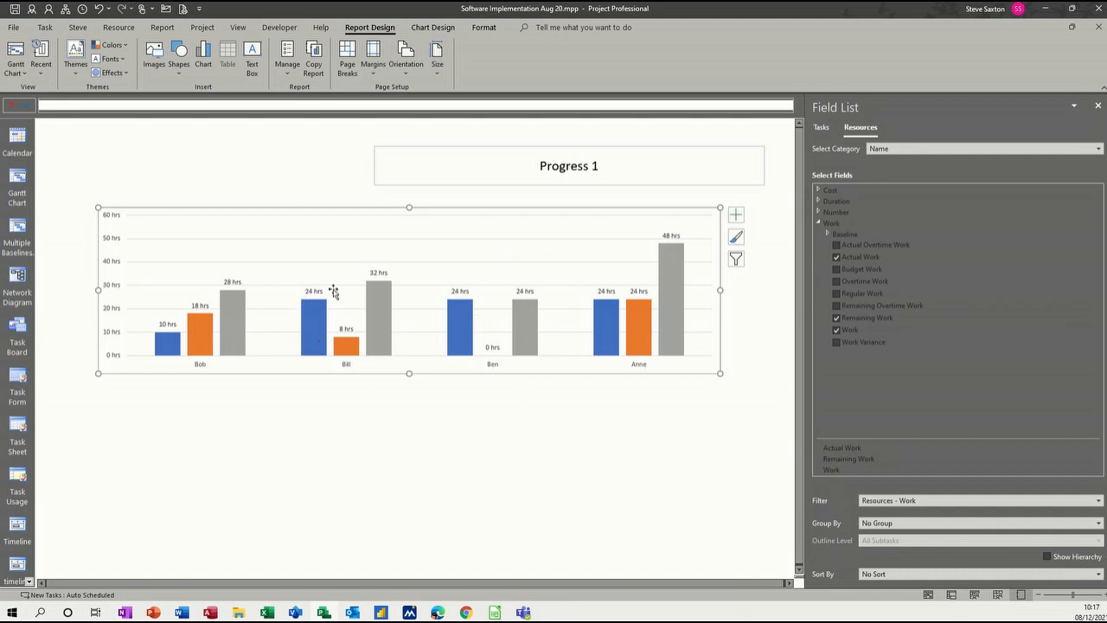
mouse_move(773, 412)
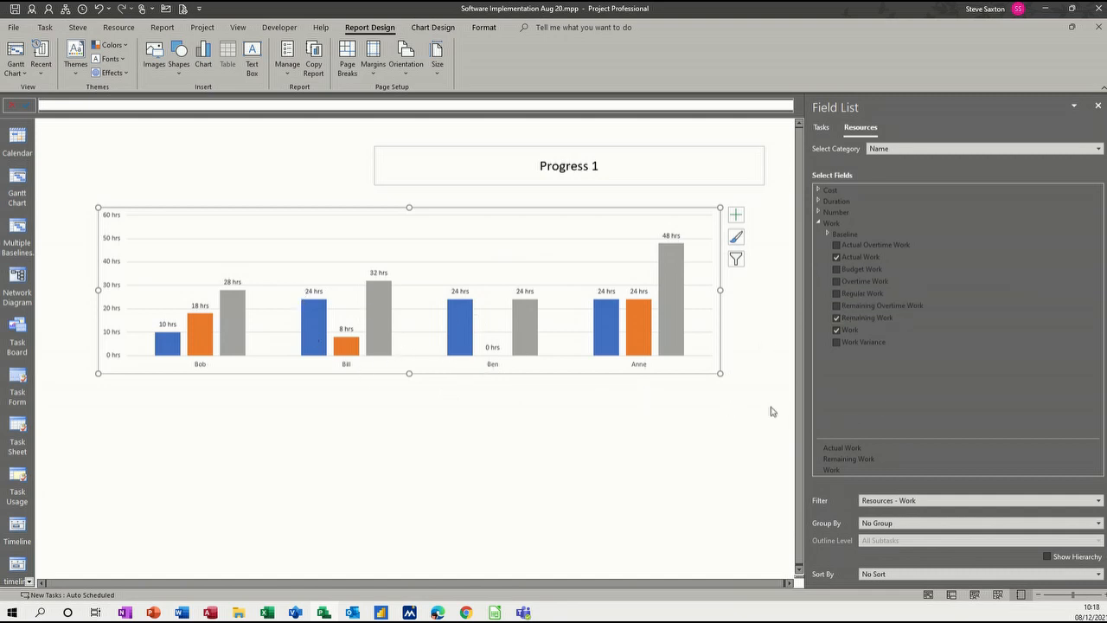